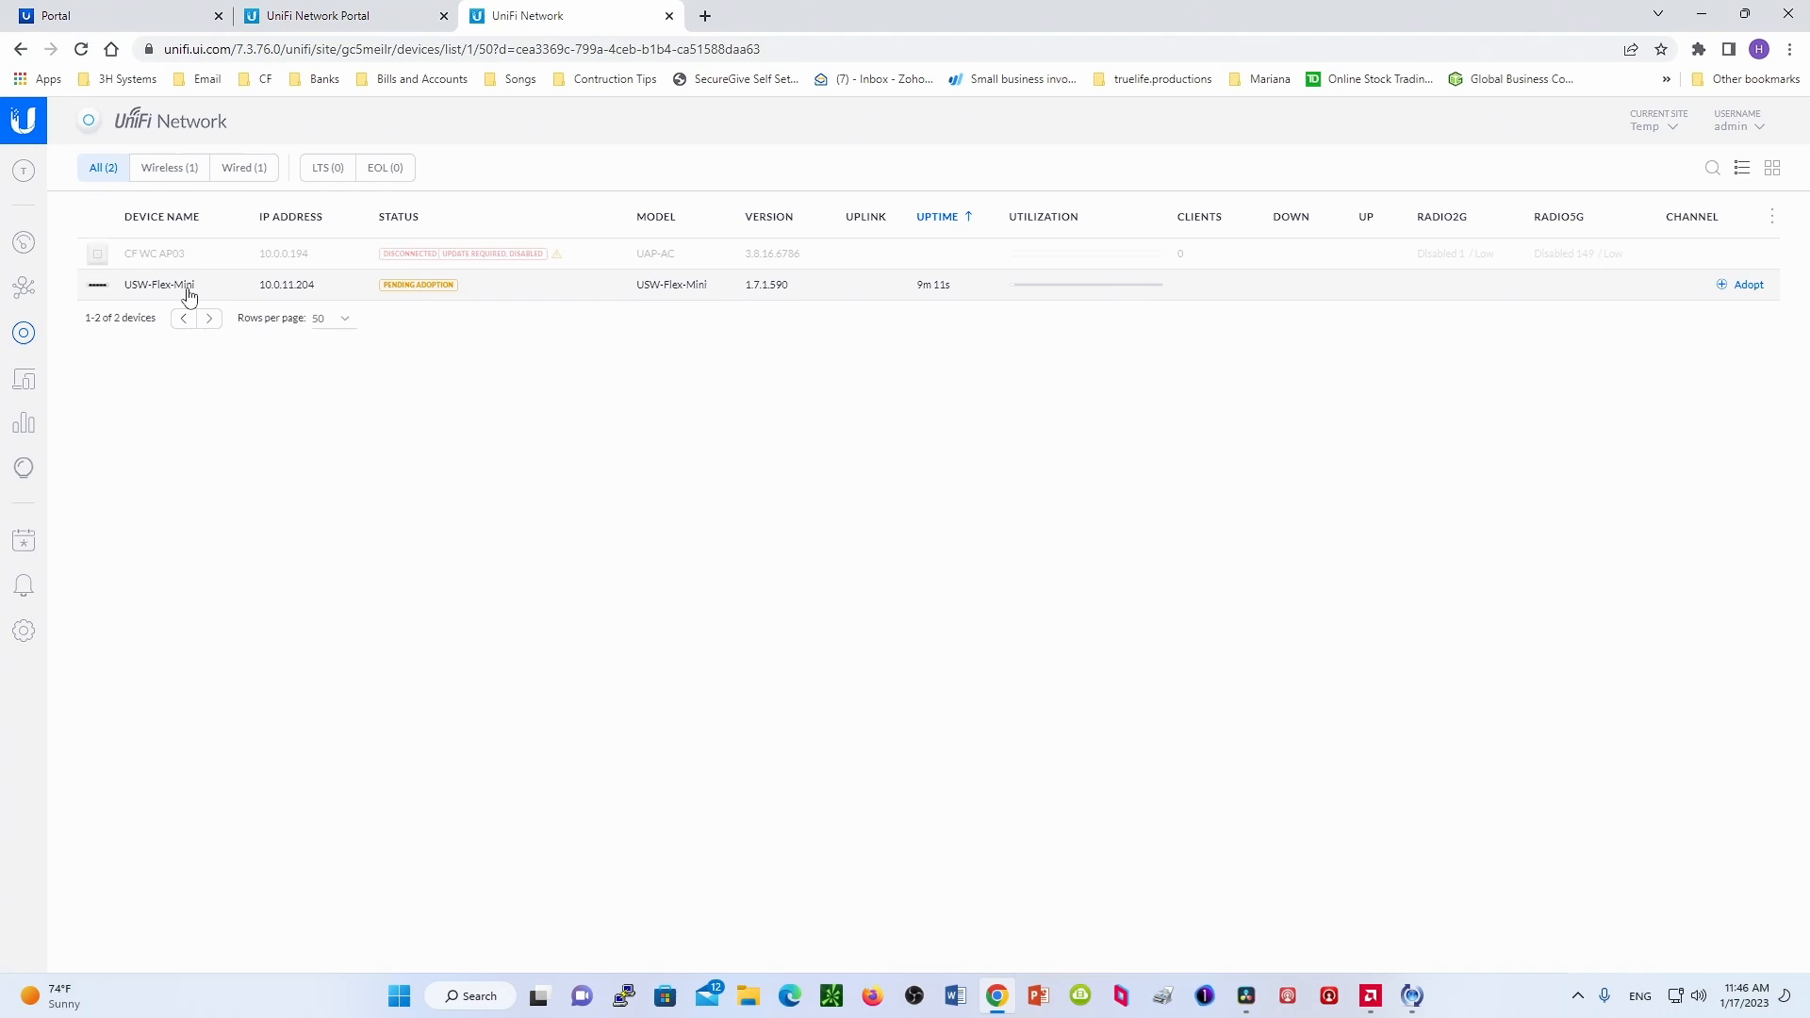
{"action": "mouse_move", "coordinate": [846, 365]}
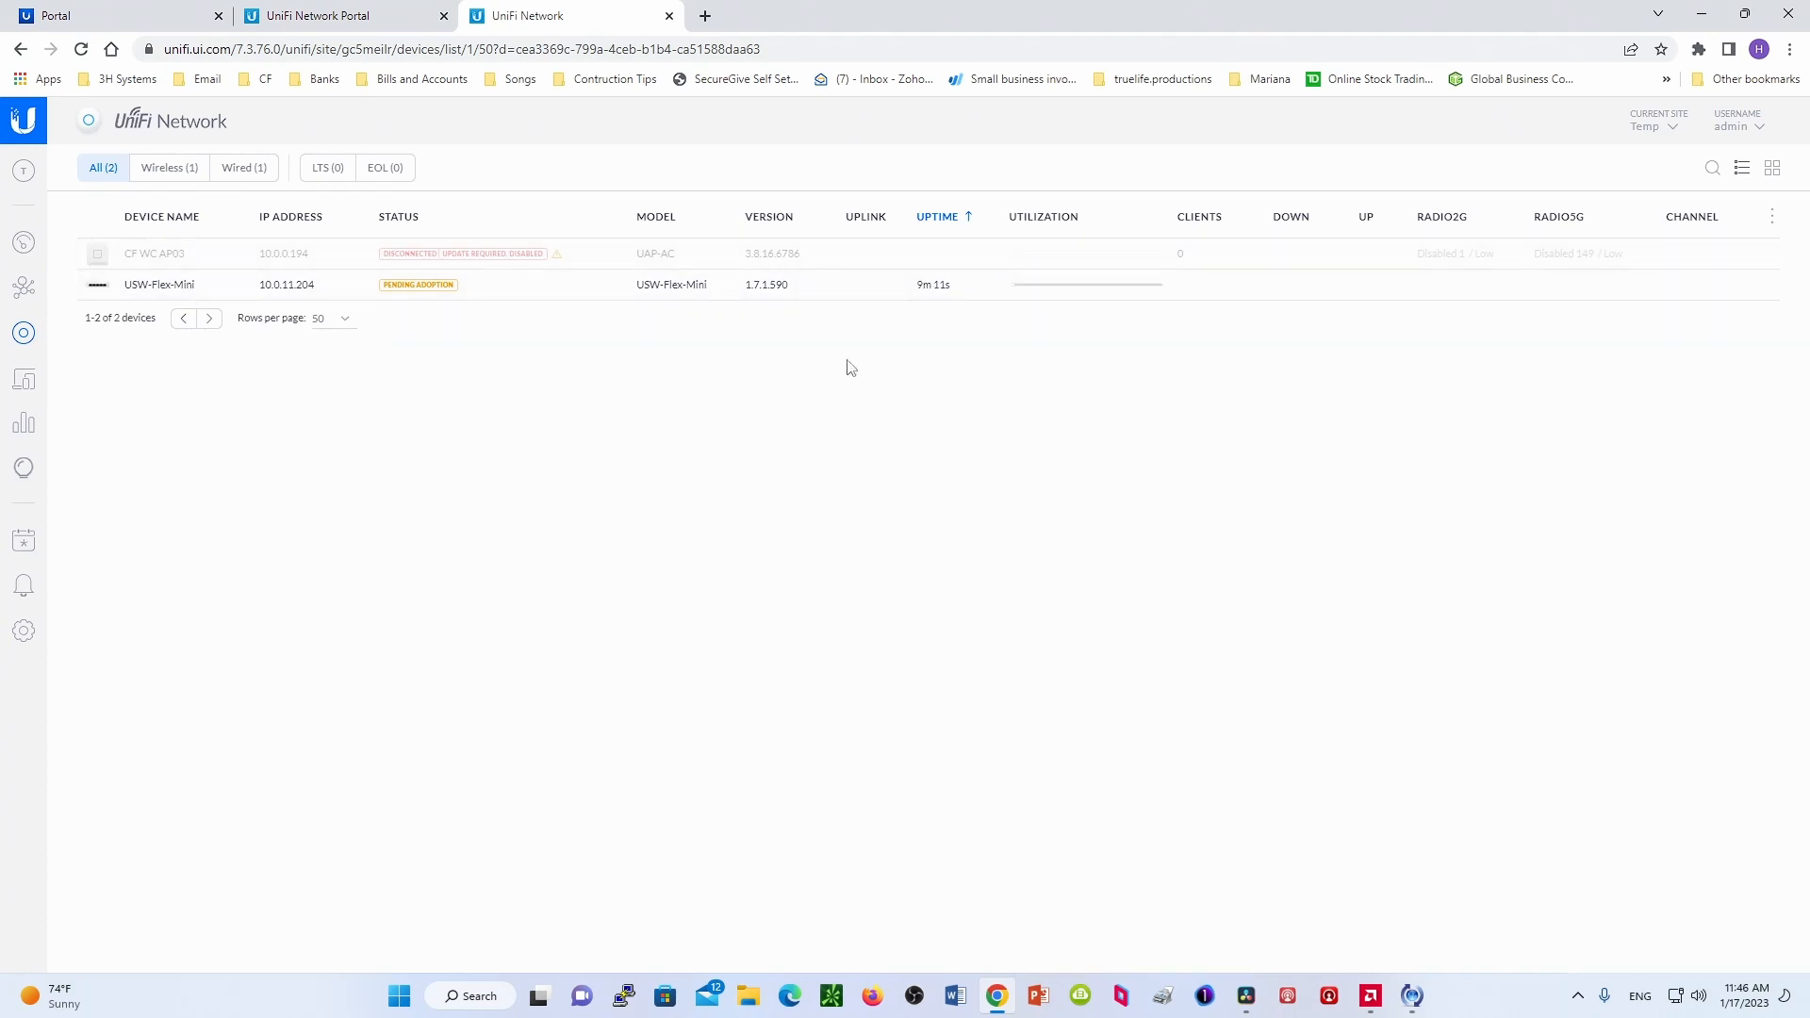
{"action": "mouse_move", "coordinate": [388, 292]}
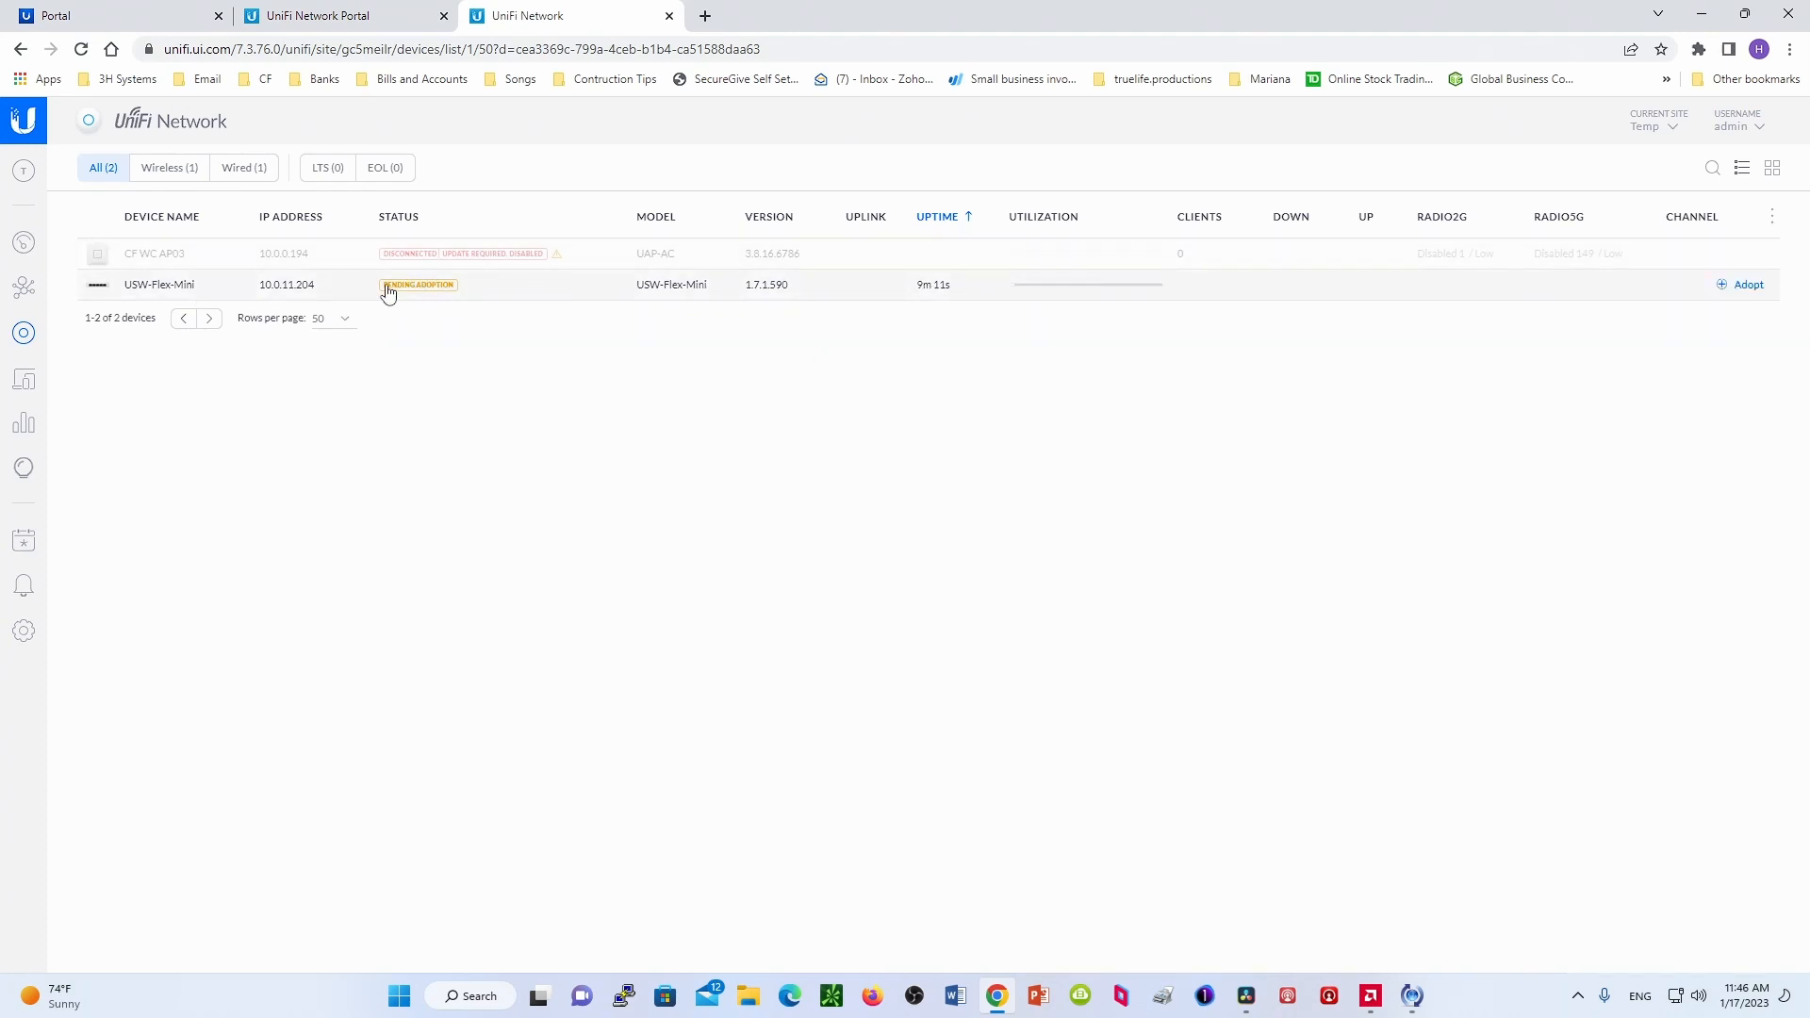
{"action": "mouse_move", "coordinate": [1744, 290]}
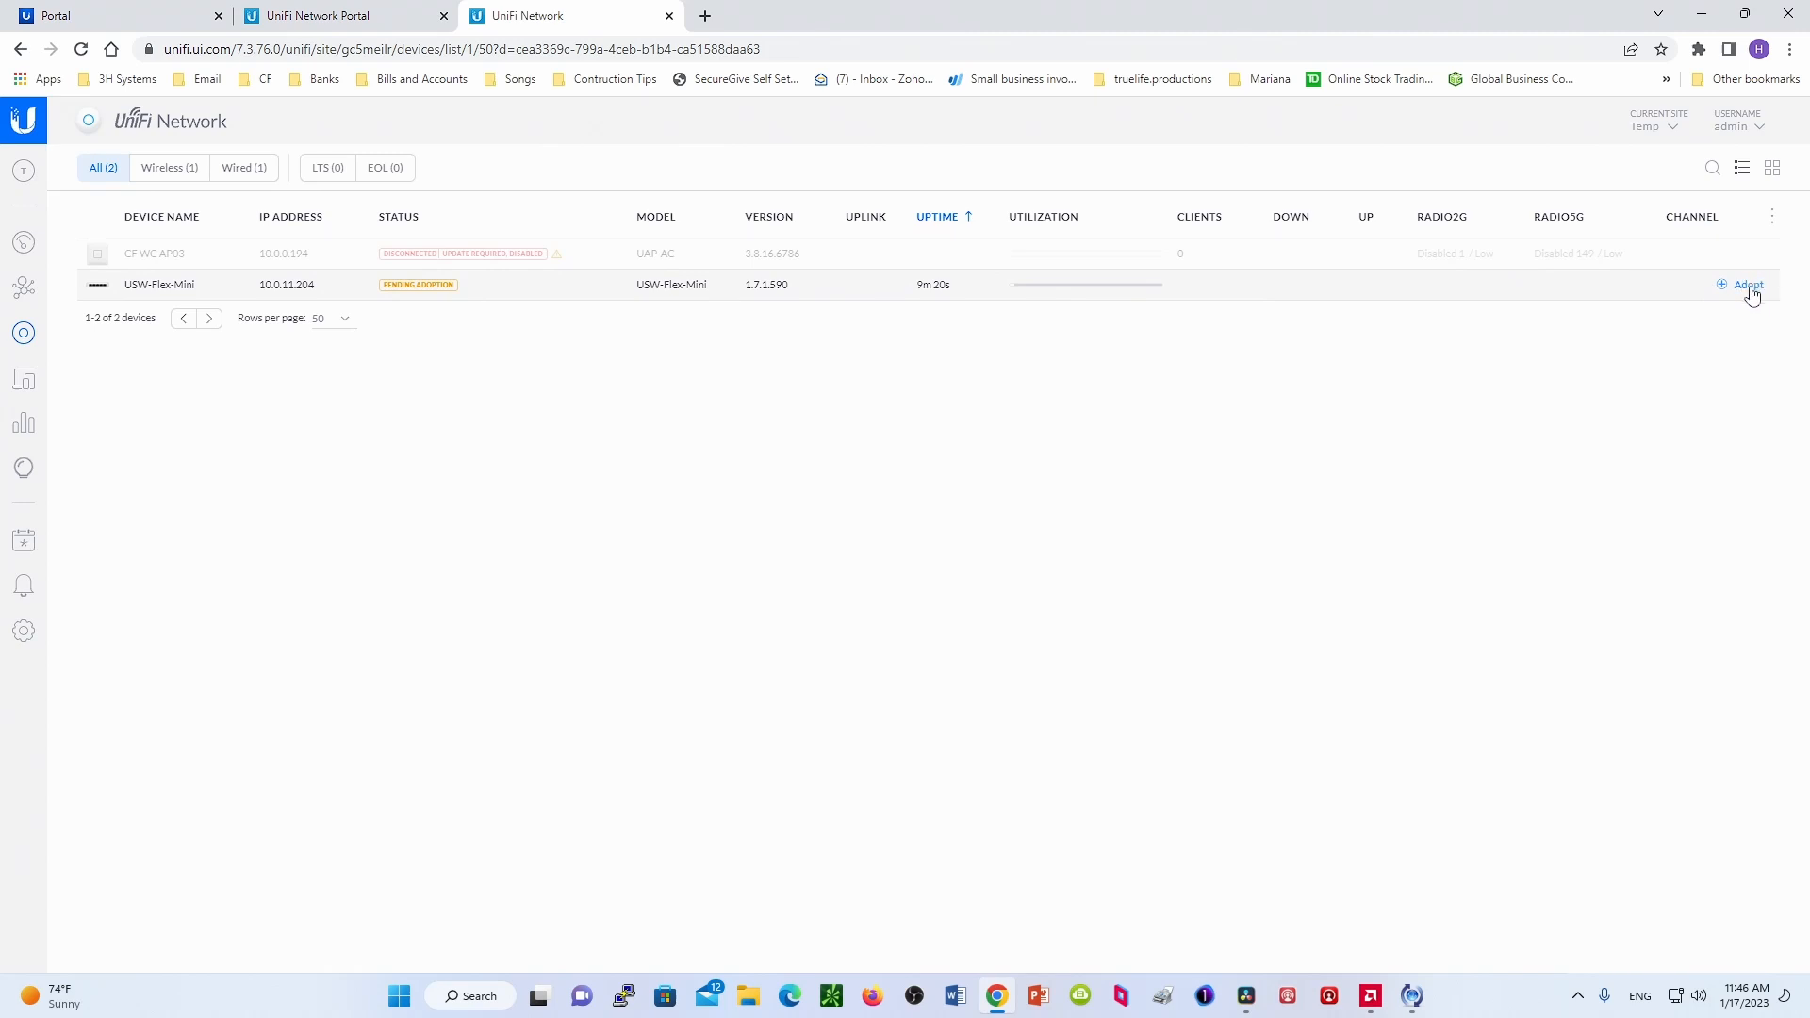
{"action": "mouse_move", "coordinate": [1751, 291]}
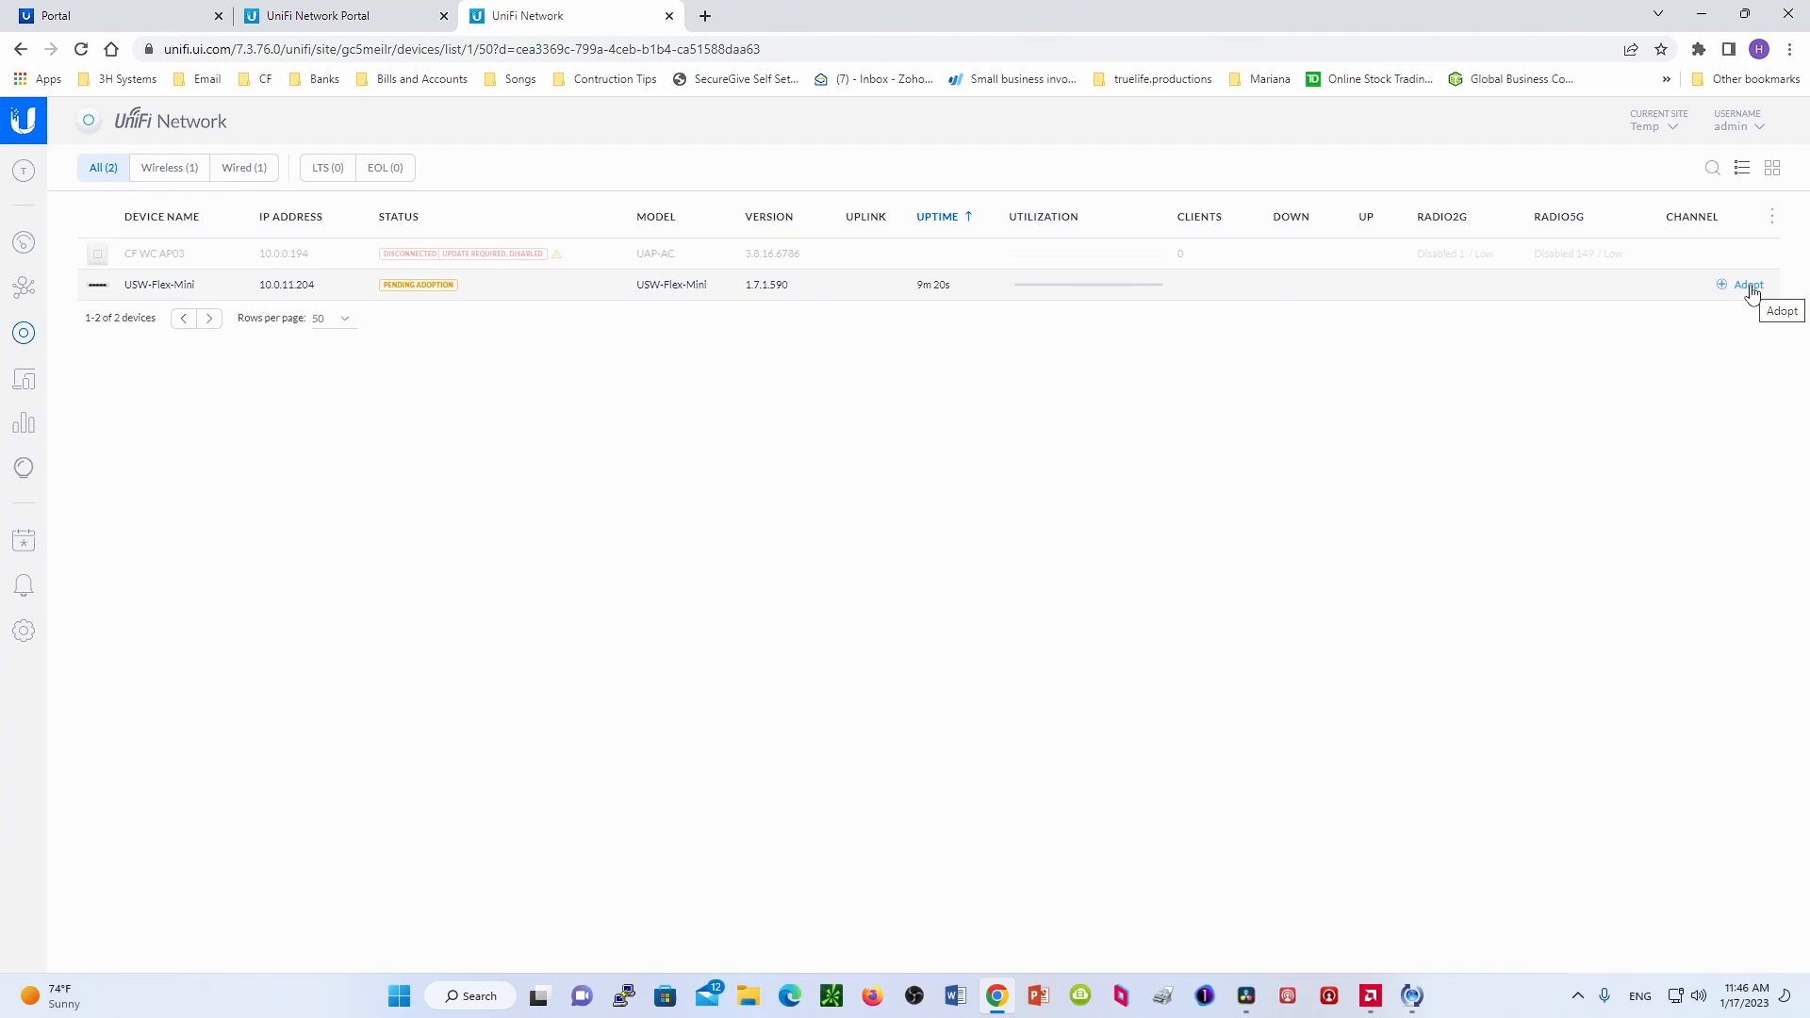
- Adopt the USW-Flex-Mini switch pending adoption in the Devices list
{"action": "left_click", "coordinate": [1747, 284]}
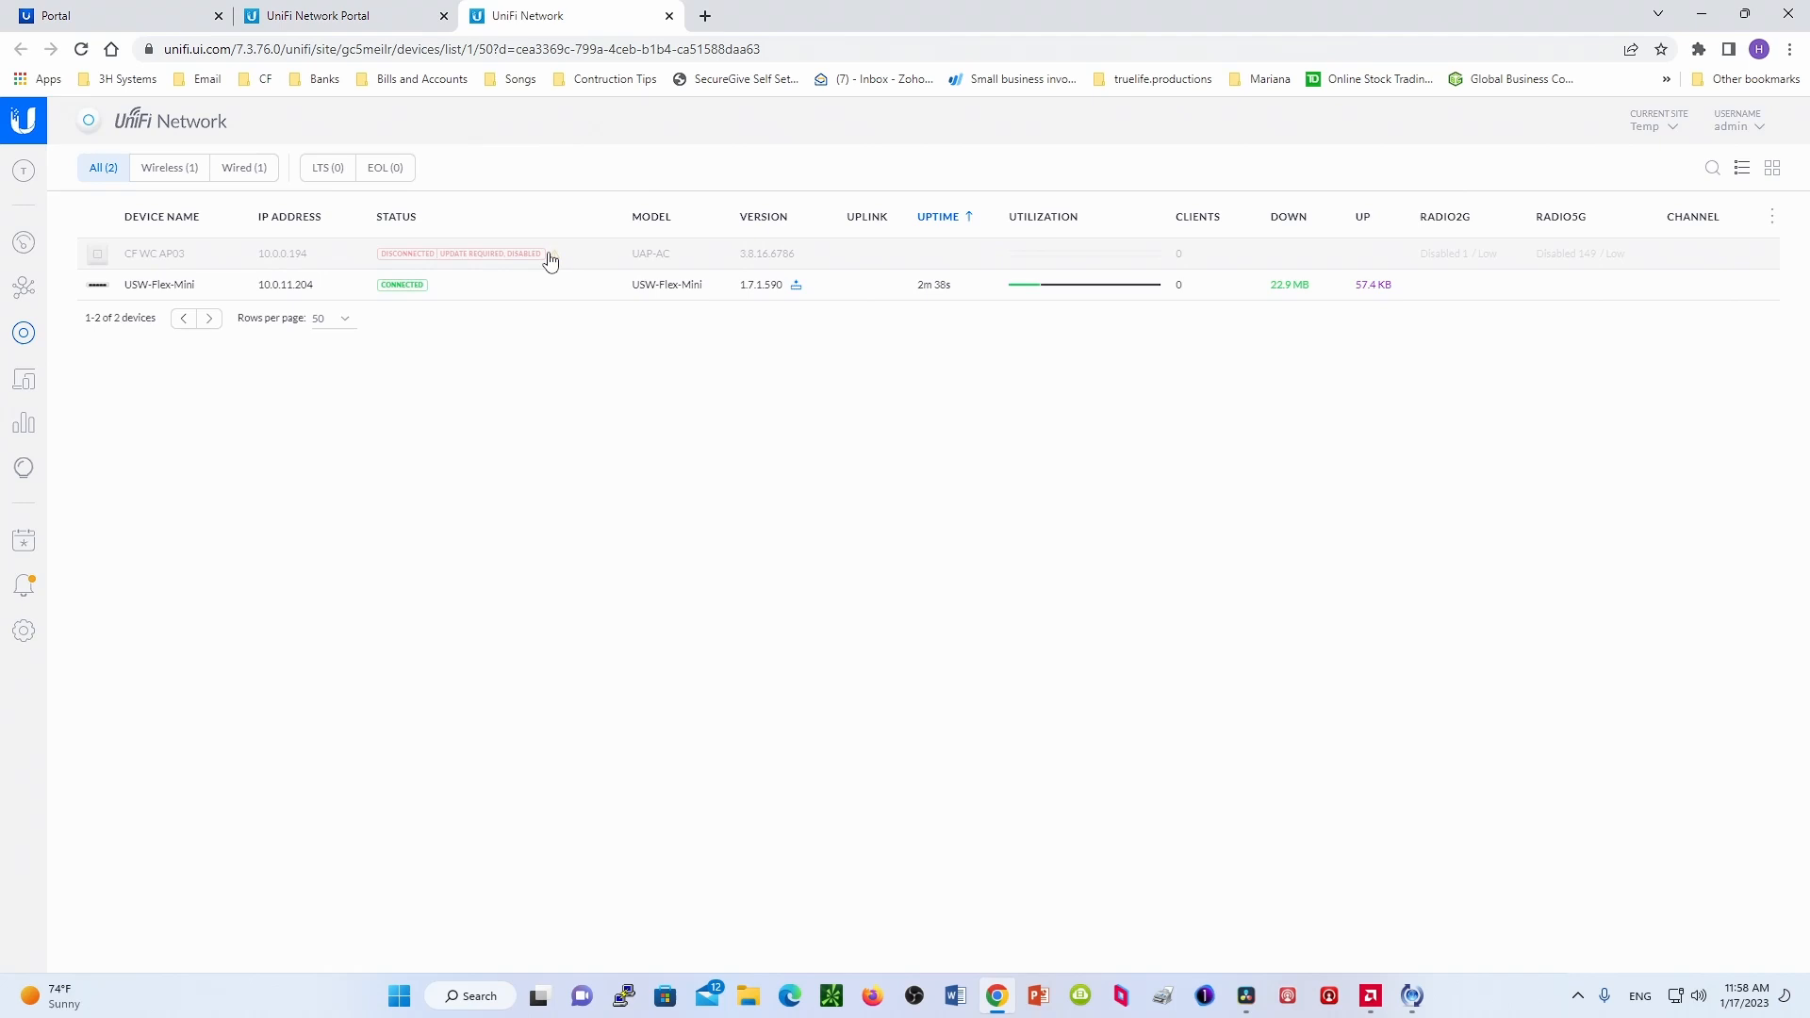
{"action": "mouse_move", "coordinate": [151, 291]}
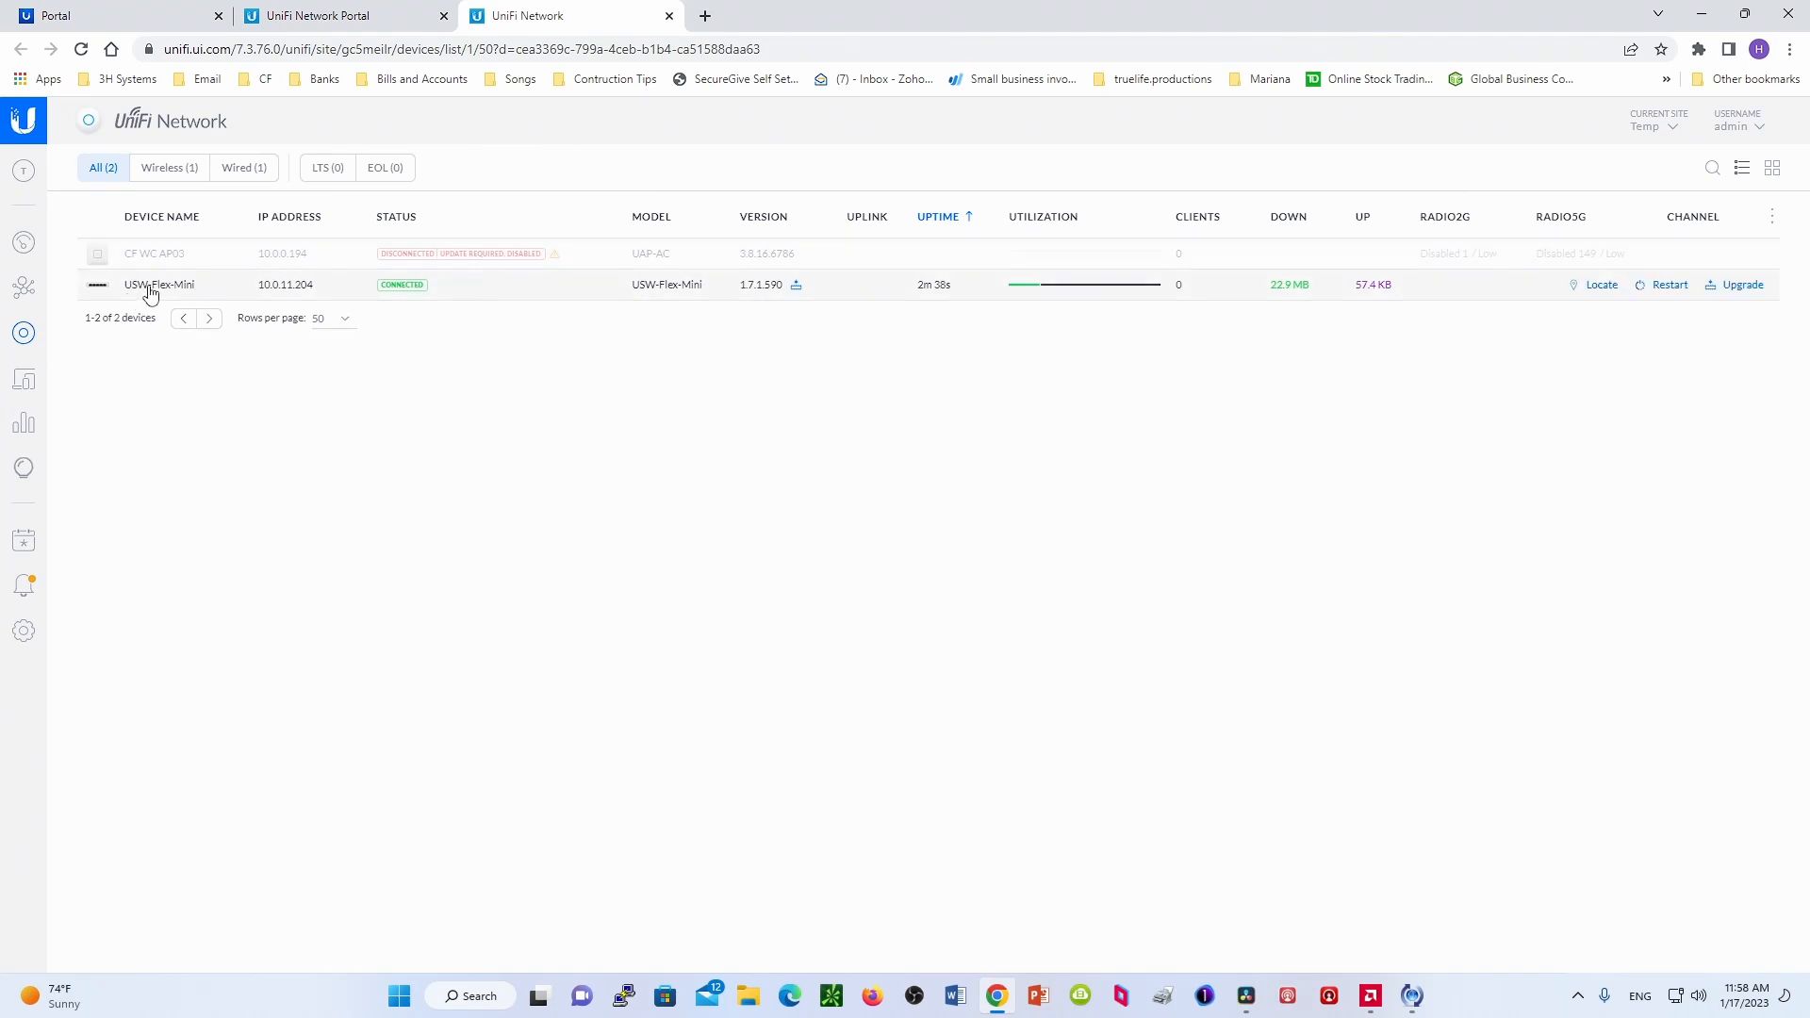
{"action": "mouse_move", "coordinate": [753, 311]}
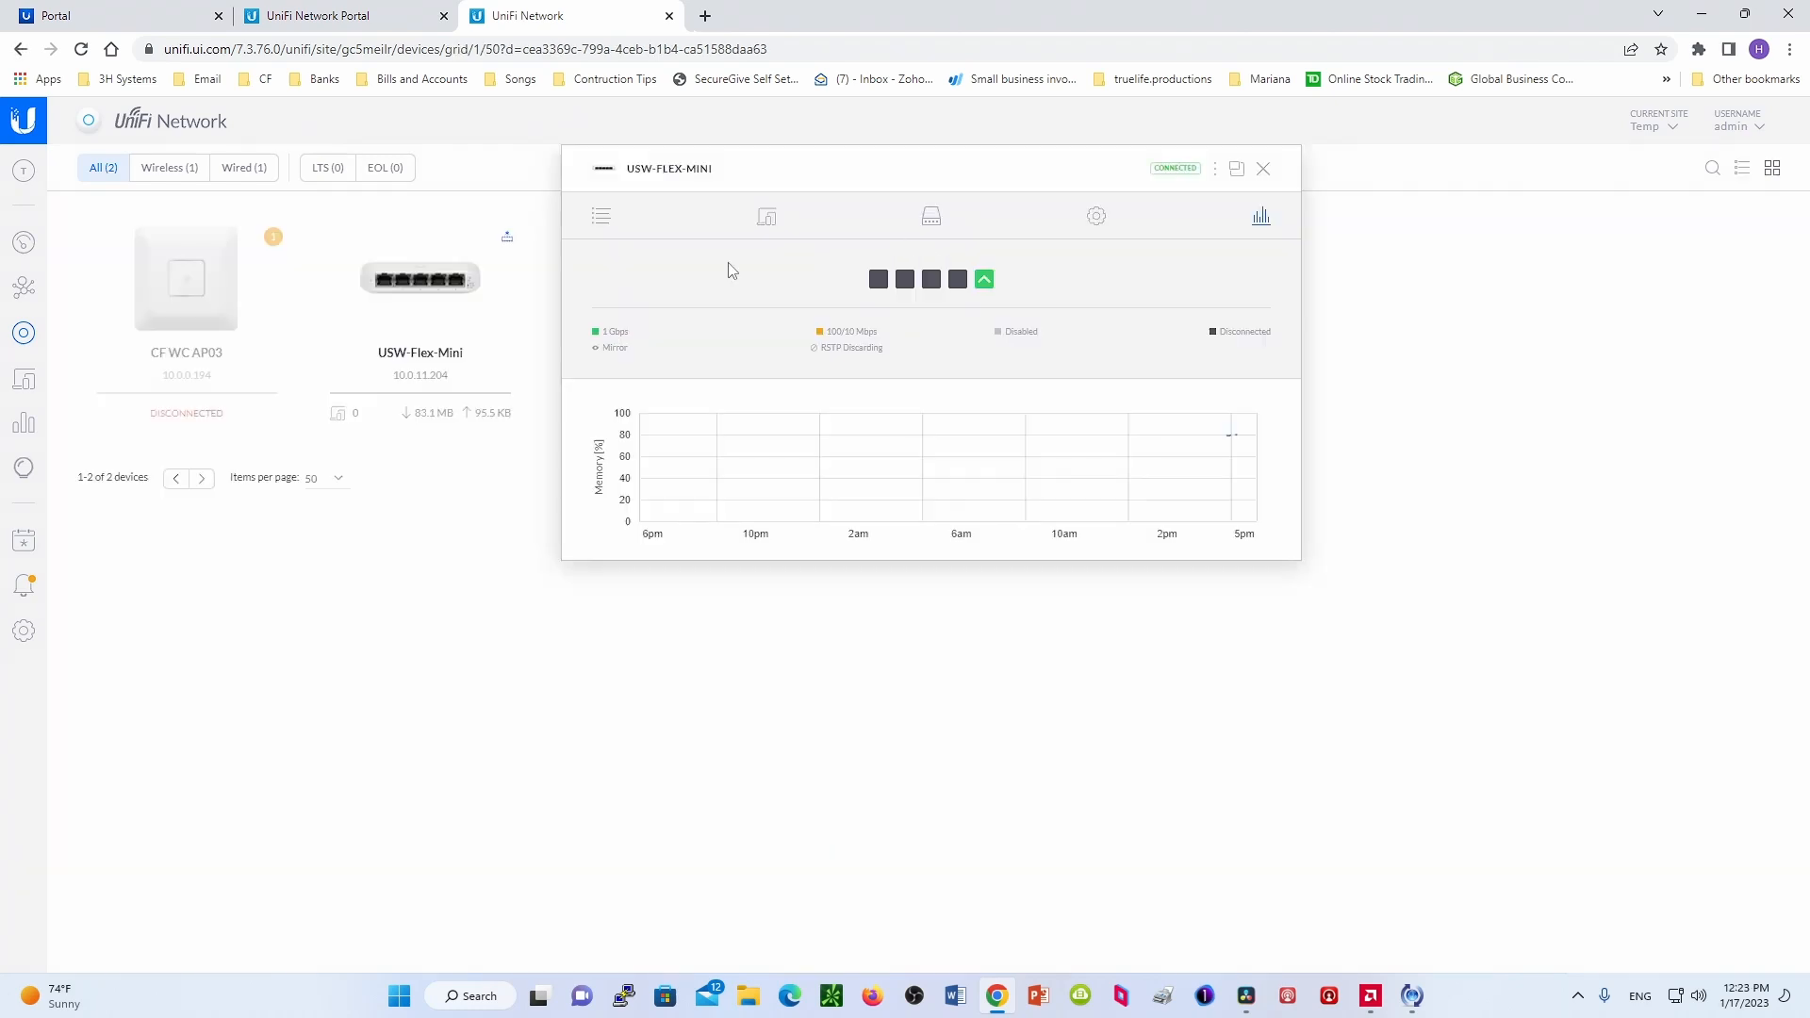
- Show the switch's Details tab with port status and uplink information
{"action": "left_click", "coordinate": [600, 216]}
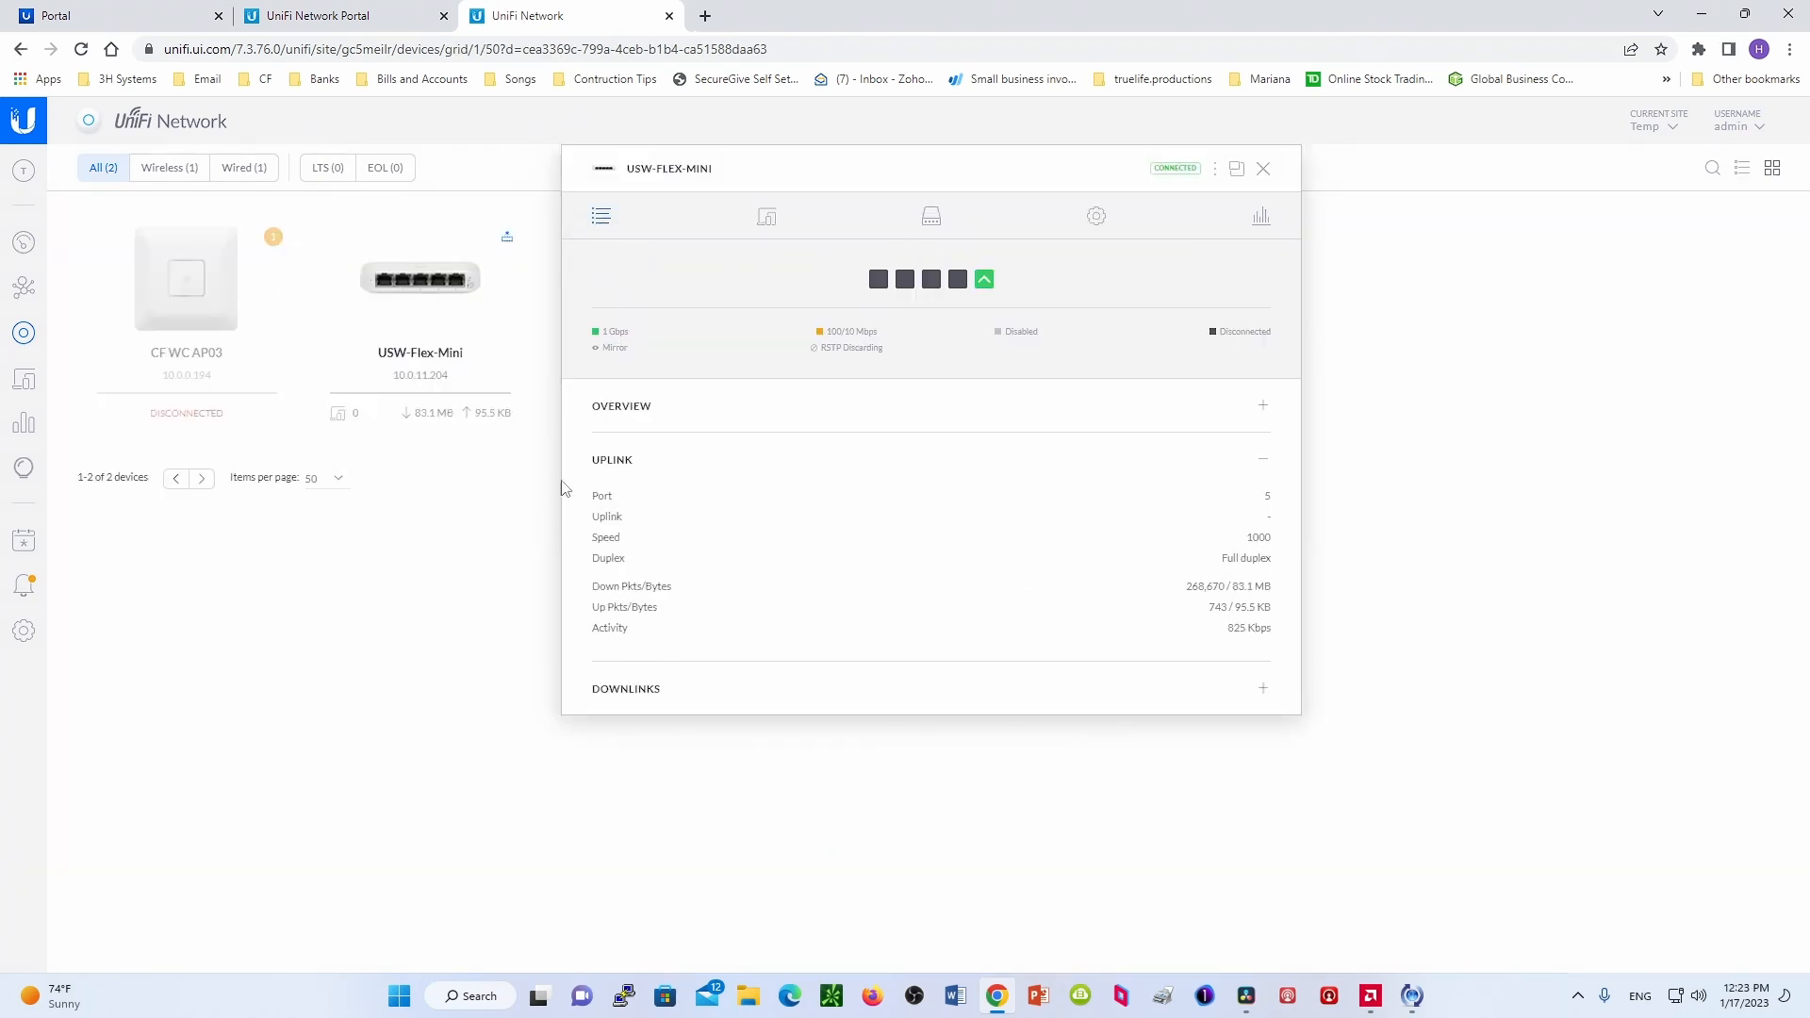
{"action": "mouse_move", "coordinate": [1087, 488]}
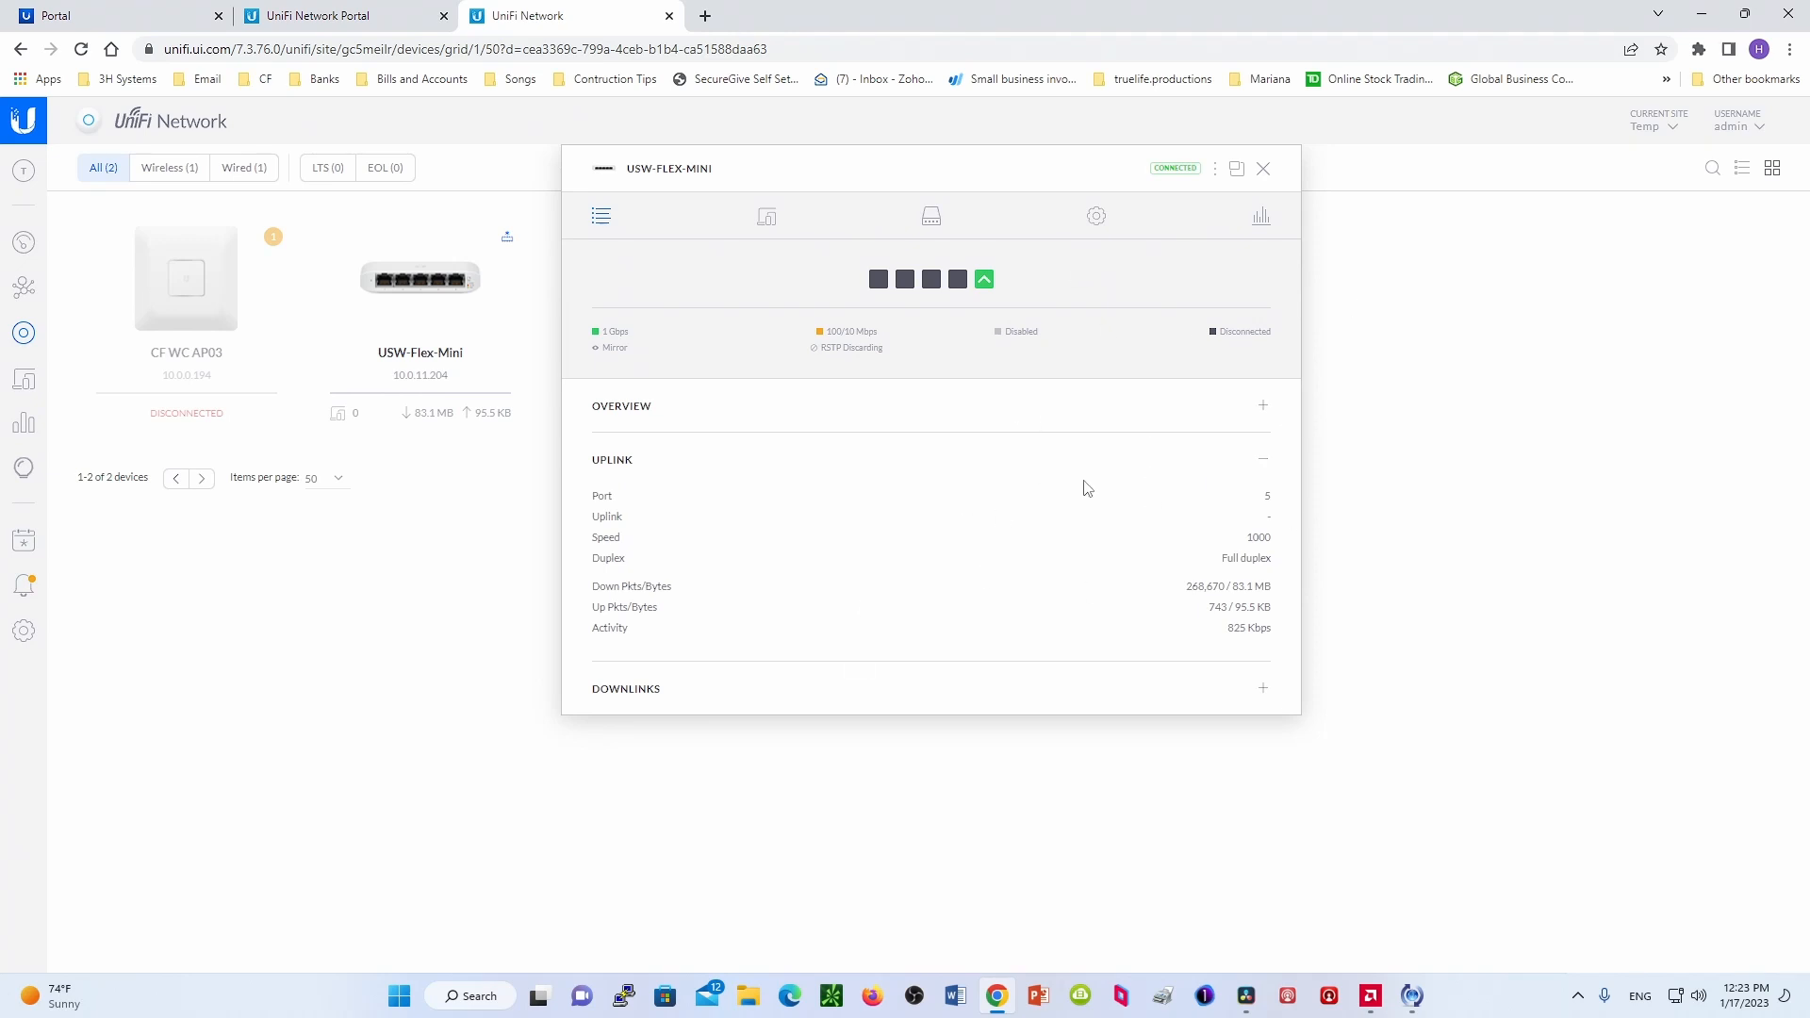
{"action": "mouse_move", "coordinate": [829, 572]}
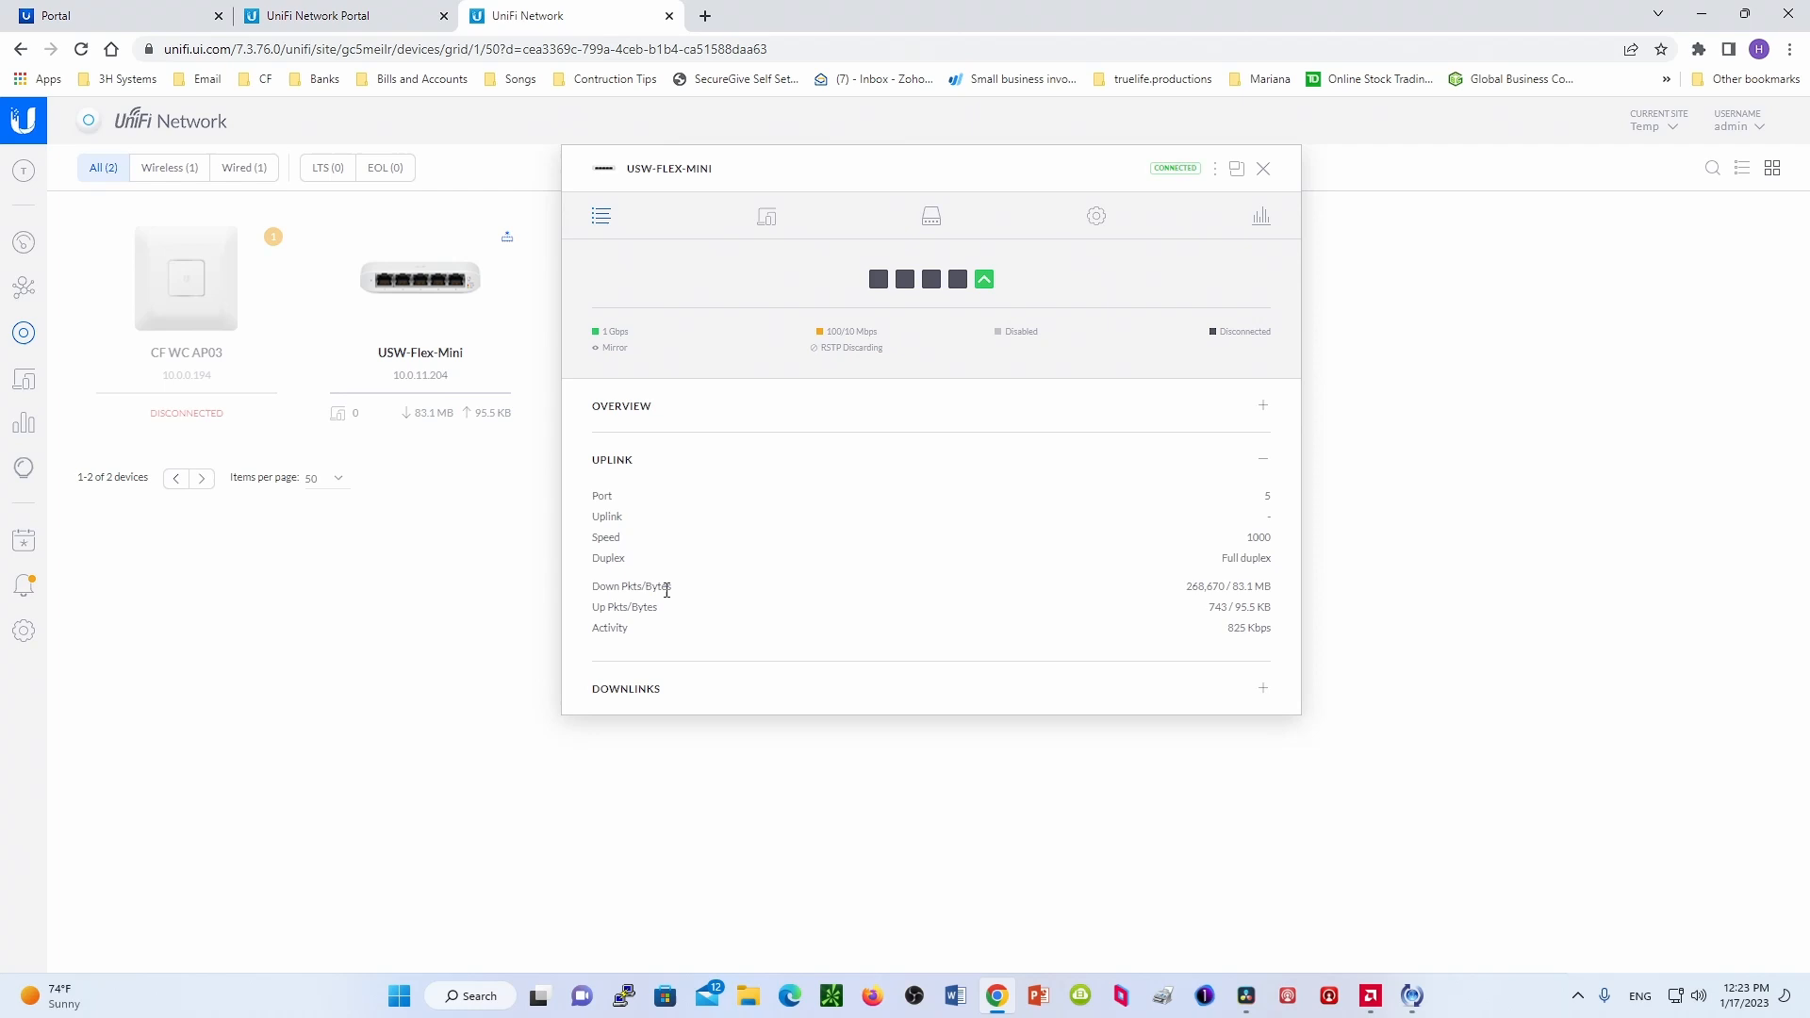
{"action": "mouse_move", "coordinate": [704, 704]}
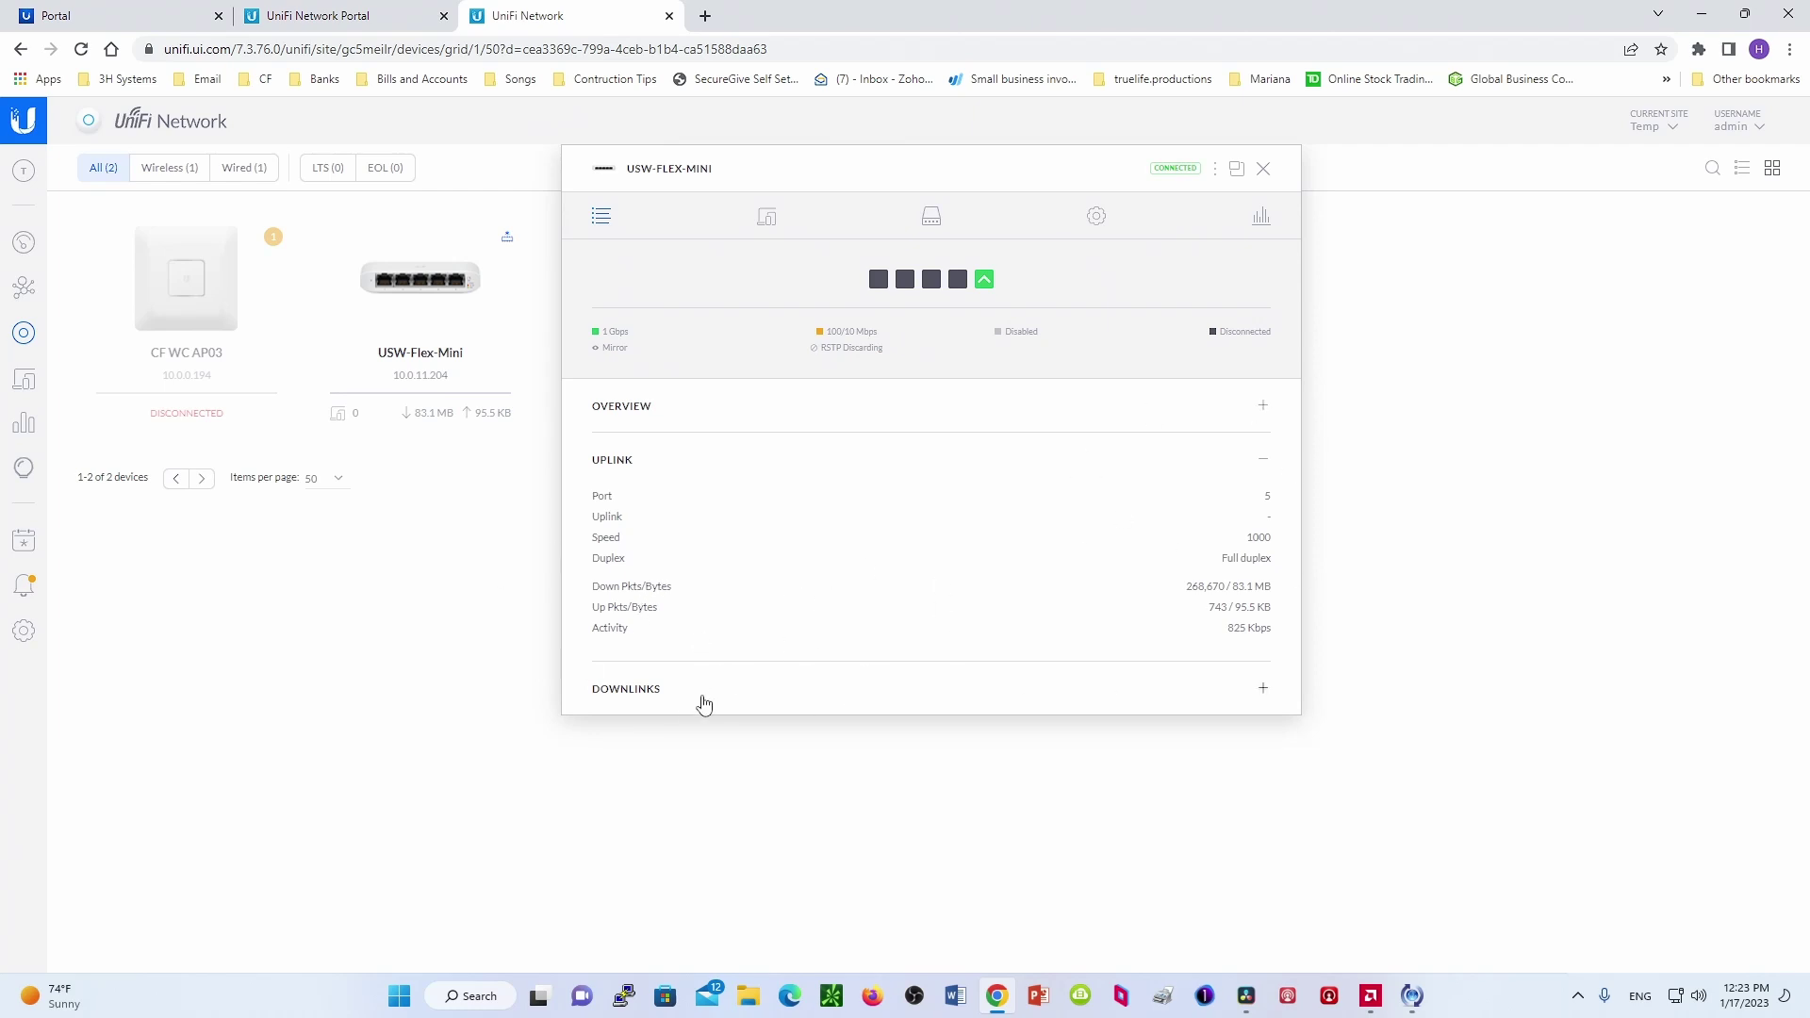
{"action": "mouse_move", "coordinate": [640, 476]}
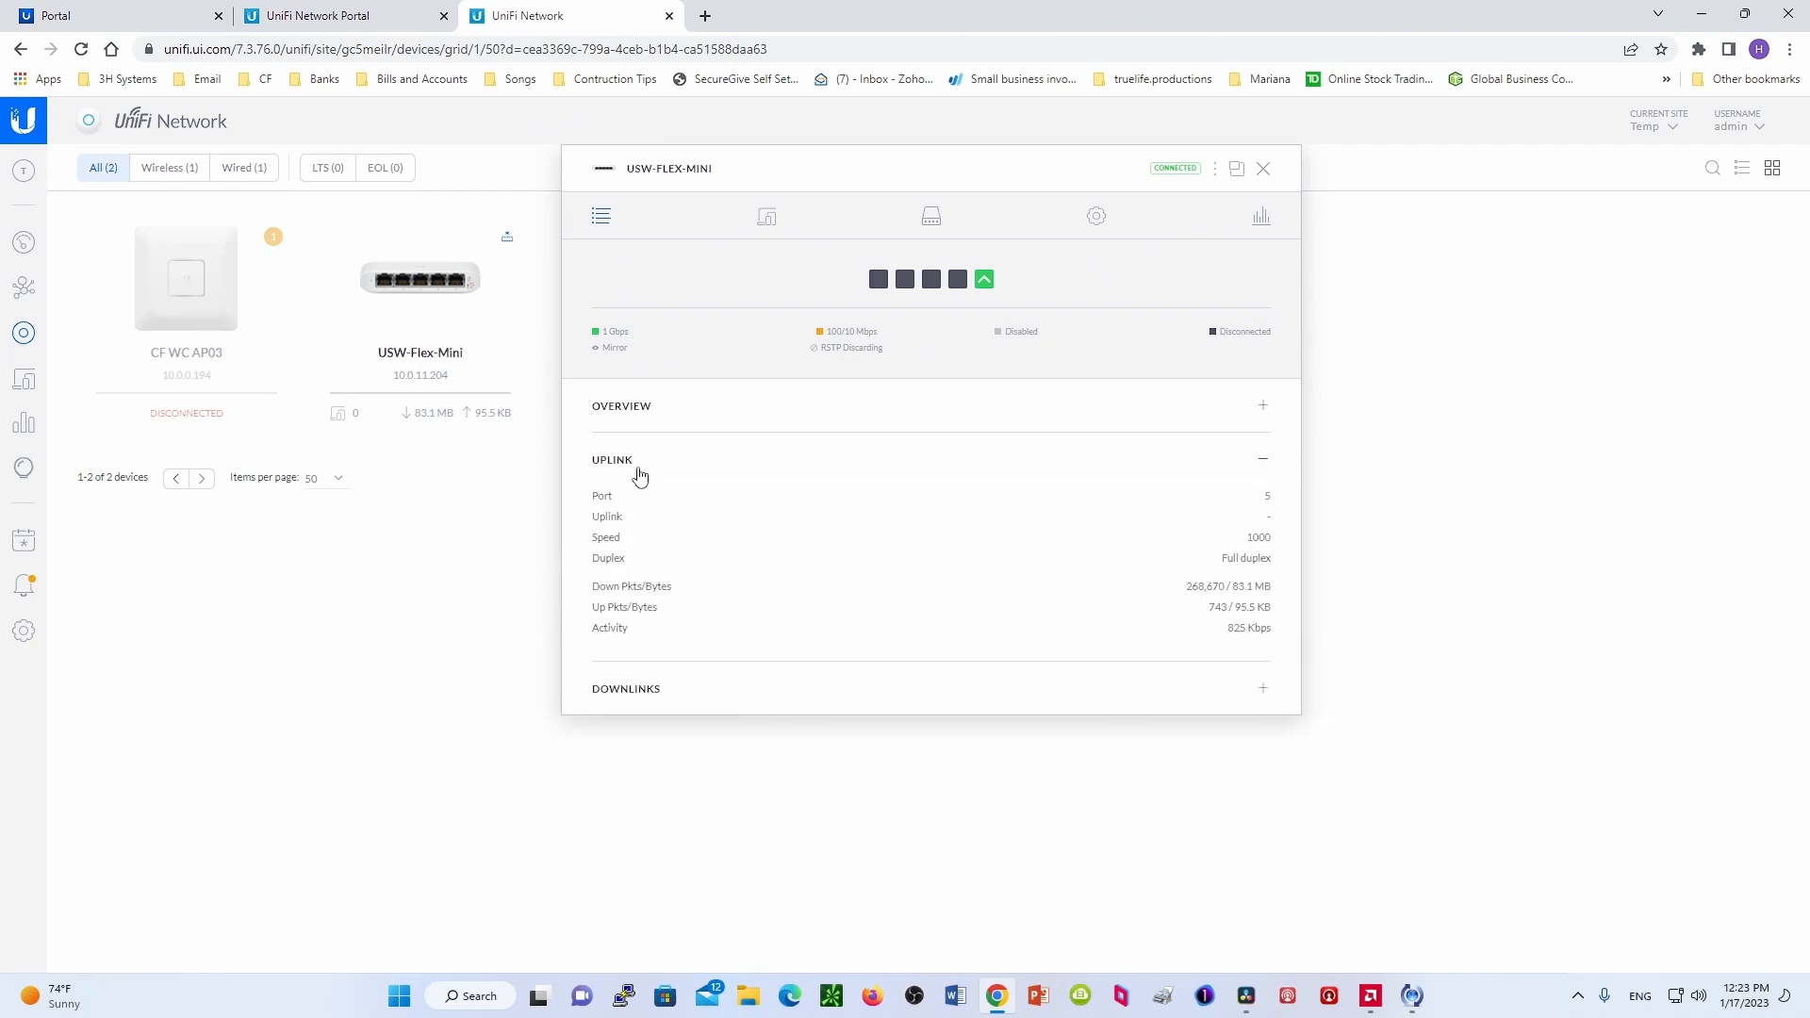
{"action": "mouse_move", "coordinate": [662, 470]}
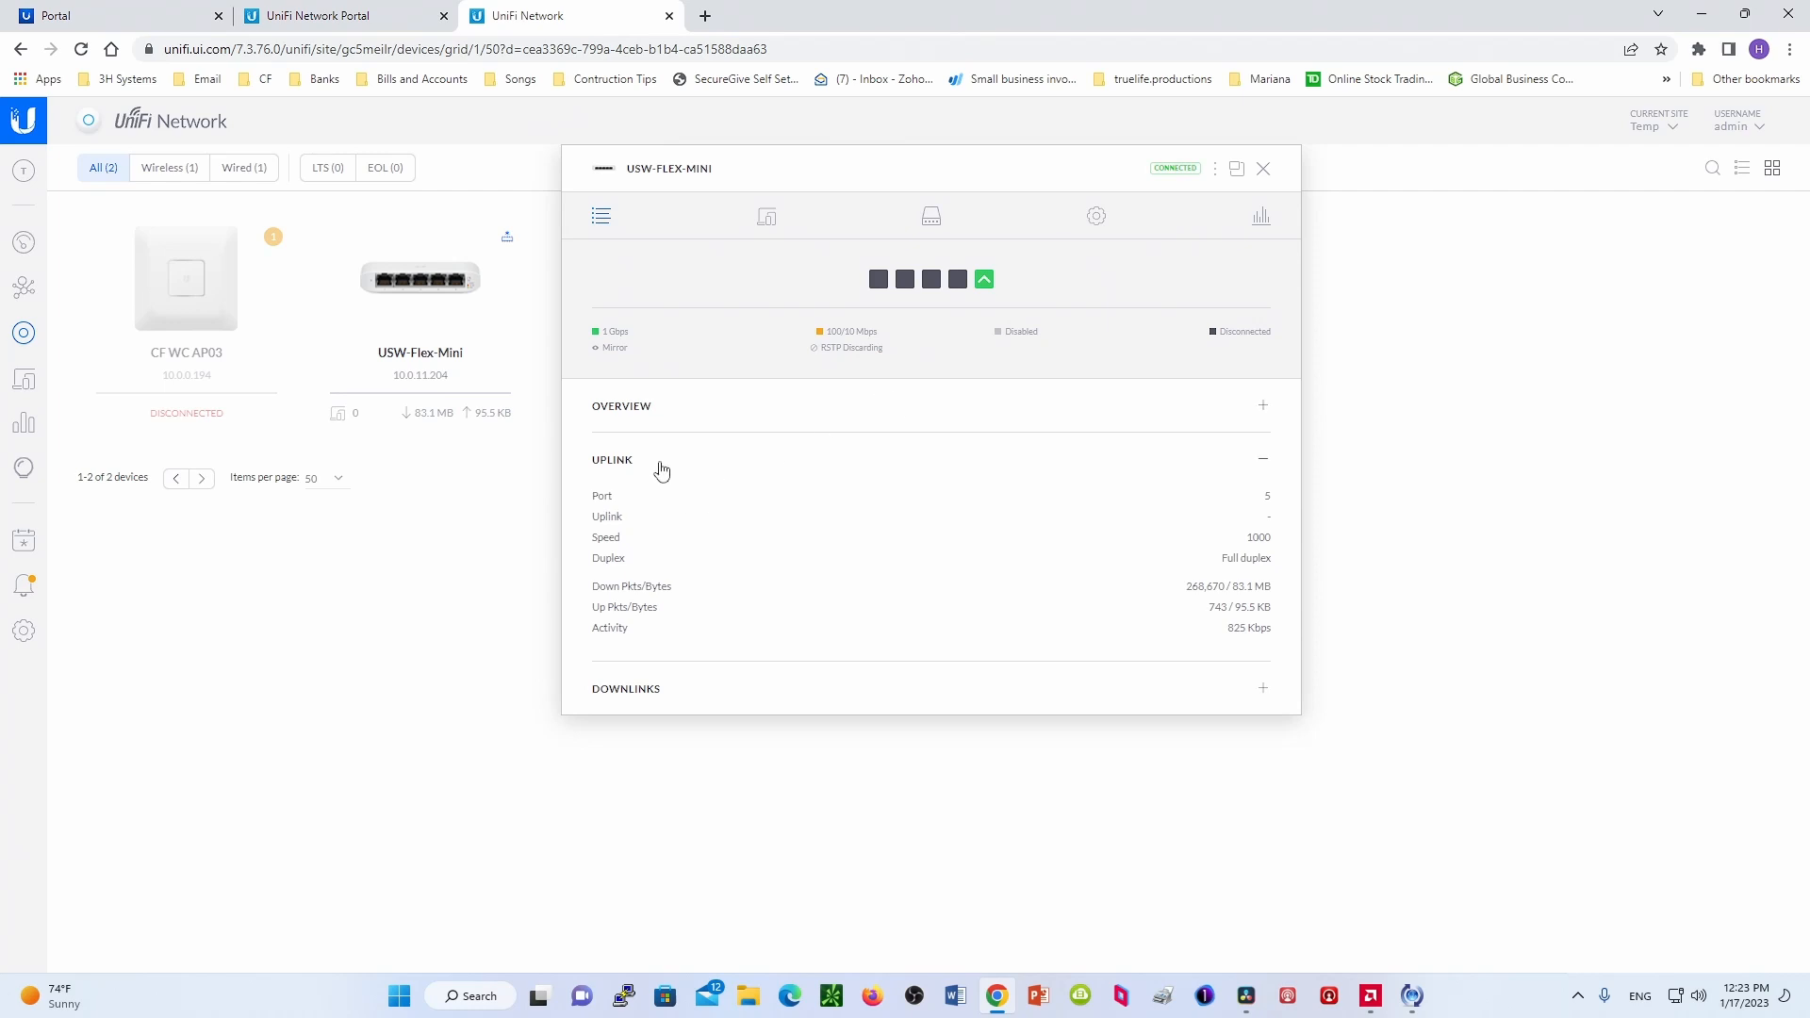
{"action": "mouse_move", "coordinate": [766, 216]}
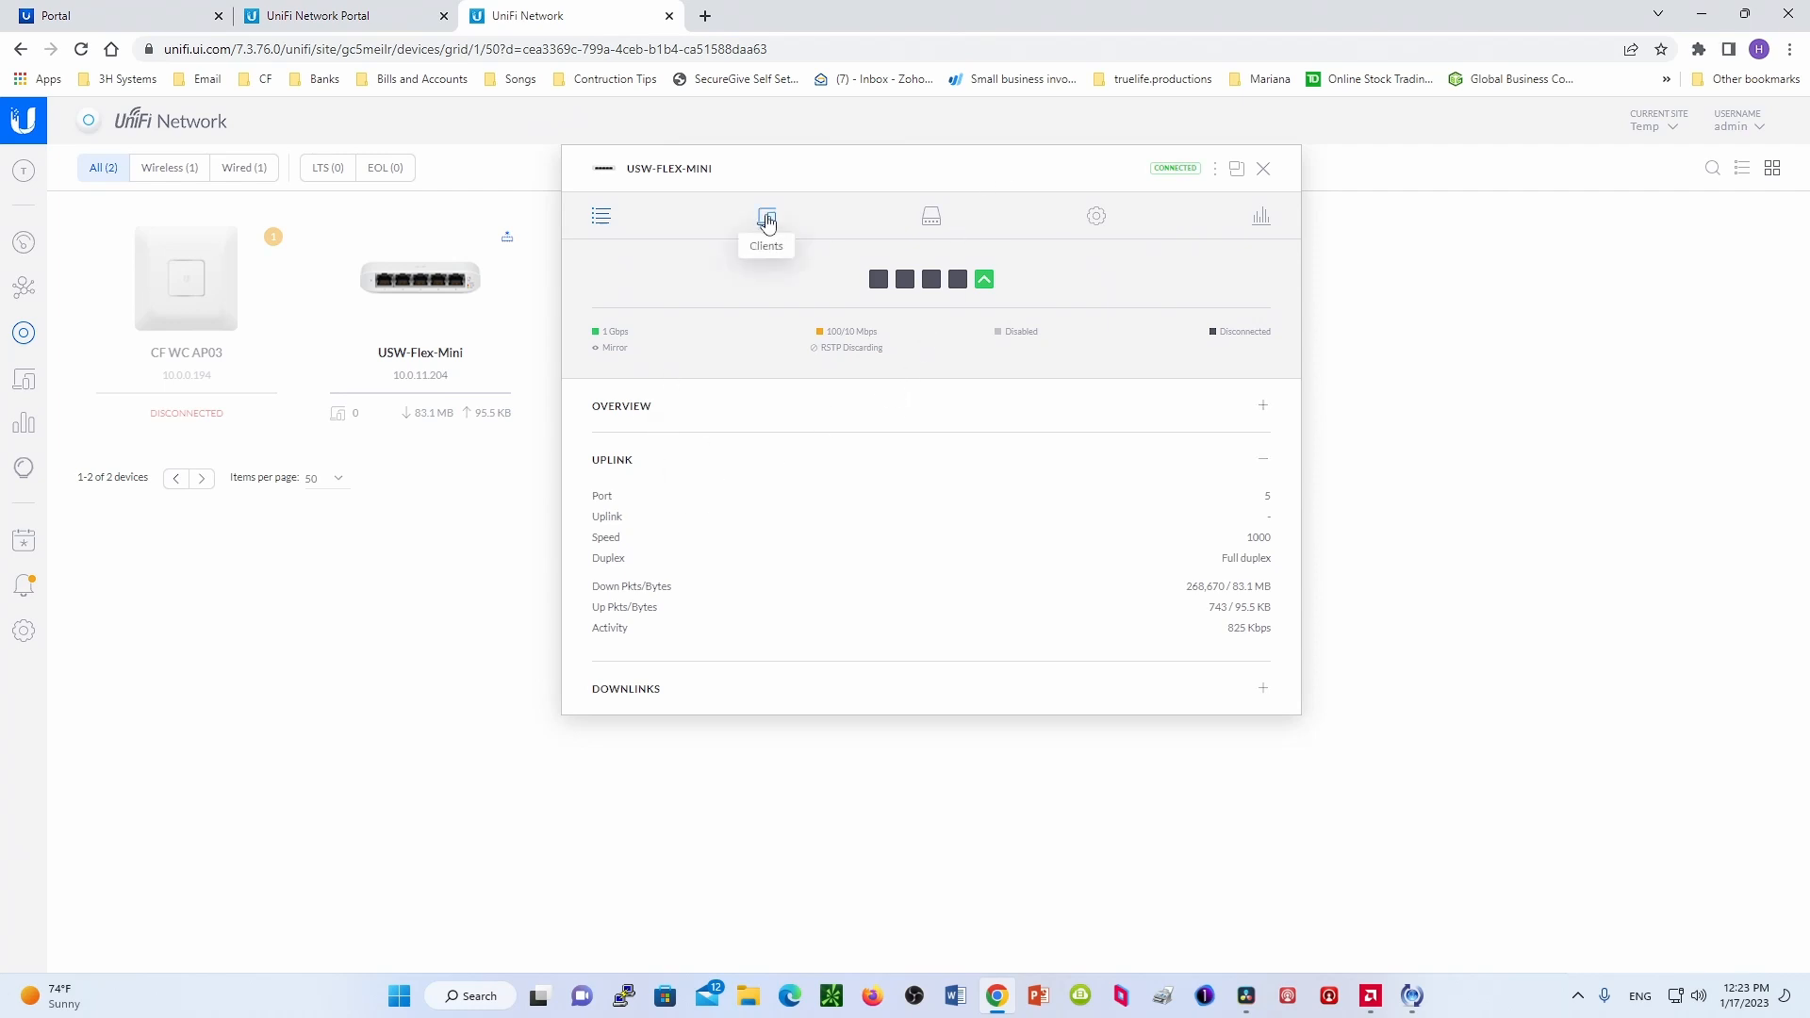
{"action": "mouse_move", "coordinate": [774, 224]}
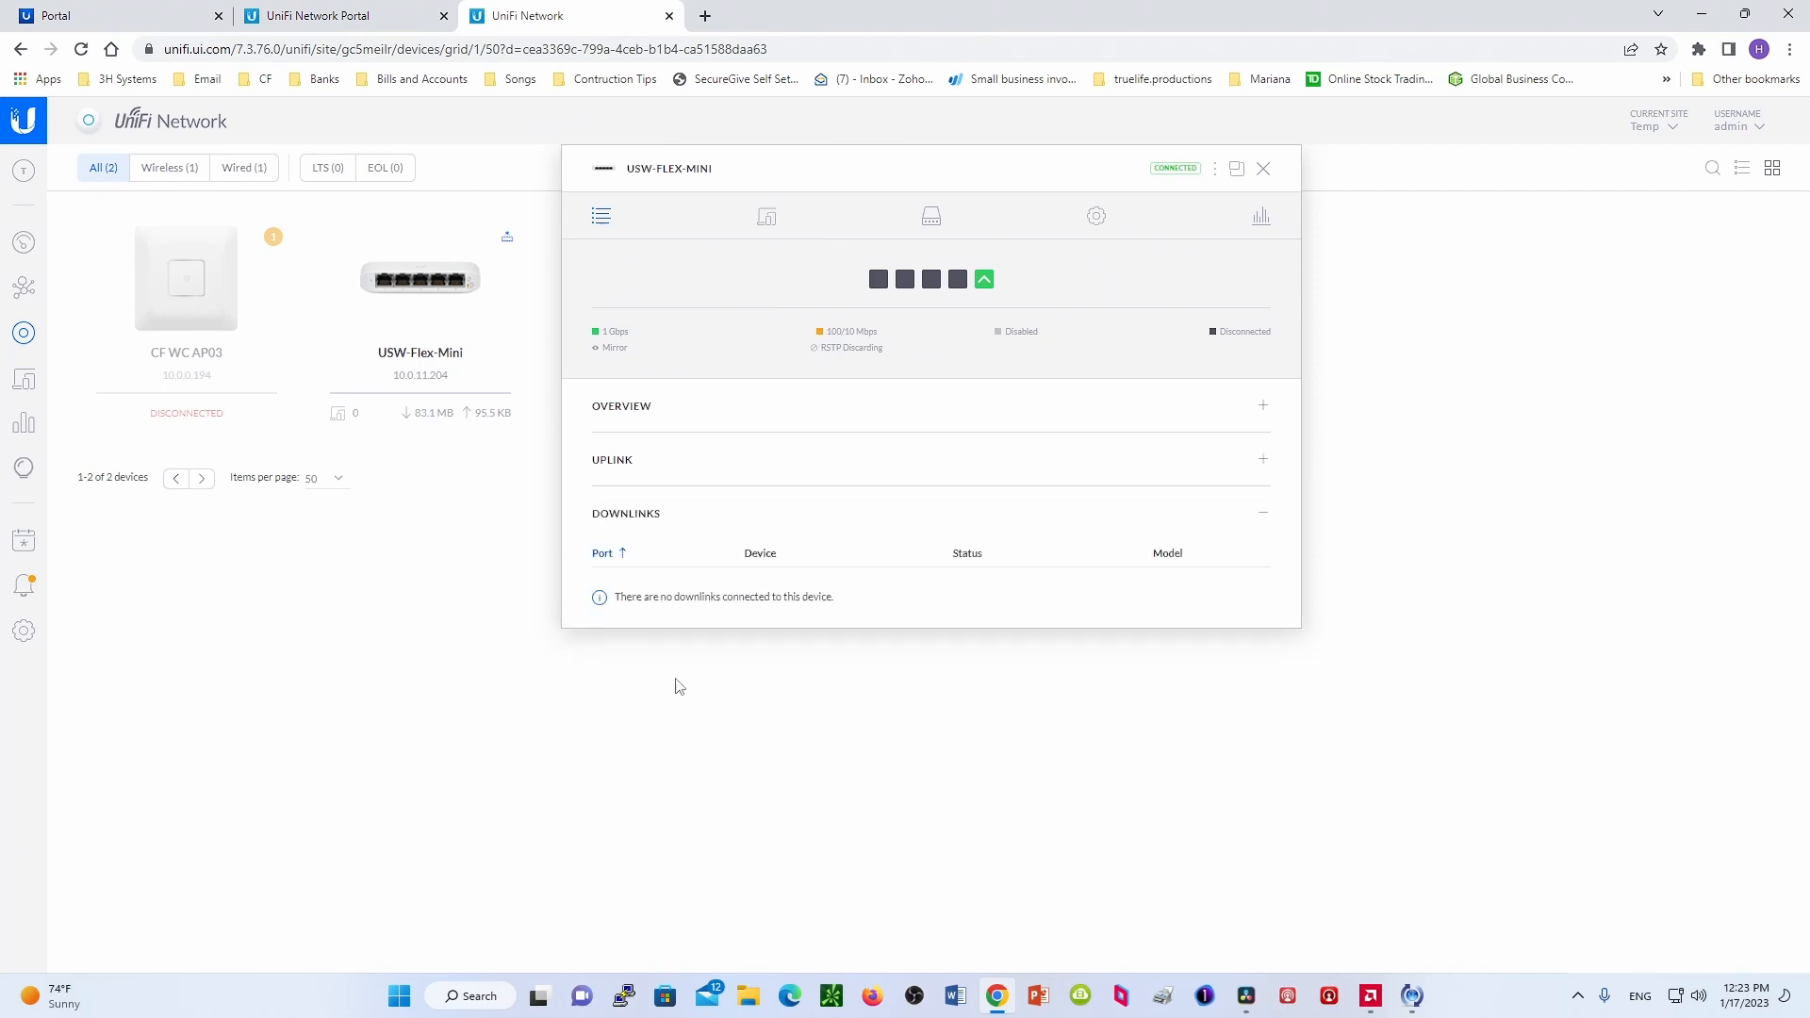
{"action": "mouse_move", "coordinate": [957, 279]}
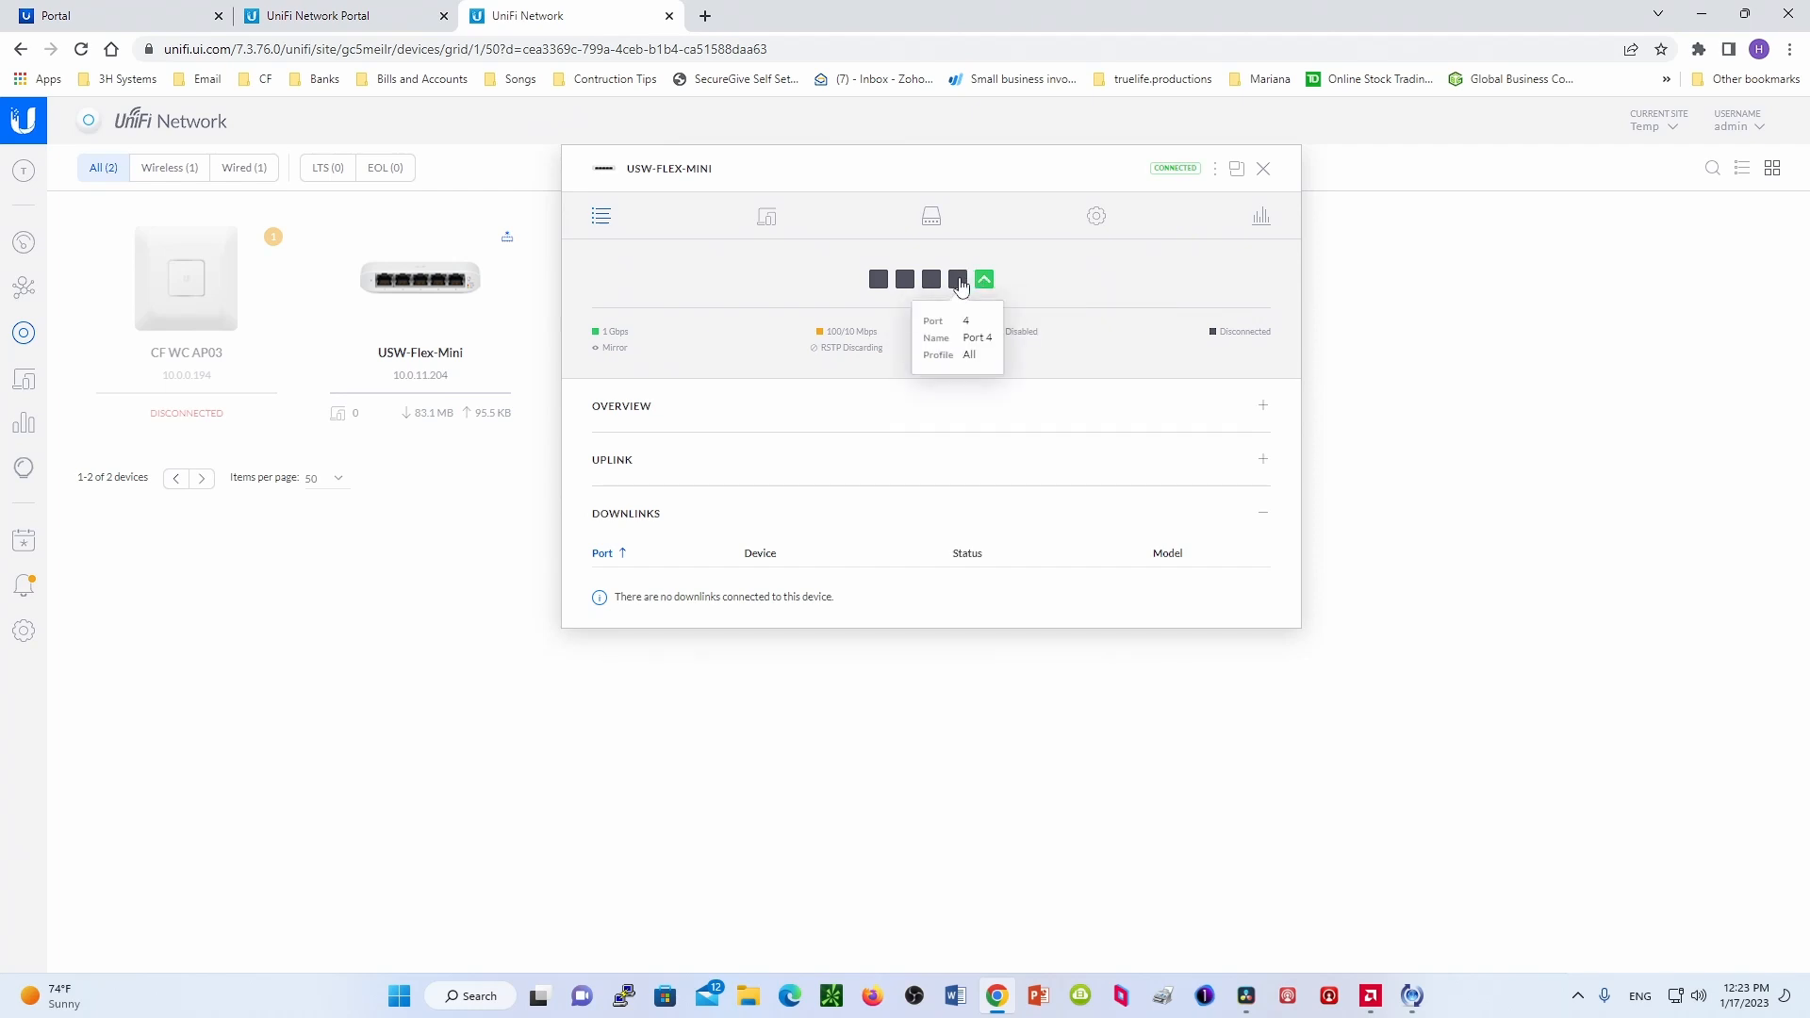
{"action": "mouse_move", "coordinate": [878, 279]}
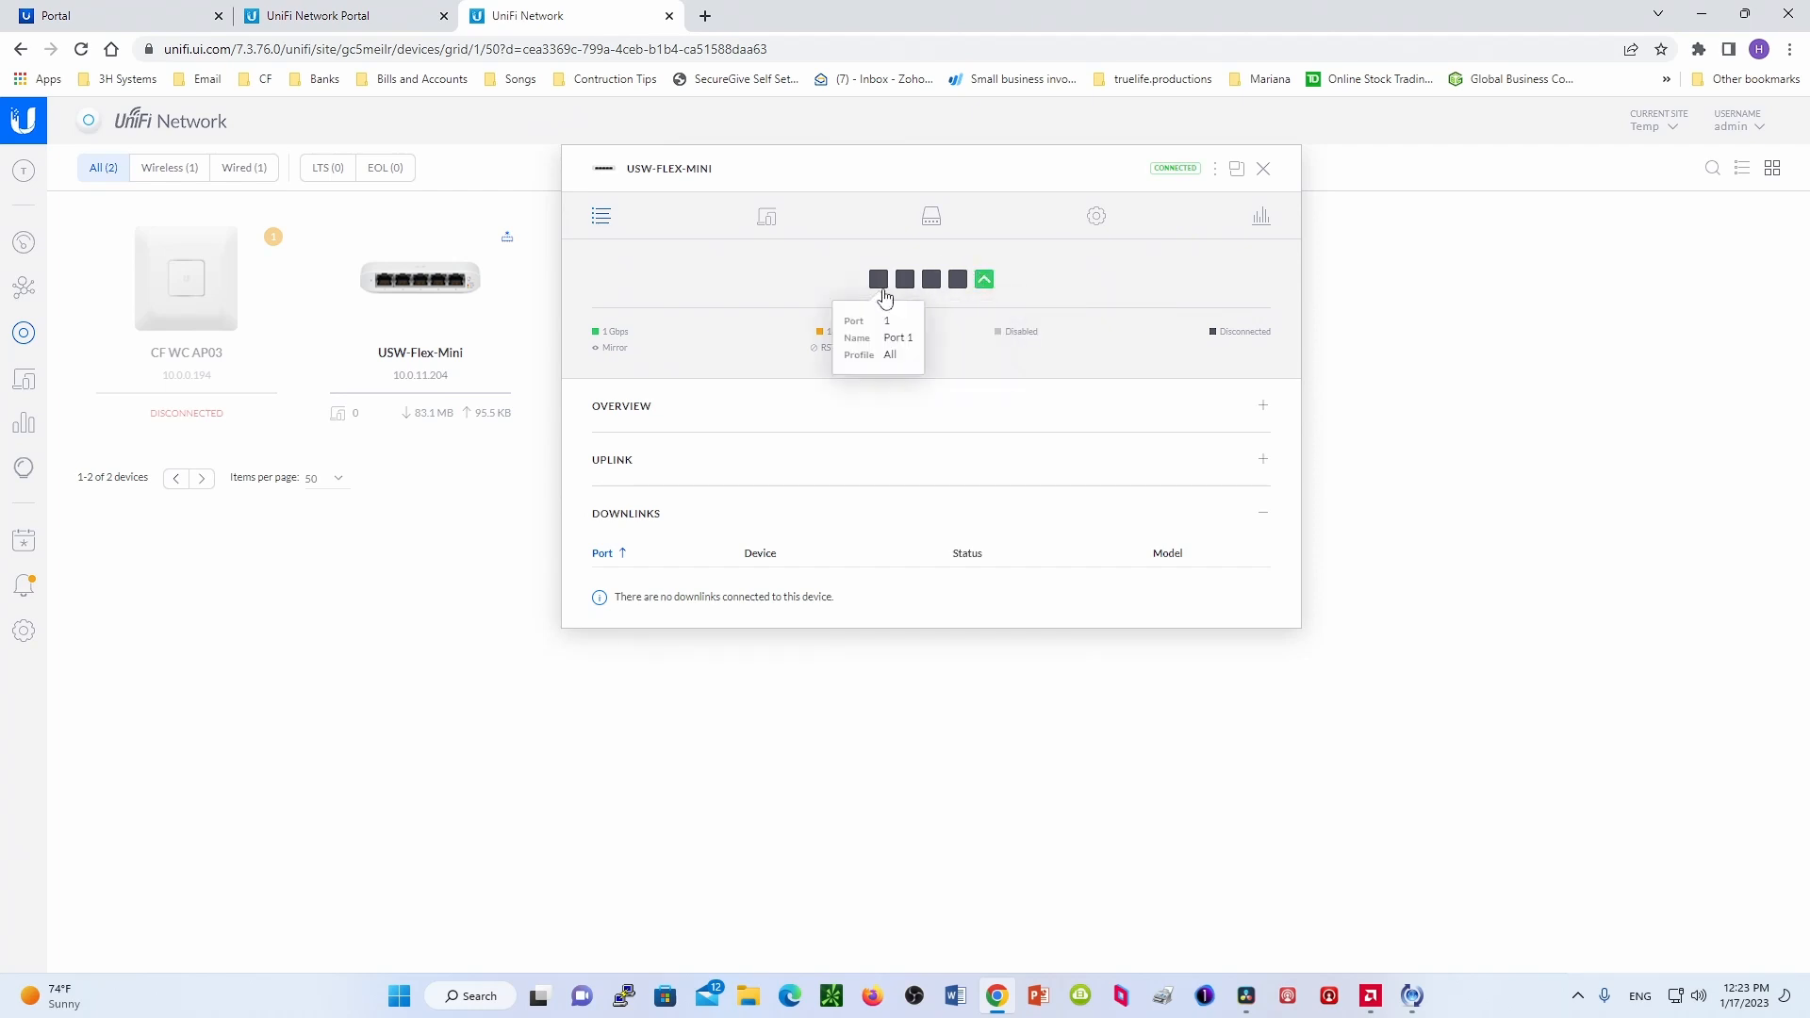
- View the USW-Flex-Mini's Clients tab, which lists no connected clients
{"action": "left_click", "coordinate": [766, 216]}
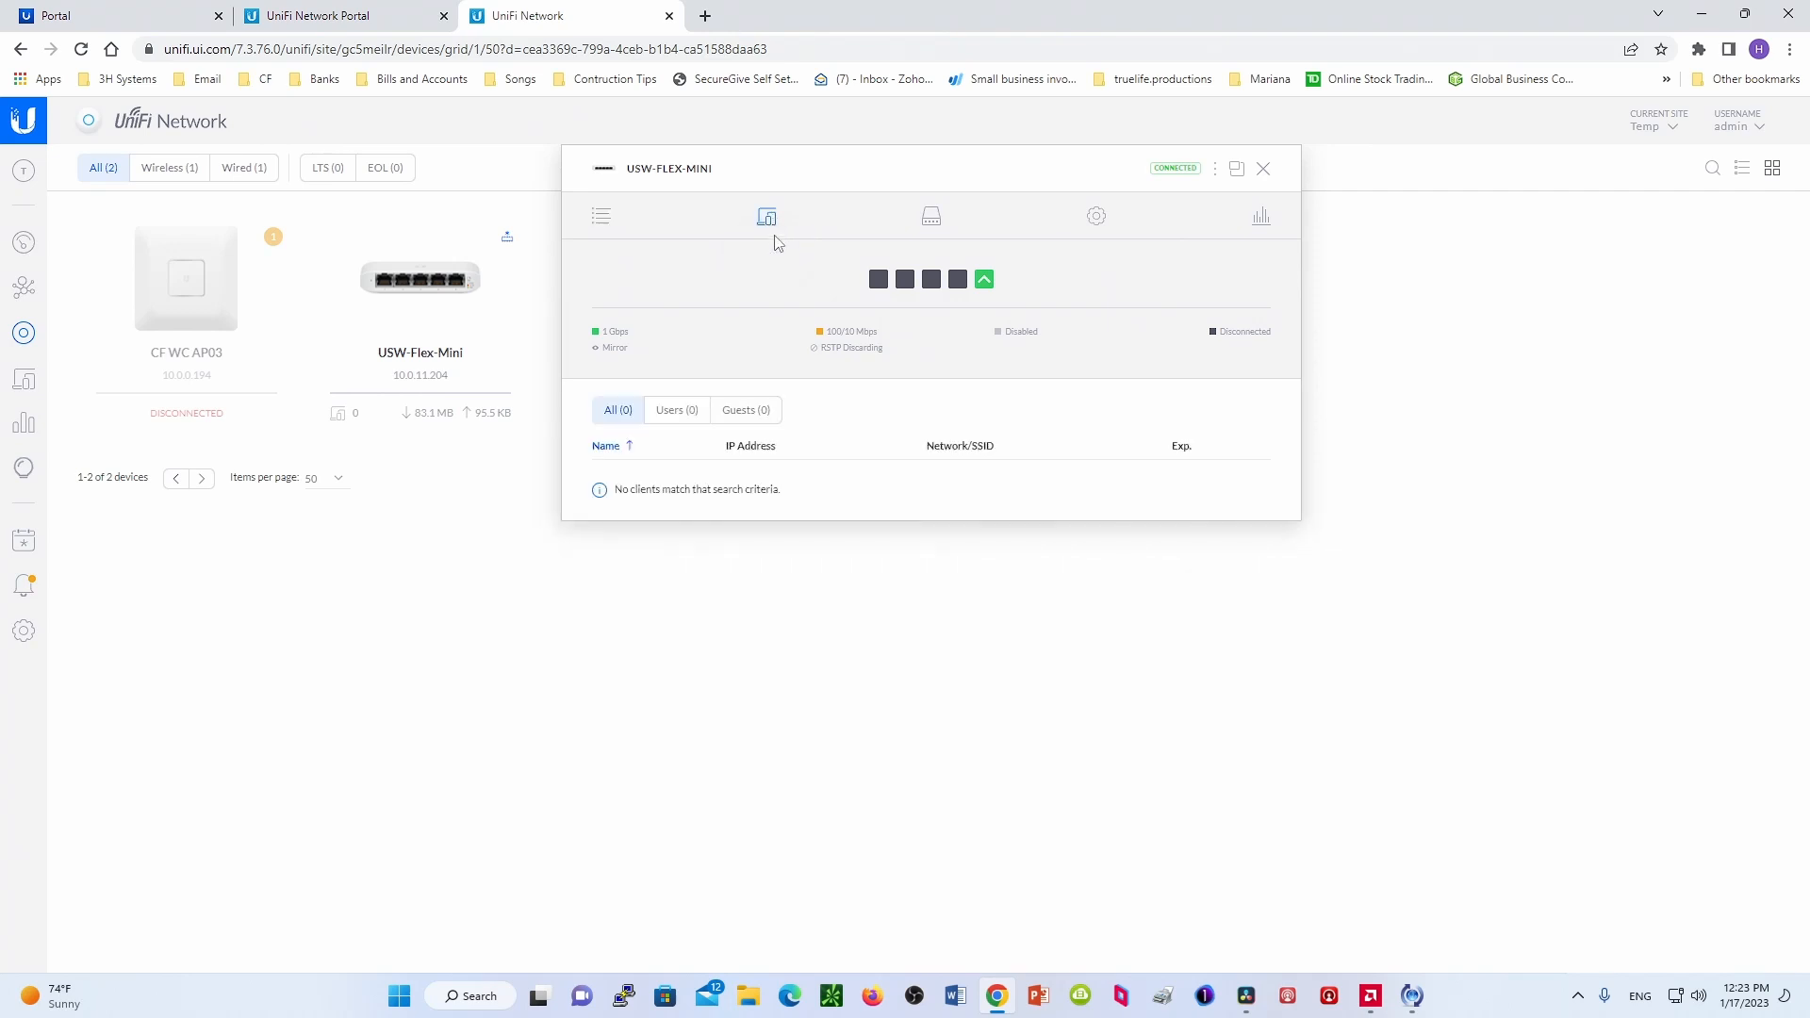
{"action": "mouse_move", "coordinate": [653, 435]}
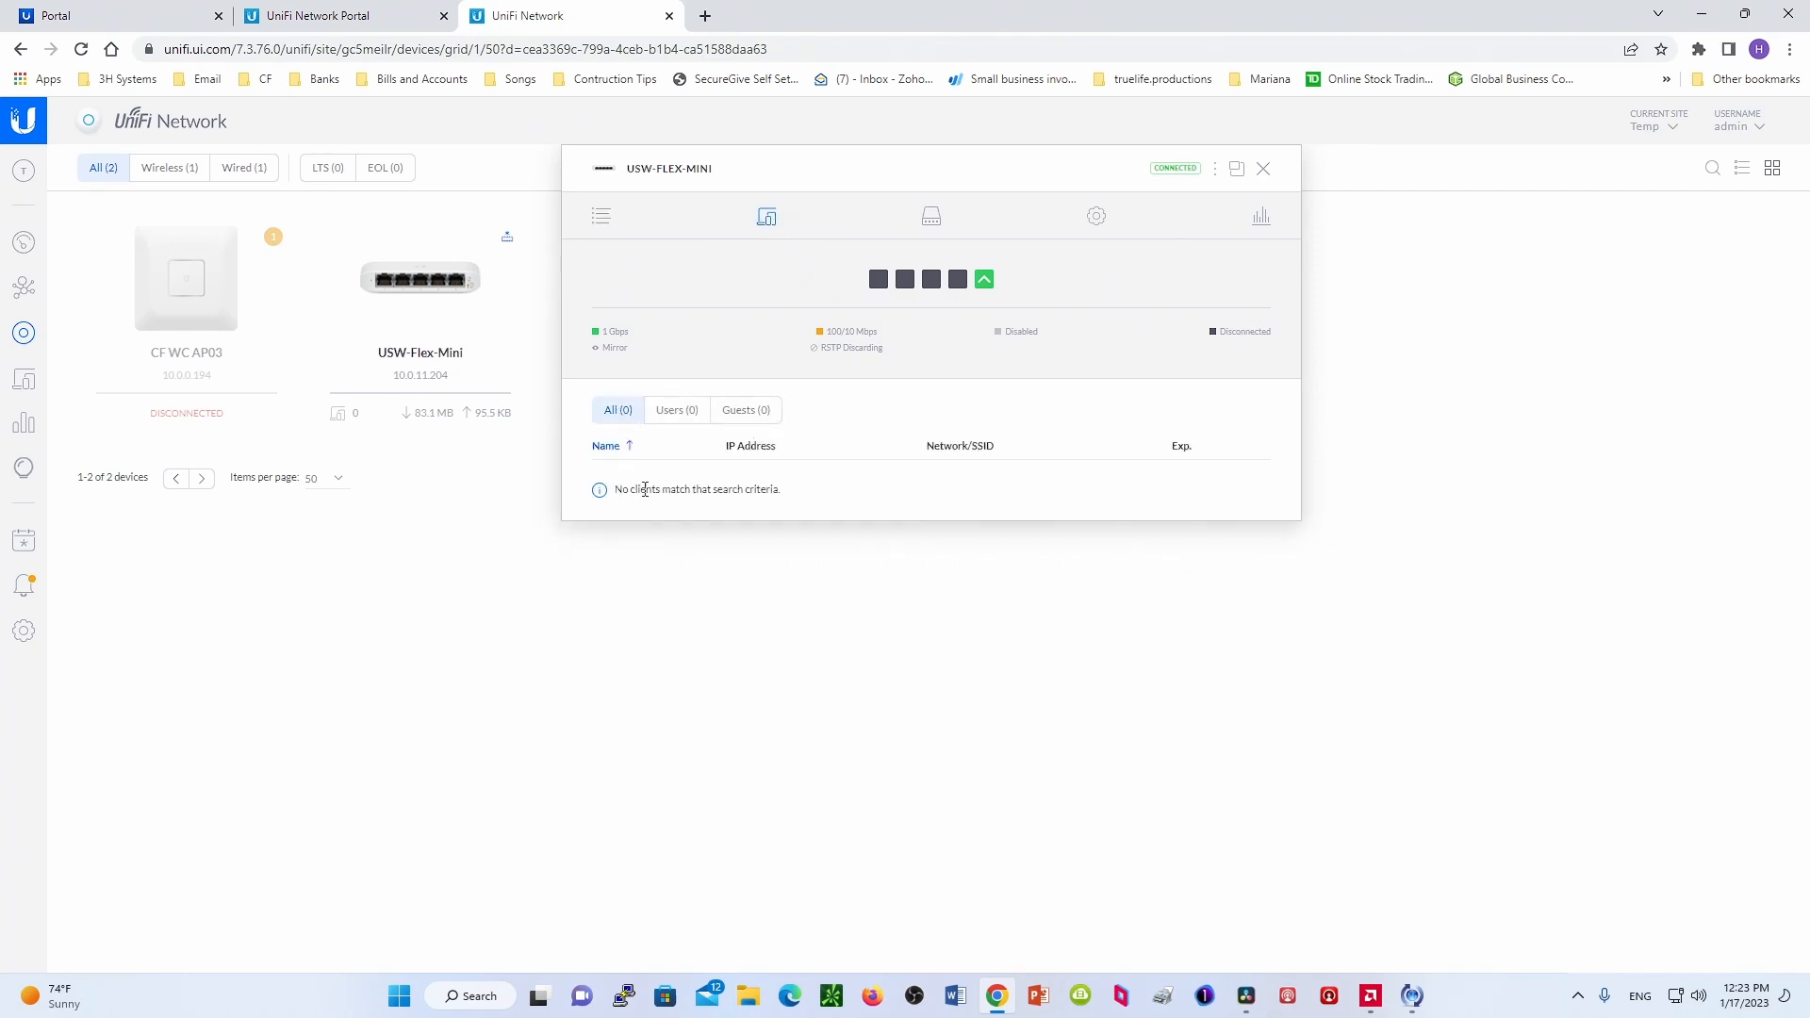
{"action": "mouse_move", "coordinate": [676, 487]}
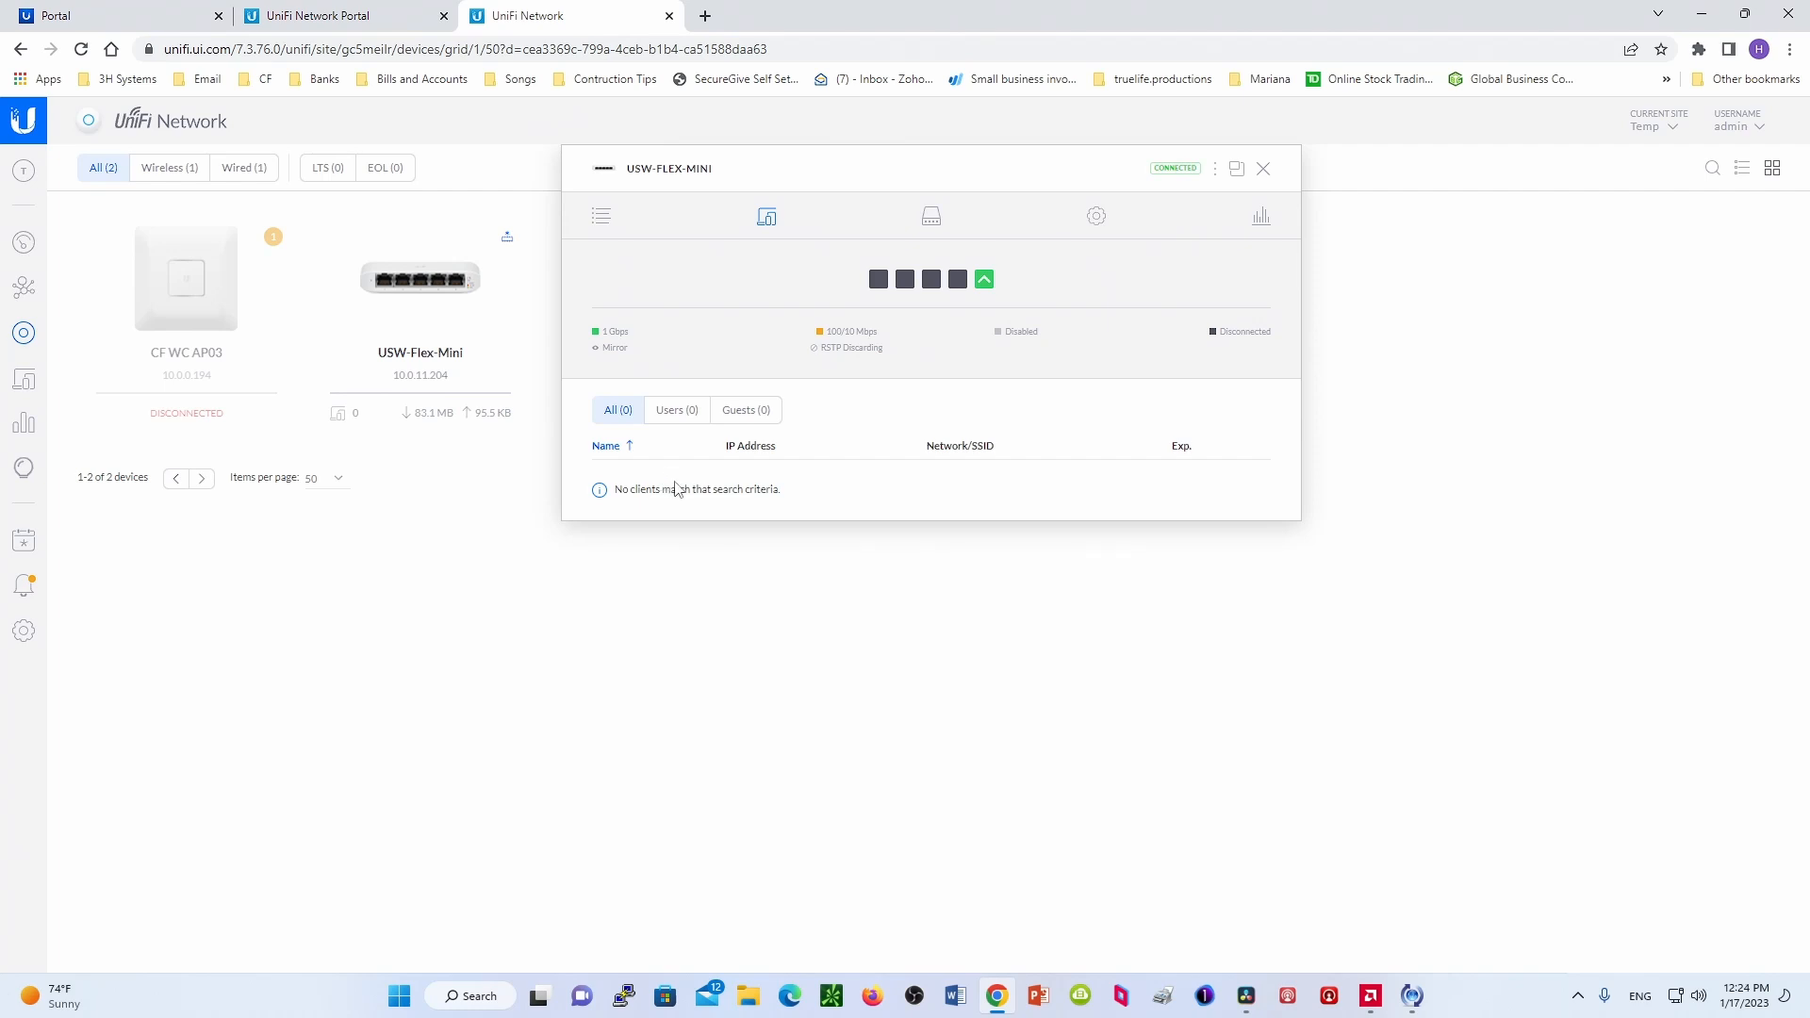
{"action": "mouse_move", "coordinate": [669, 487]}
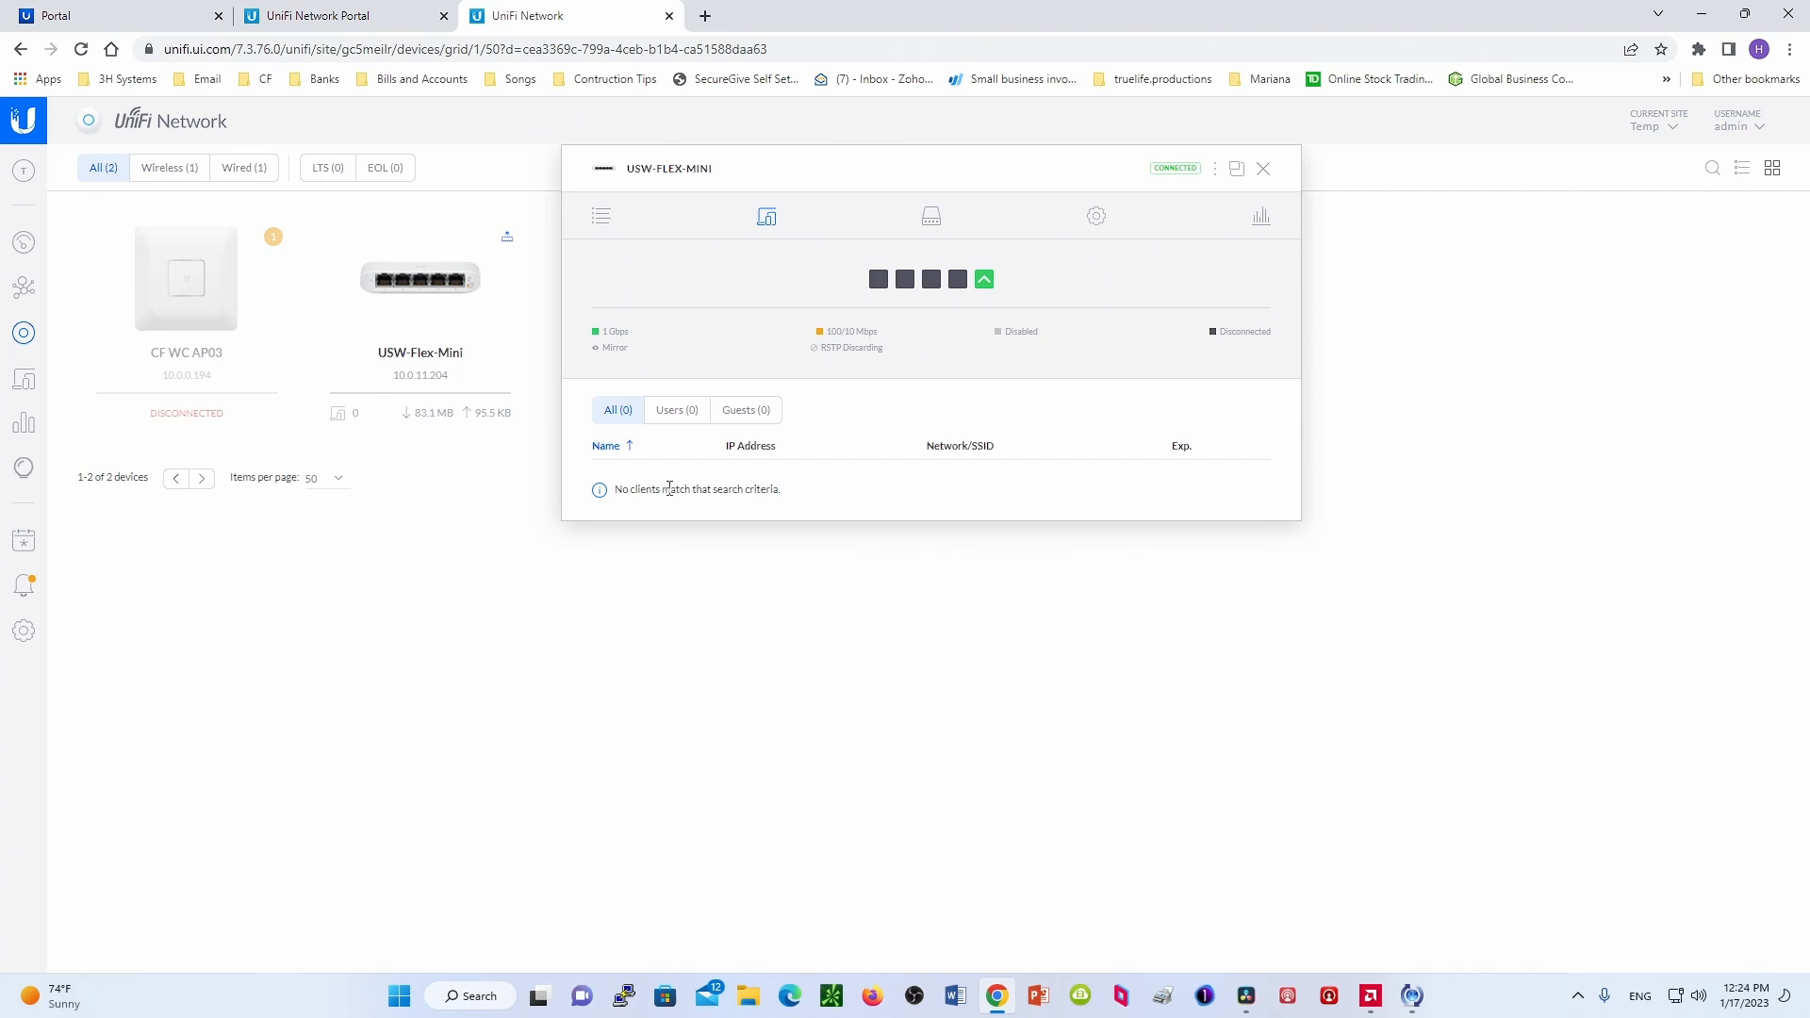
{"action": "mouse_move", "coordinate": [797, 379]}
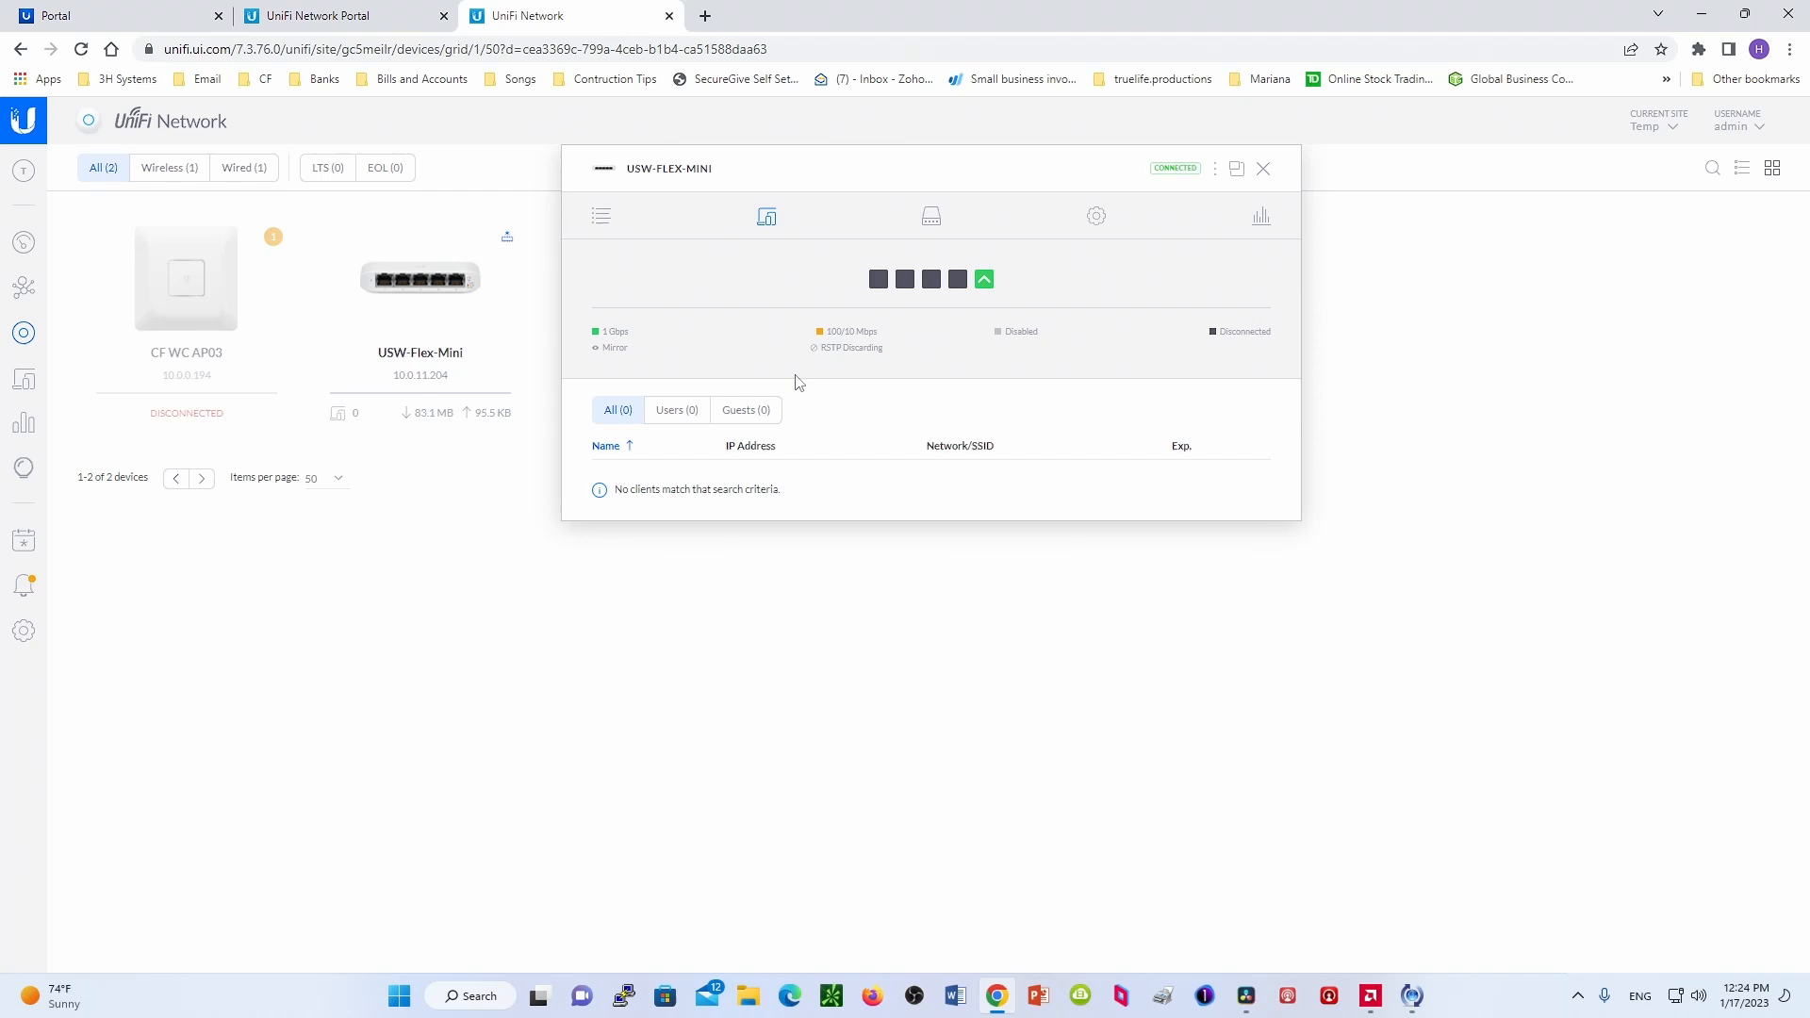
{"action": "mouse_move", "coordinate": [957, 279]}
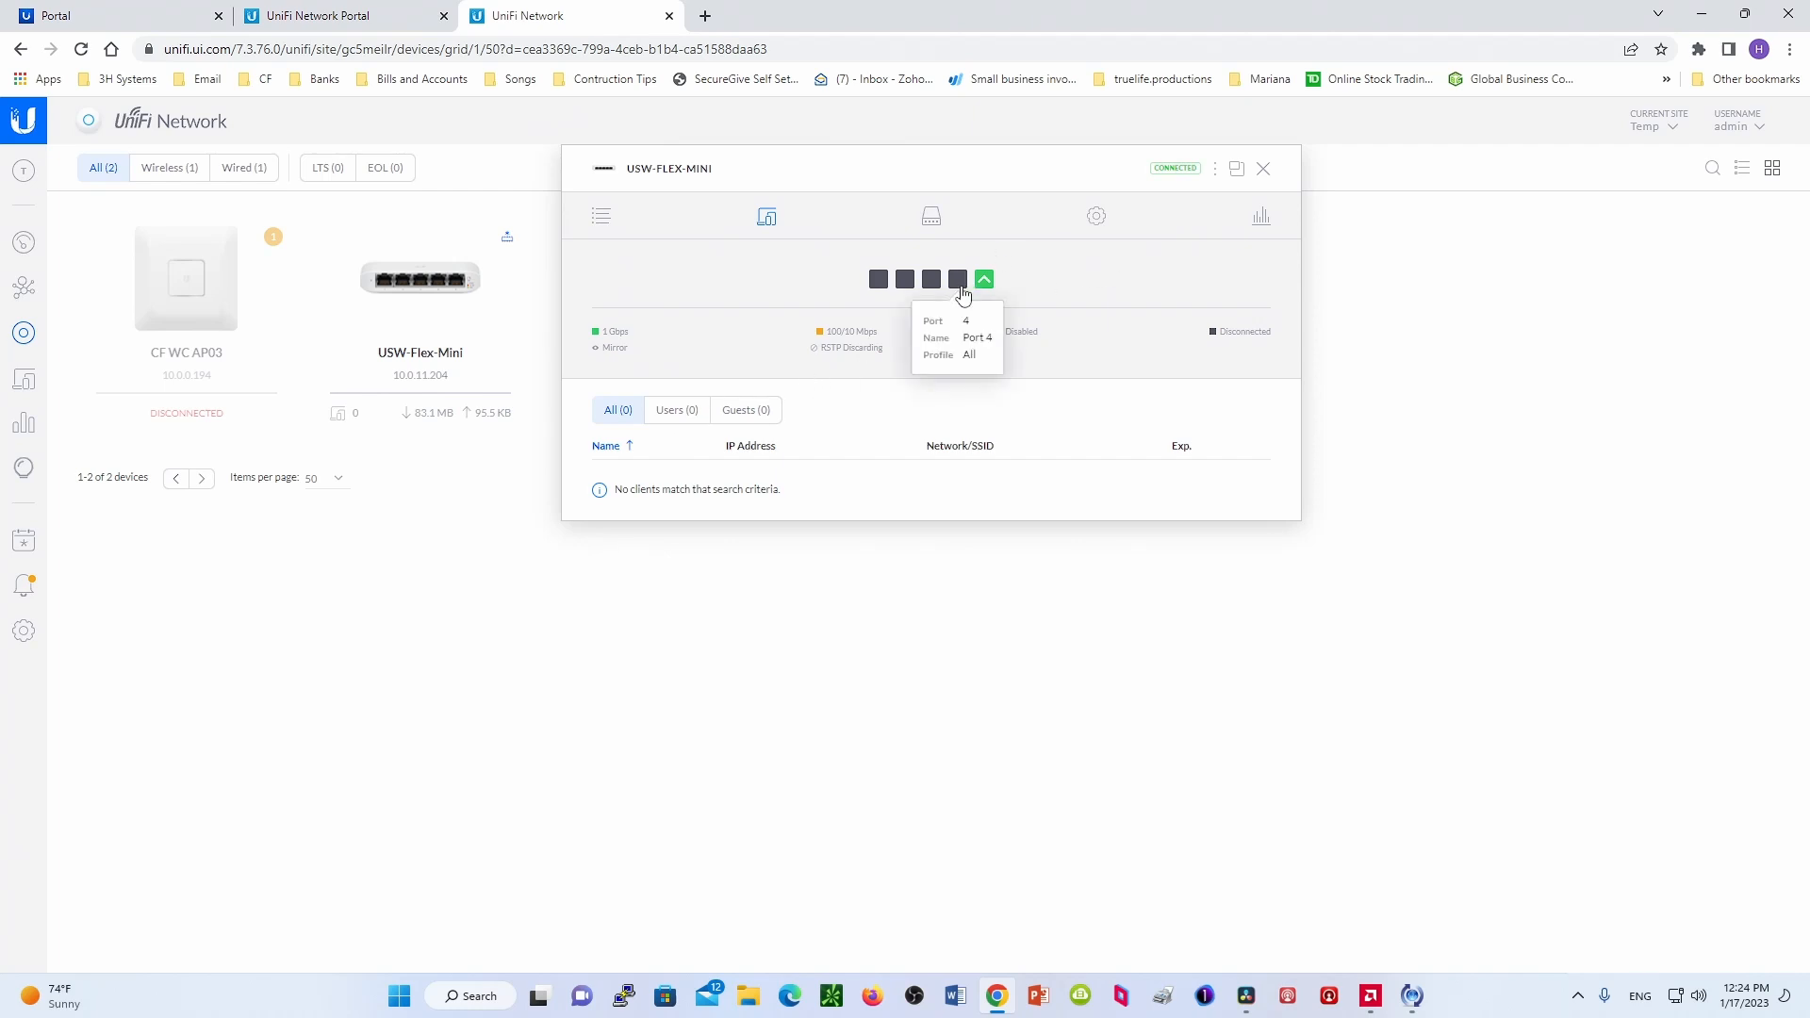
{"action": "mouse_move", "coordinate": [667, 419]}
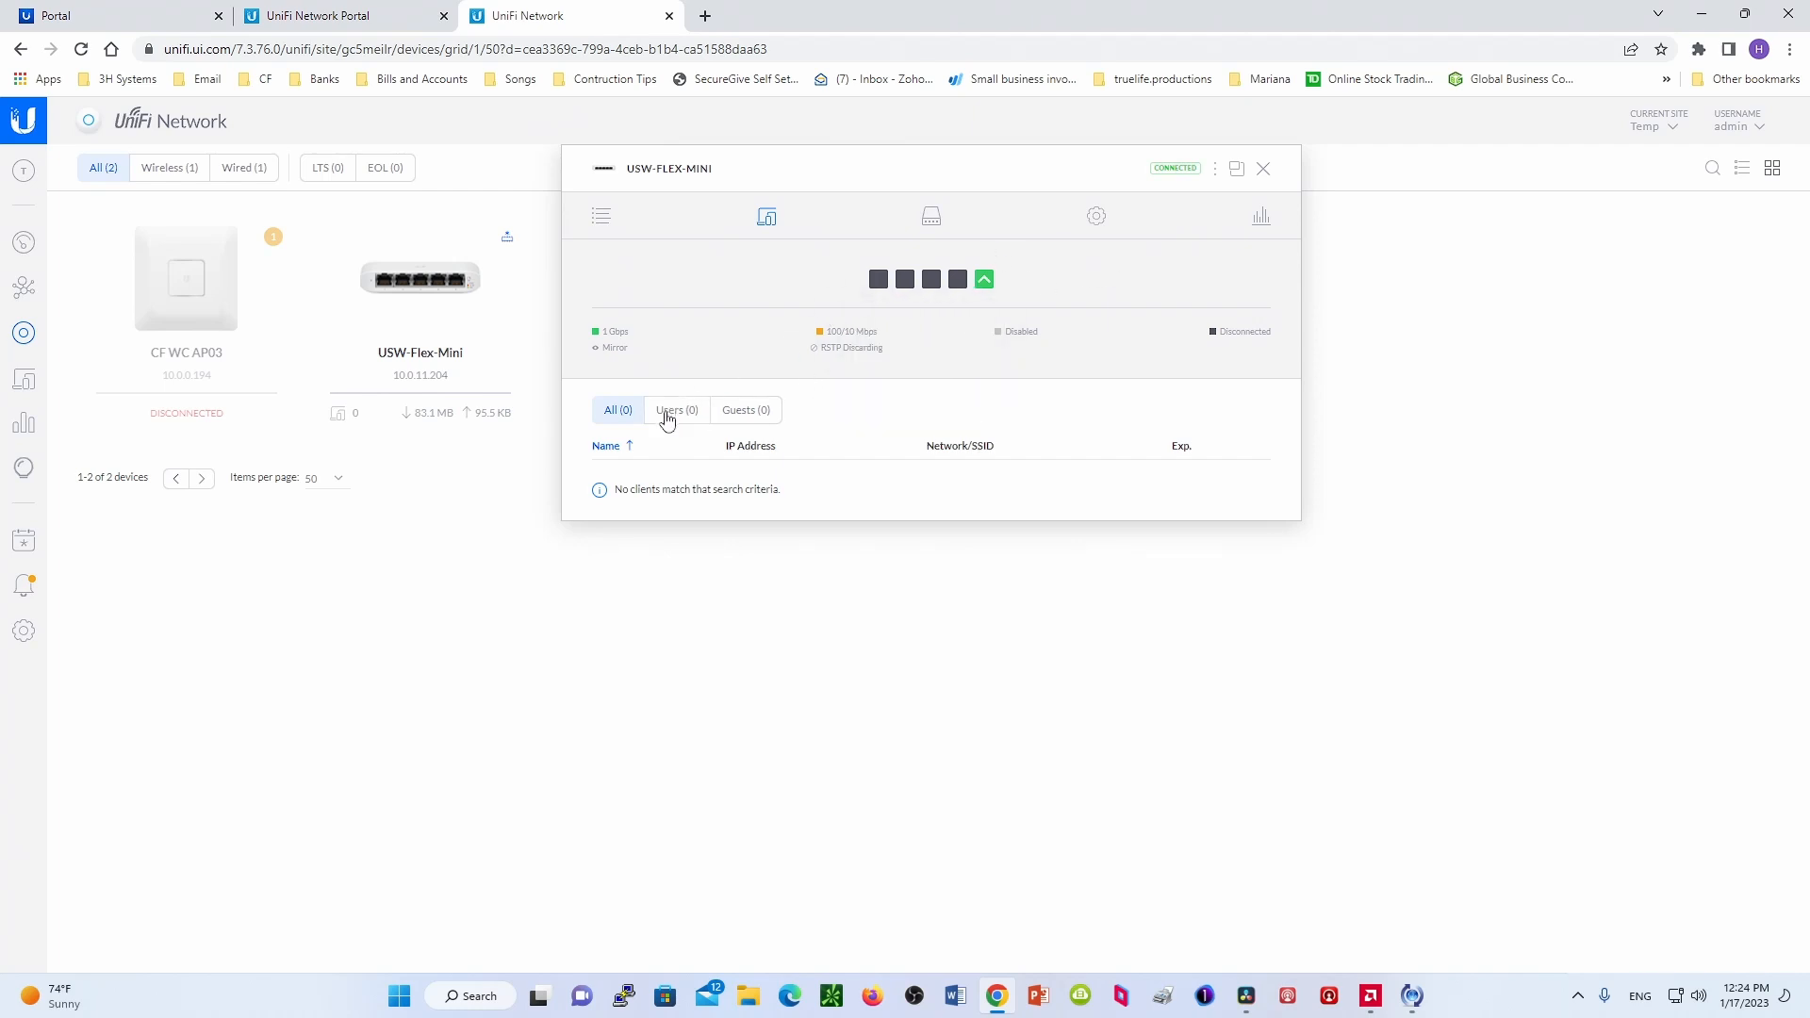
- Filter the switch's clients to Users, then view the Ports list (ports 1–4 down, 5 up)
{"action": "left_click", "coordinate": [676, 410]}
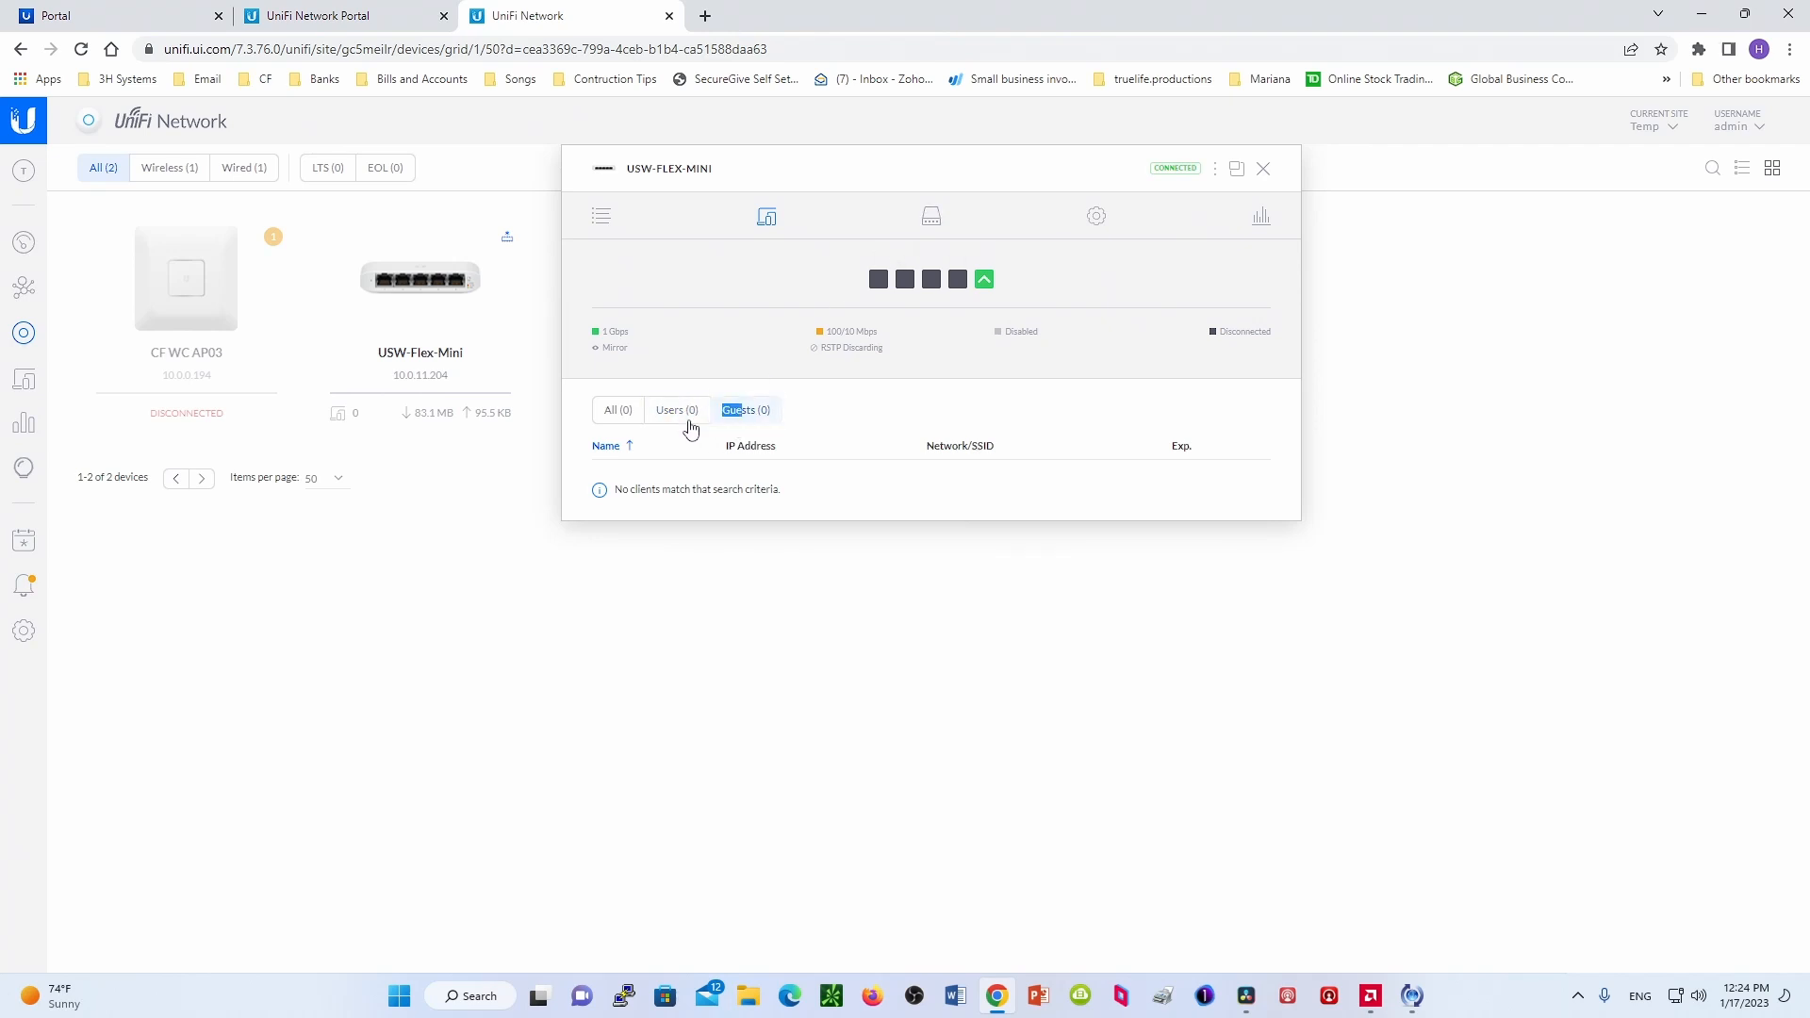
{"action": "mouse_move", "coordinate": [661, 412]}
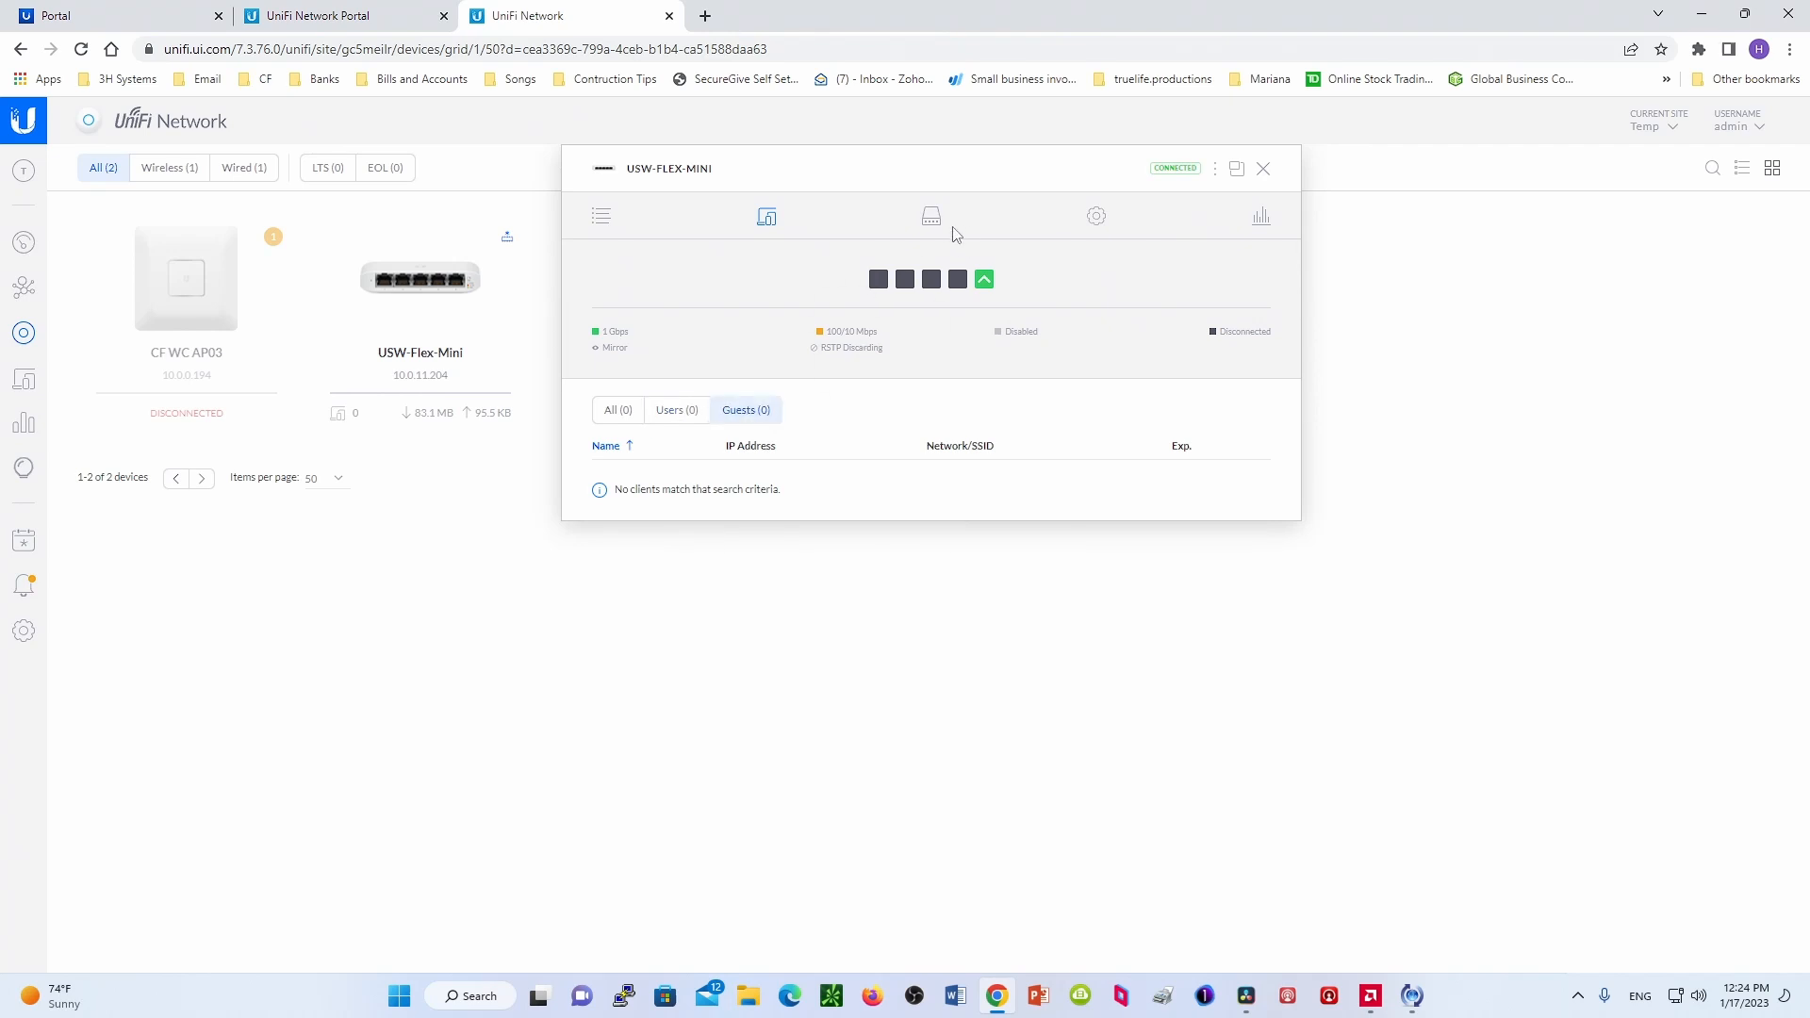
{"action": "left_click", "coordinate": [931, 216]}
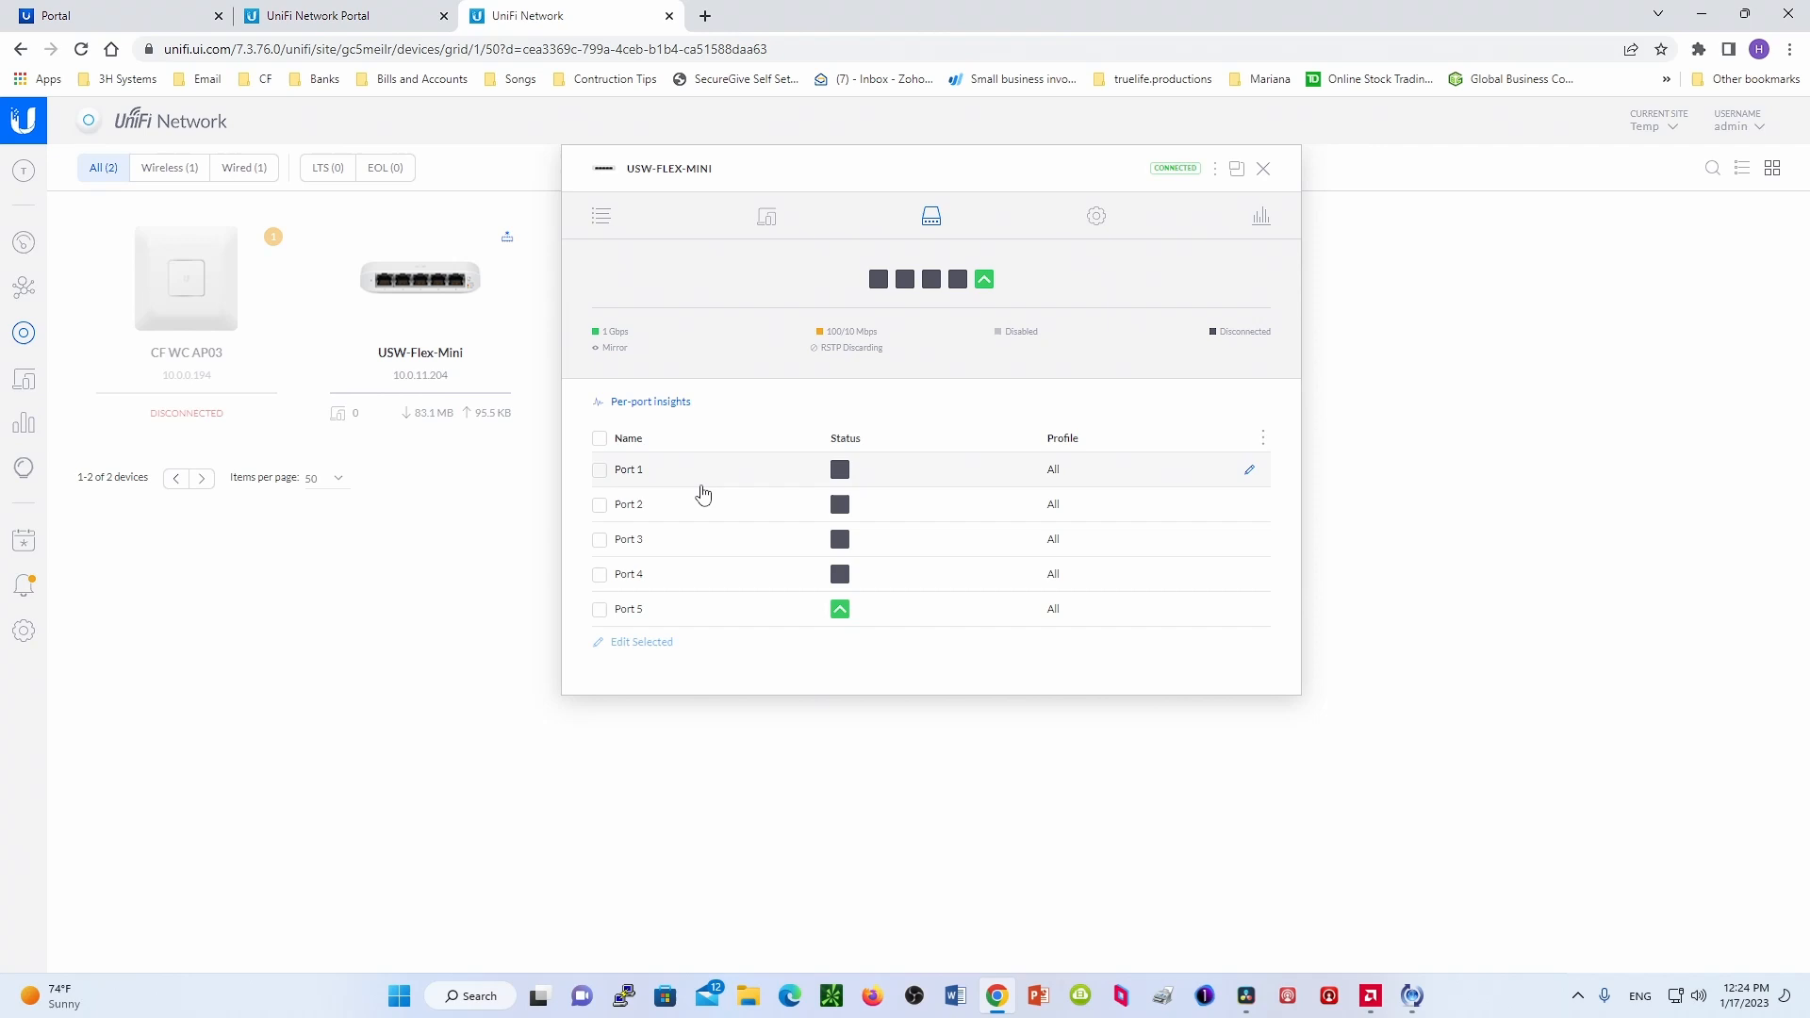
- Edit Port 1, select its Name field, and expand Profile Overrides to review switching options
{"action": "left_click", "coordinate": [1249, 469]}
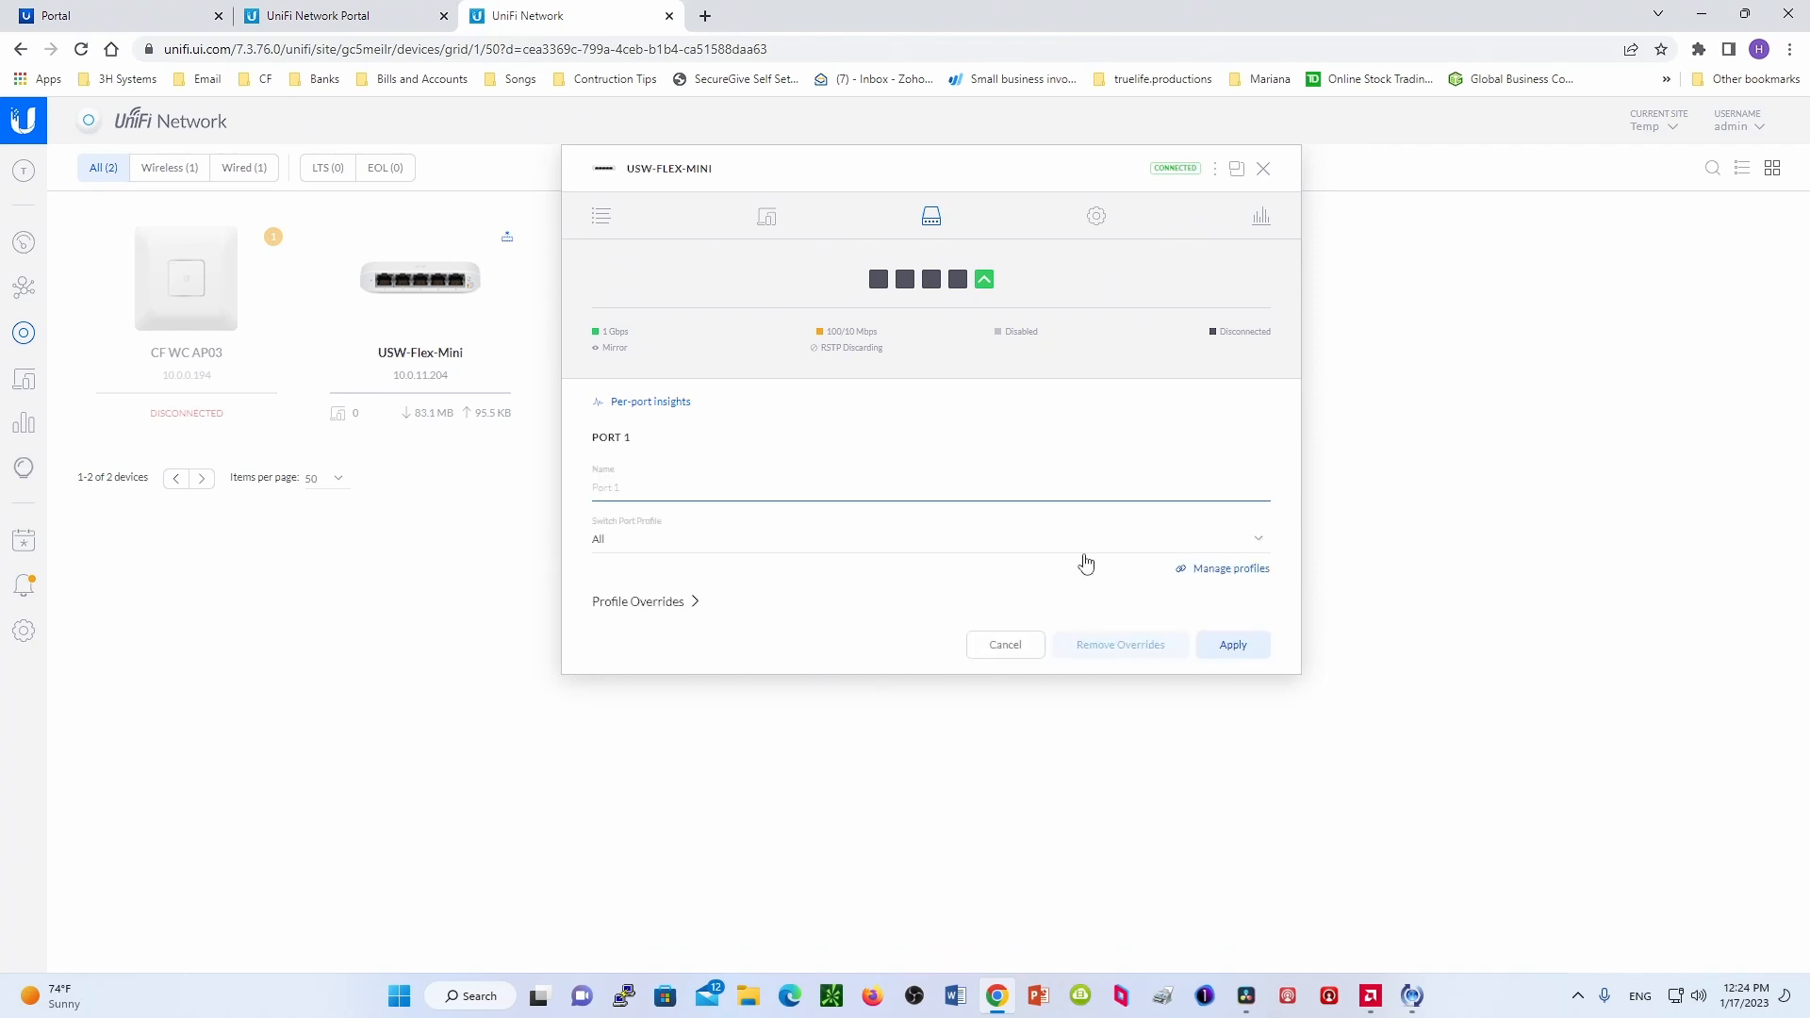
{"action": "left_click", "coordinate": [928, 538]}
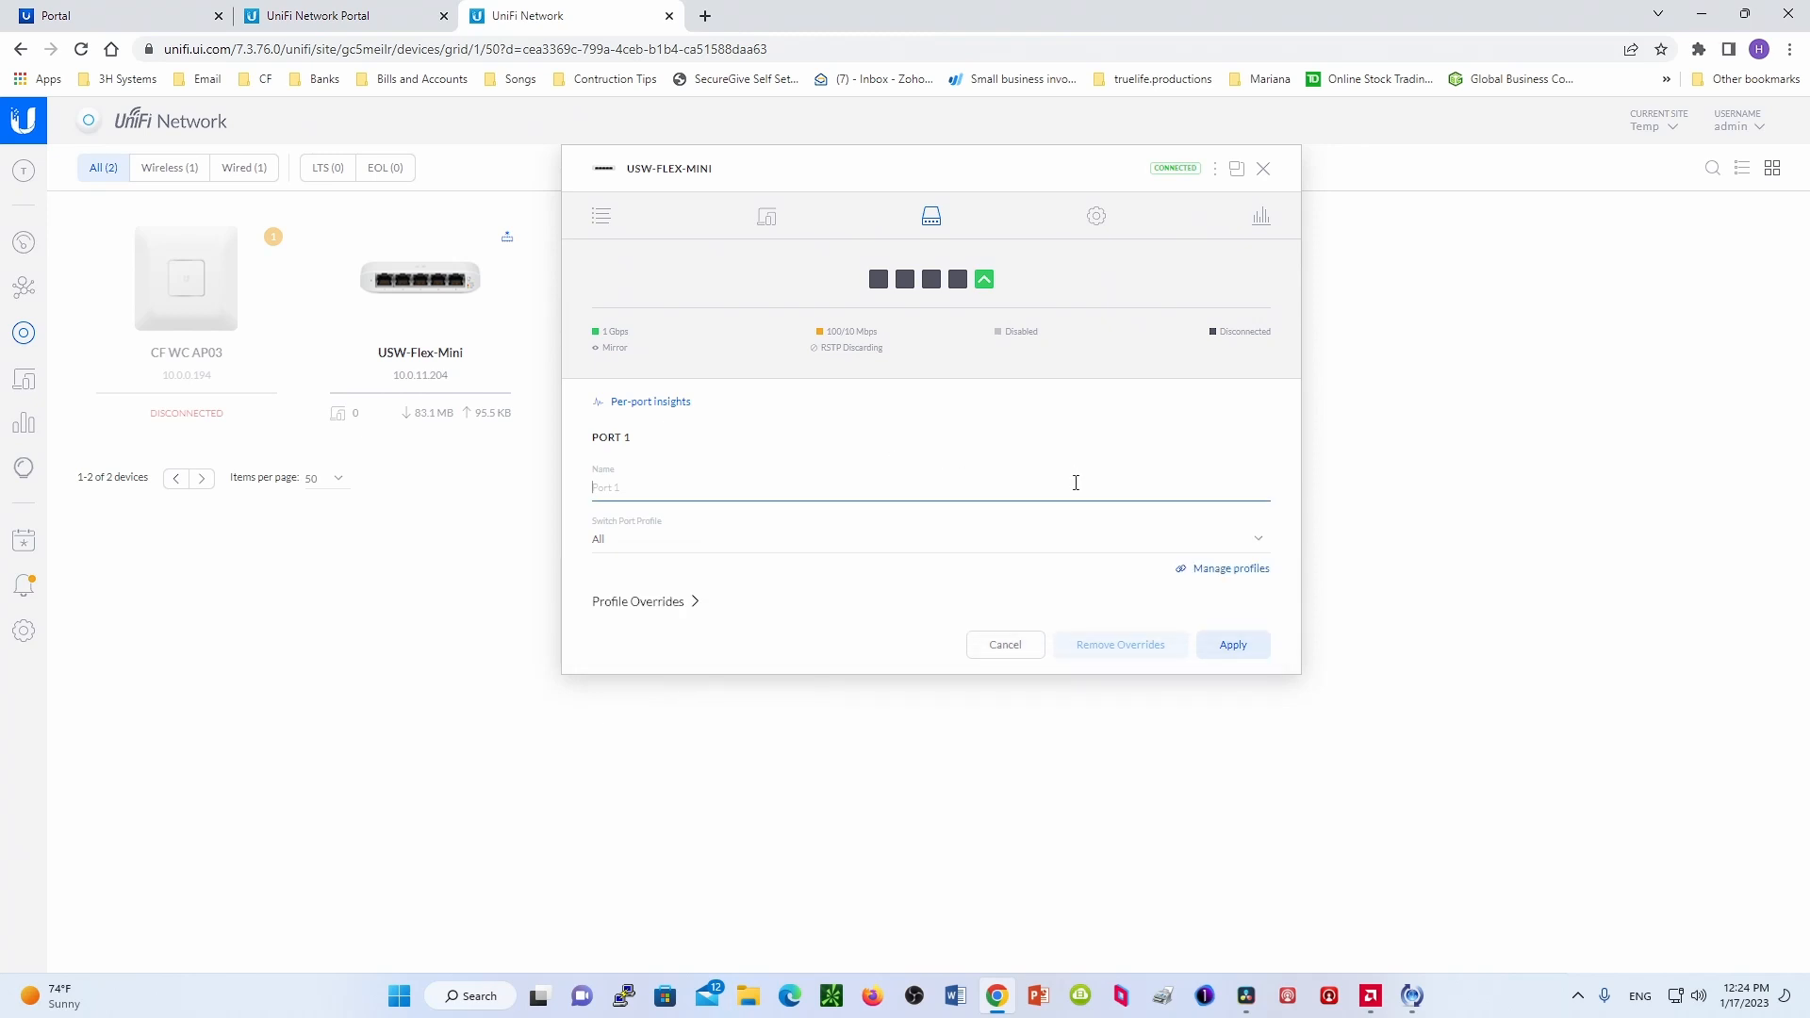
{"action": "left_click", "coordinate": [694, 601]}
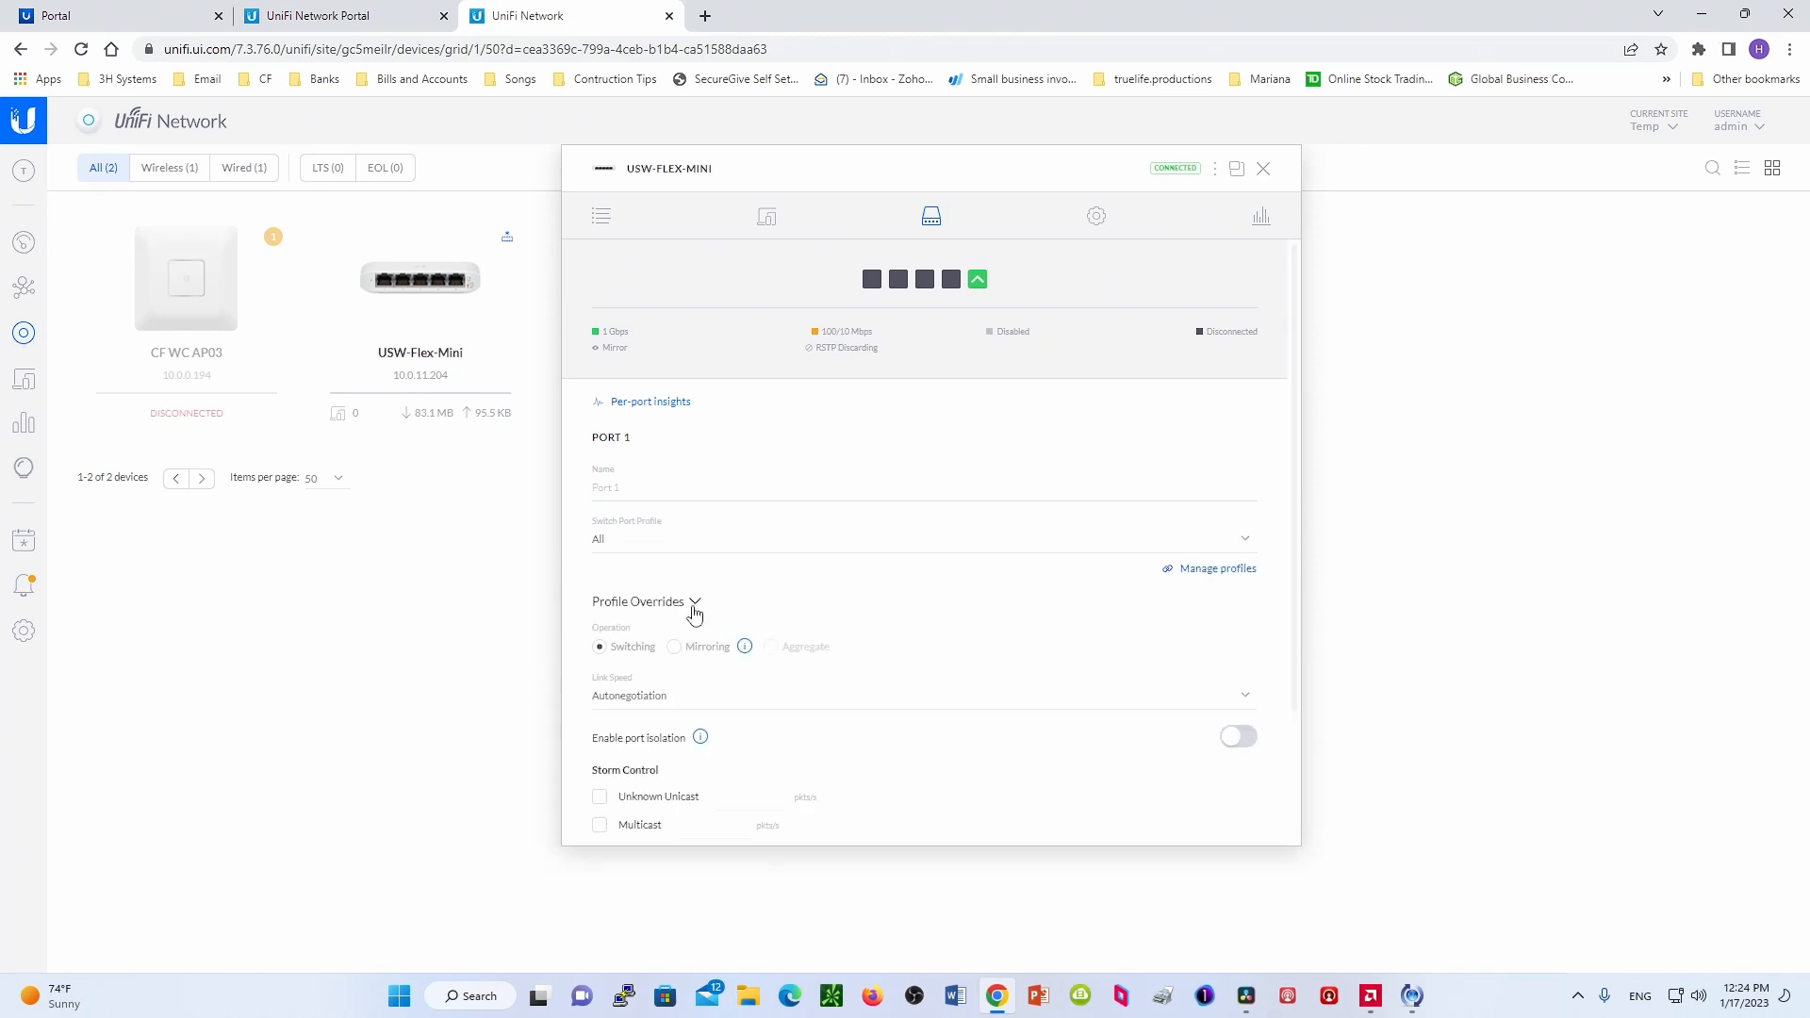
{"action": "mouse_move", "coordinate": [680, 608]}
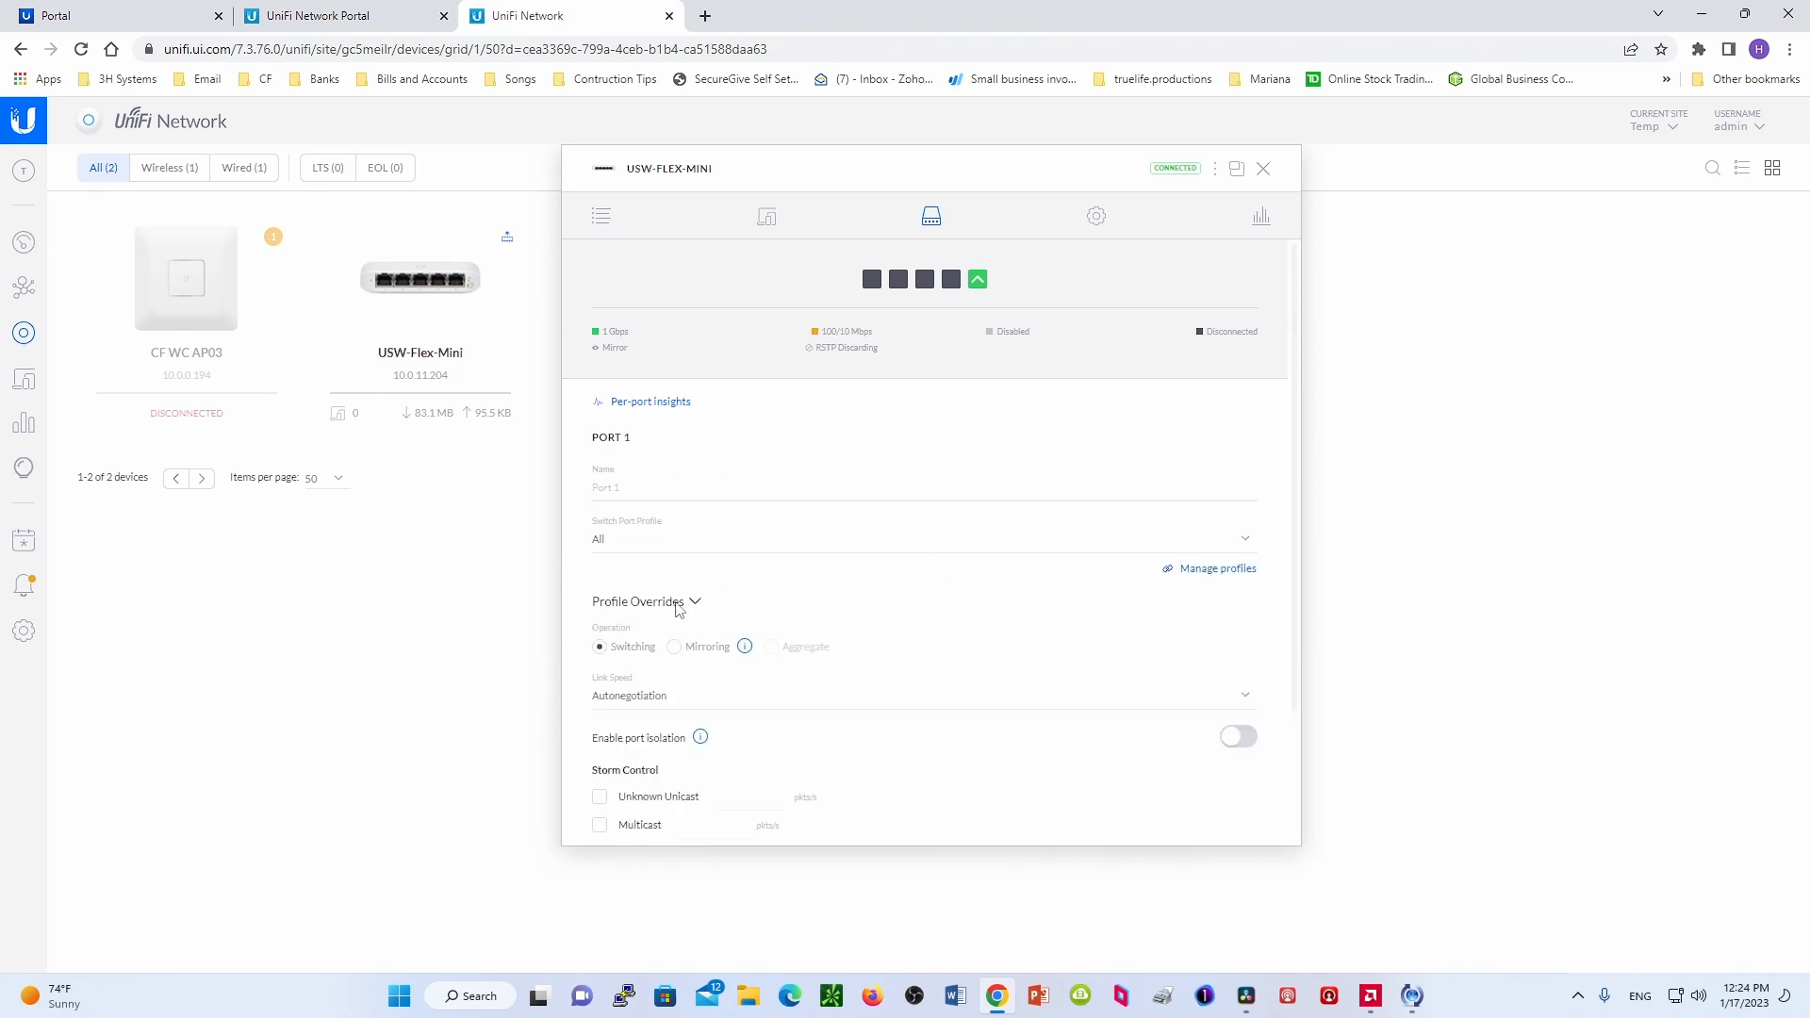
{"action": "mouse_move", "coordinate": [700, 766]}
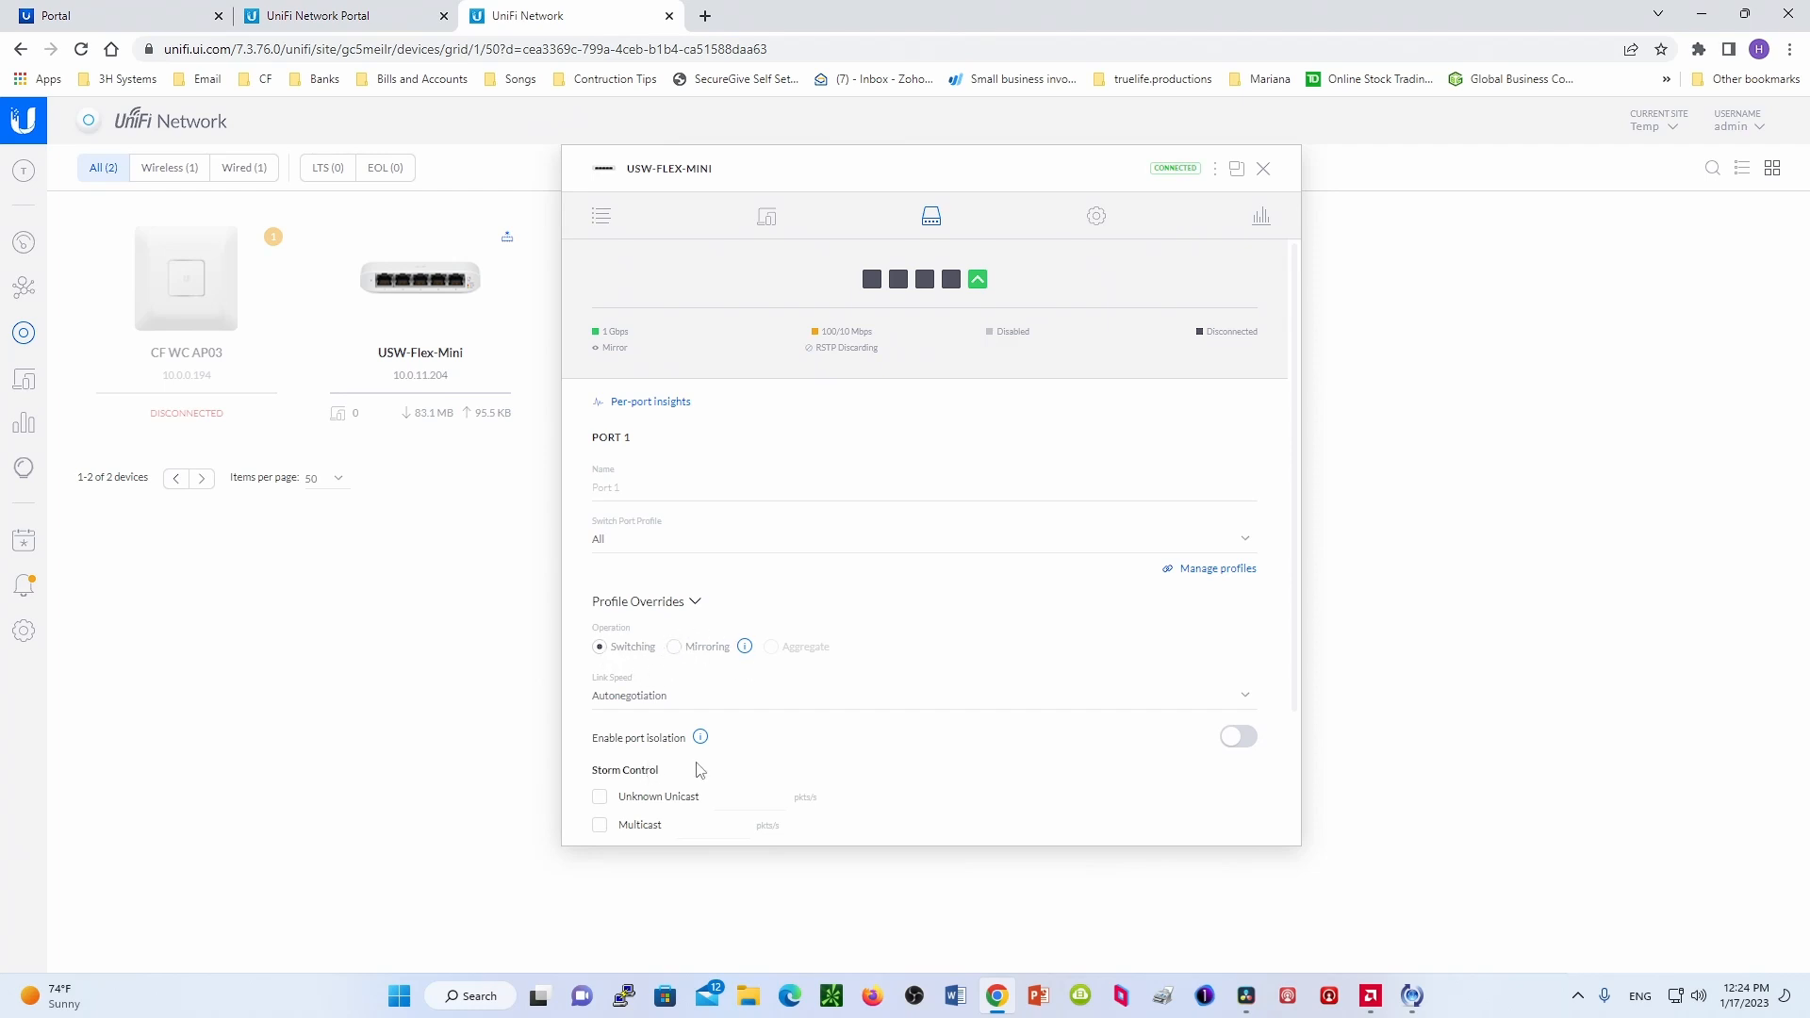
{"action": "scroll", "scroll_direction": "down", "scroll_amount": 3}
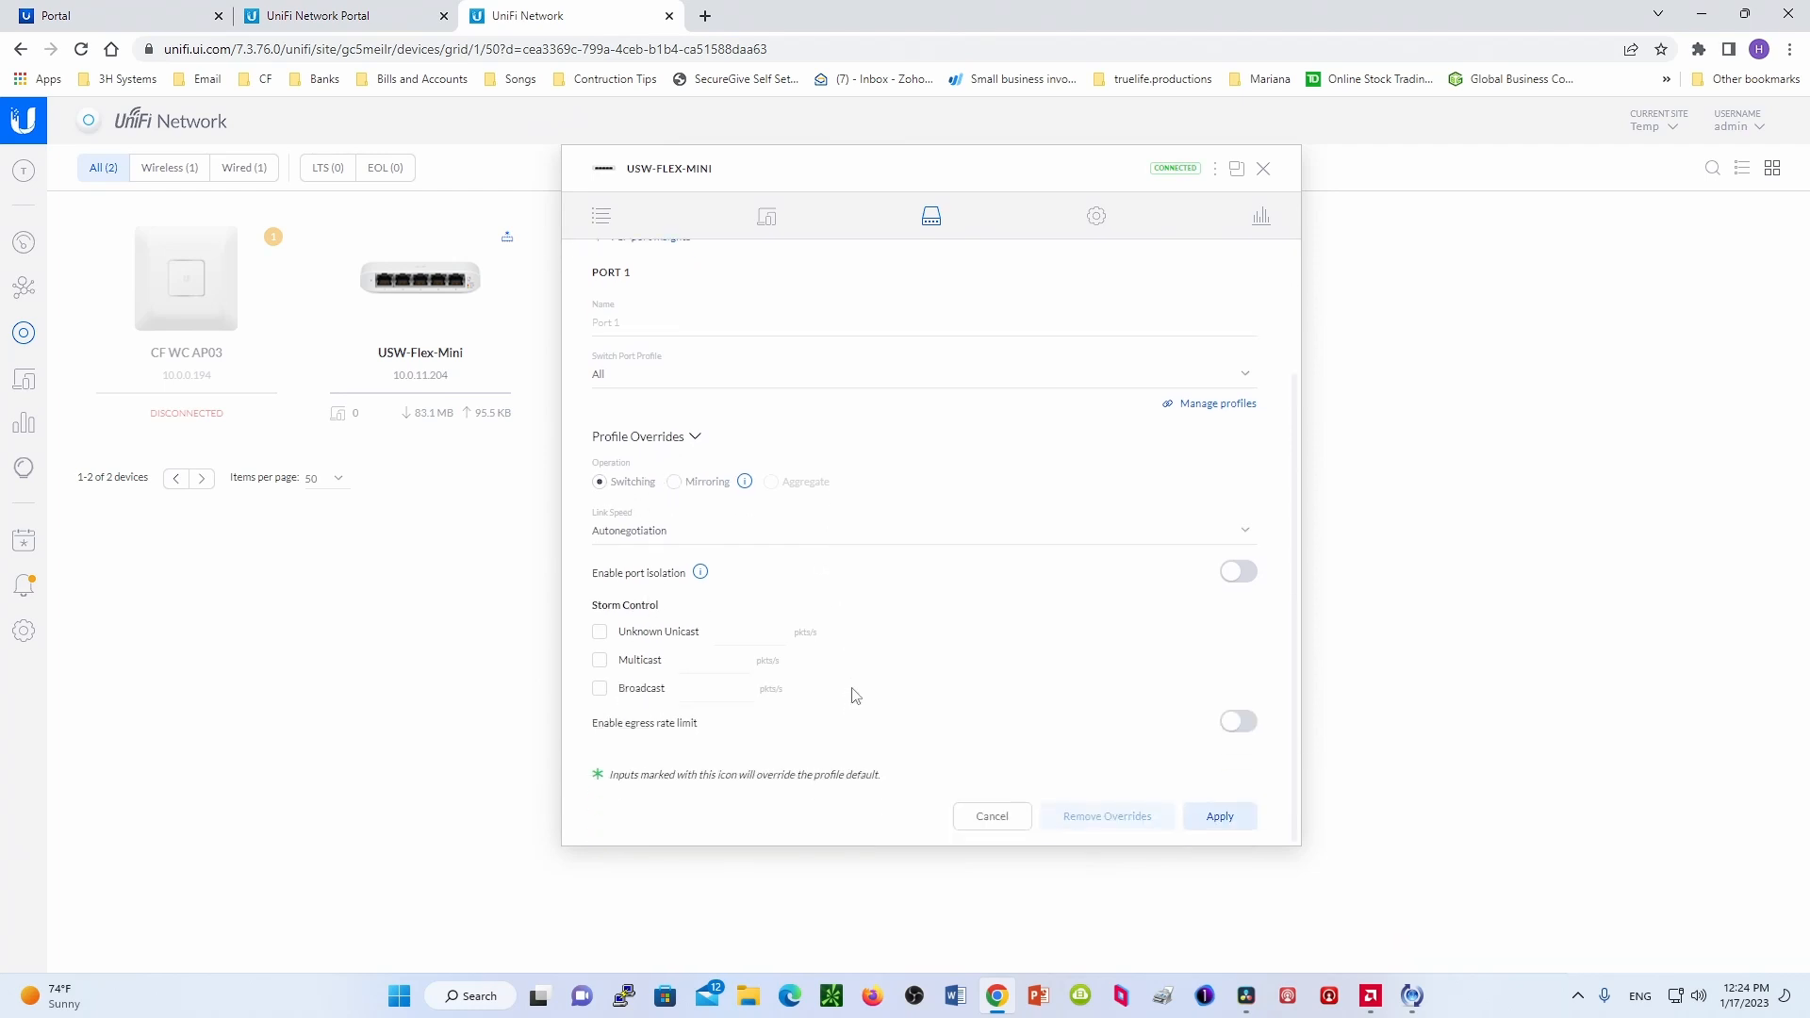
{"action": "mouse_move", "coordinate": [718, 593]}
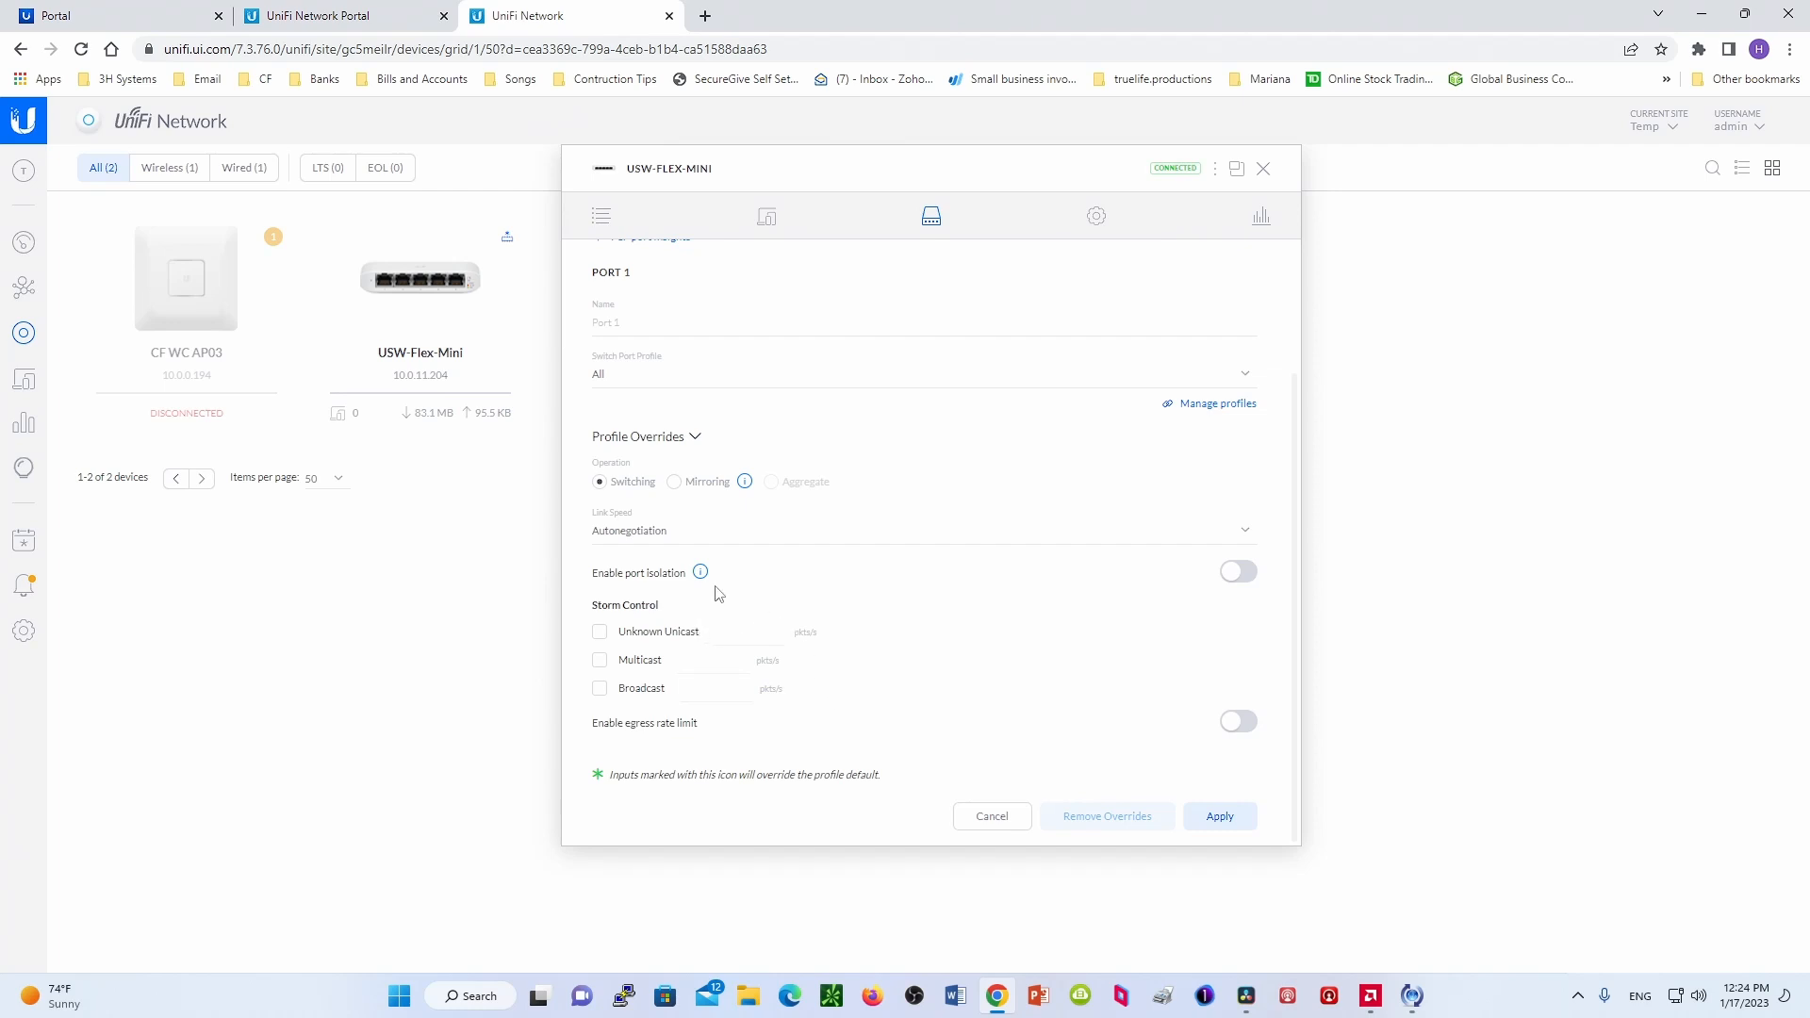
{"action": "mouse_move", "coordinate": [881, 607]}
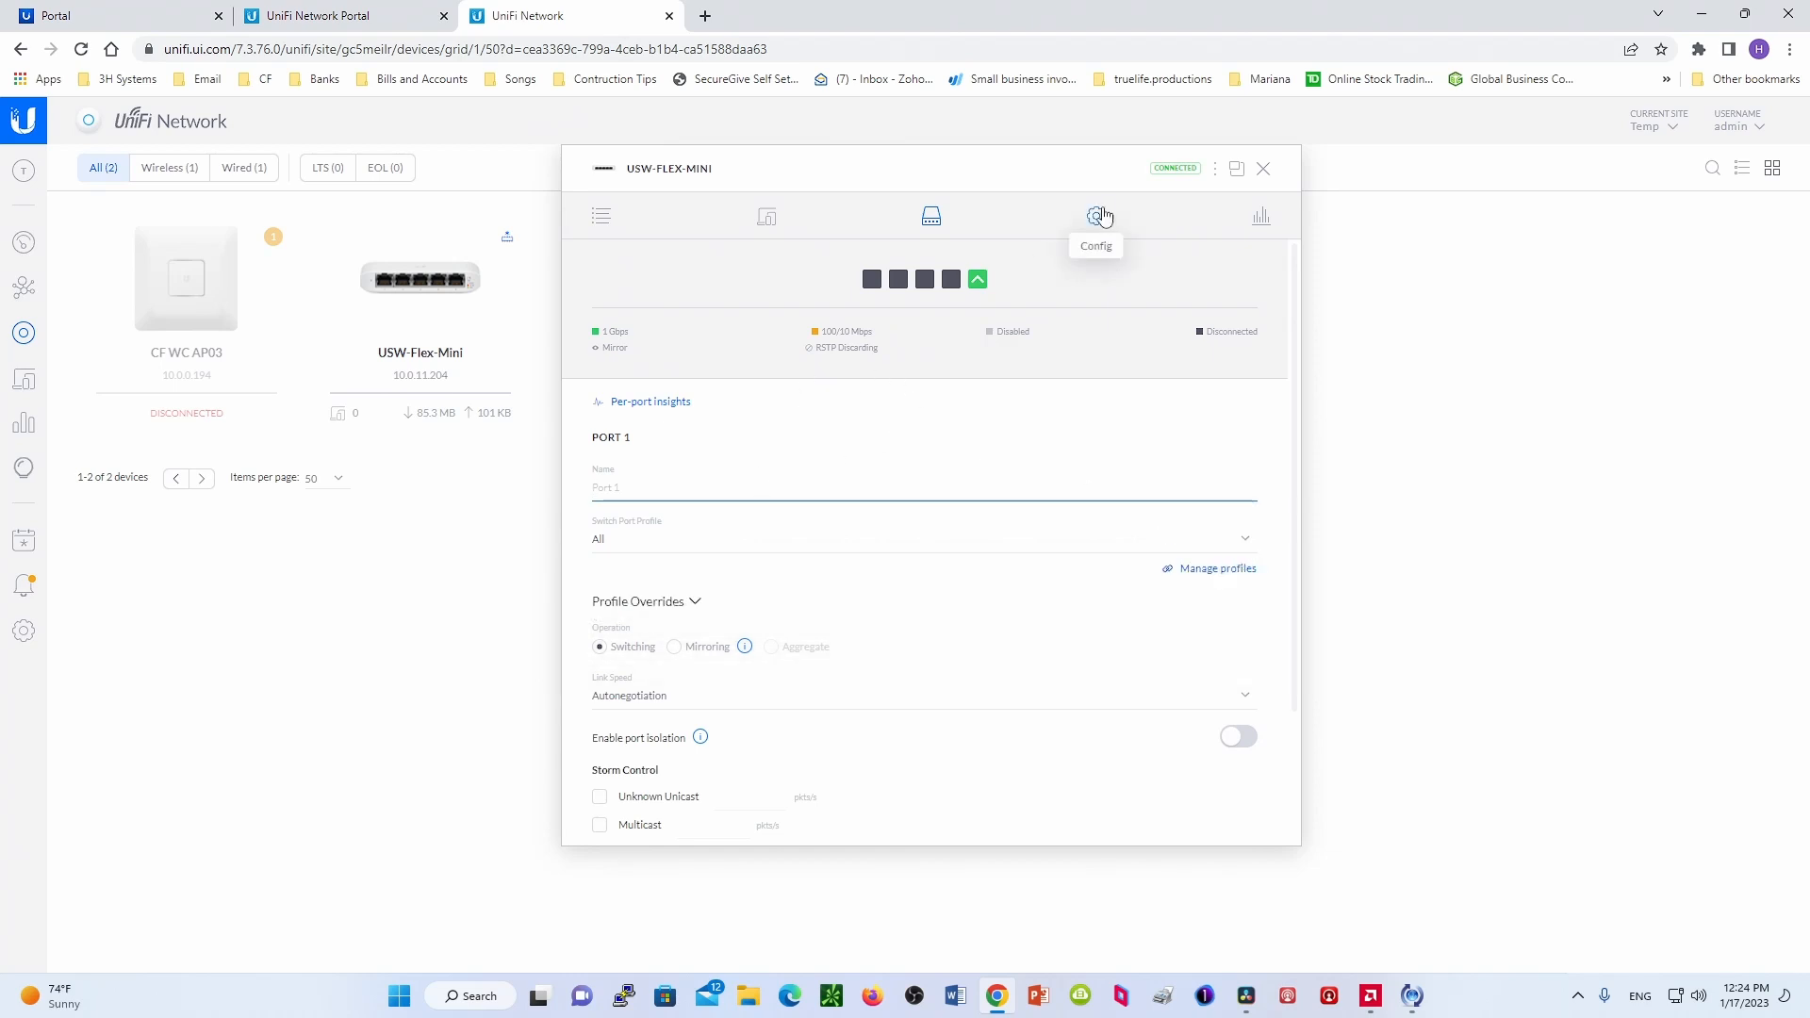
- Open the switch's Config tab and scroll through its Services settings
{"action": "left_click", "coordinate": [1096, 215]}
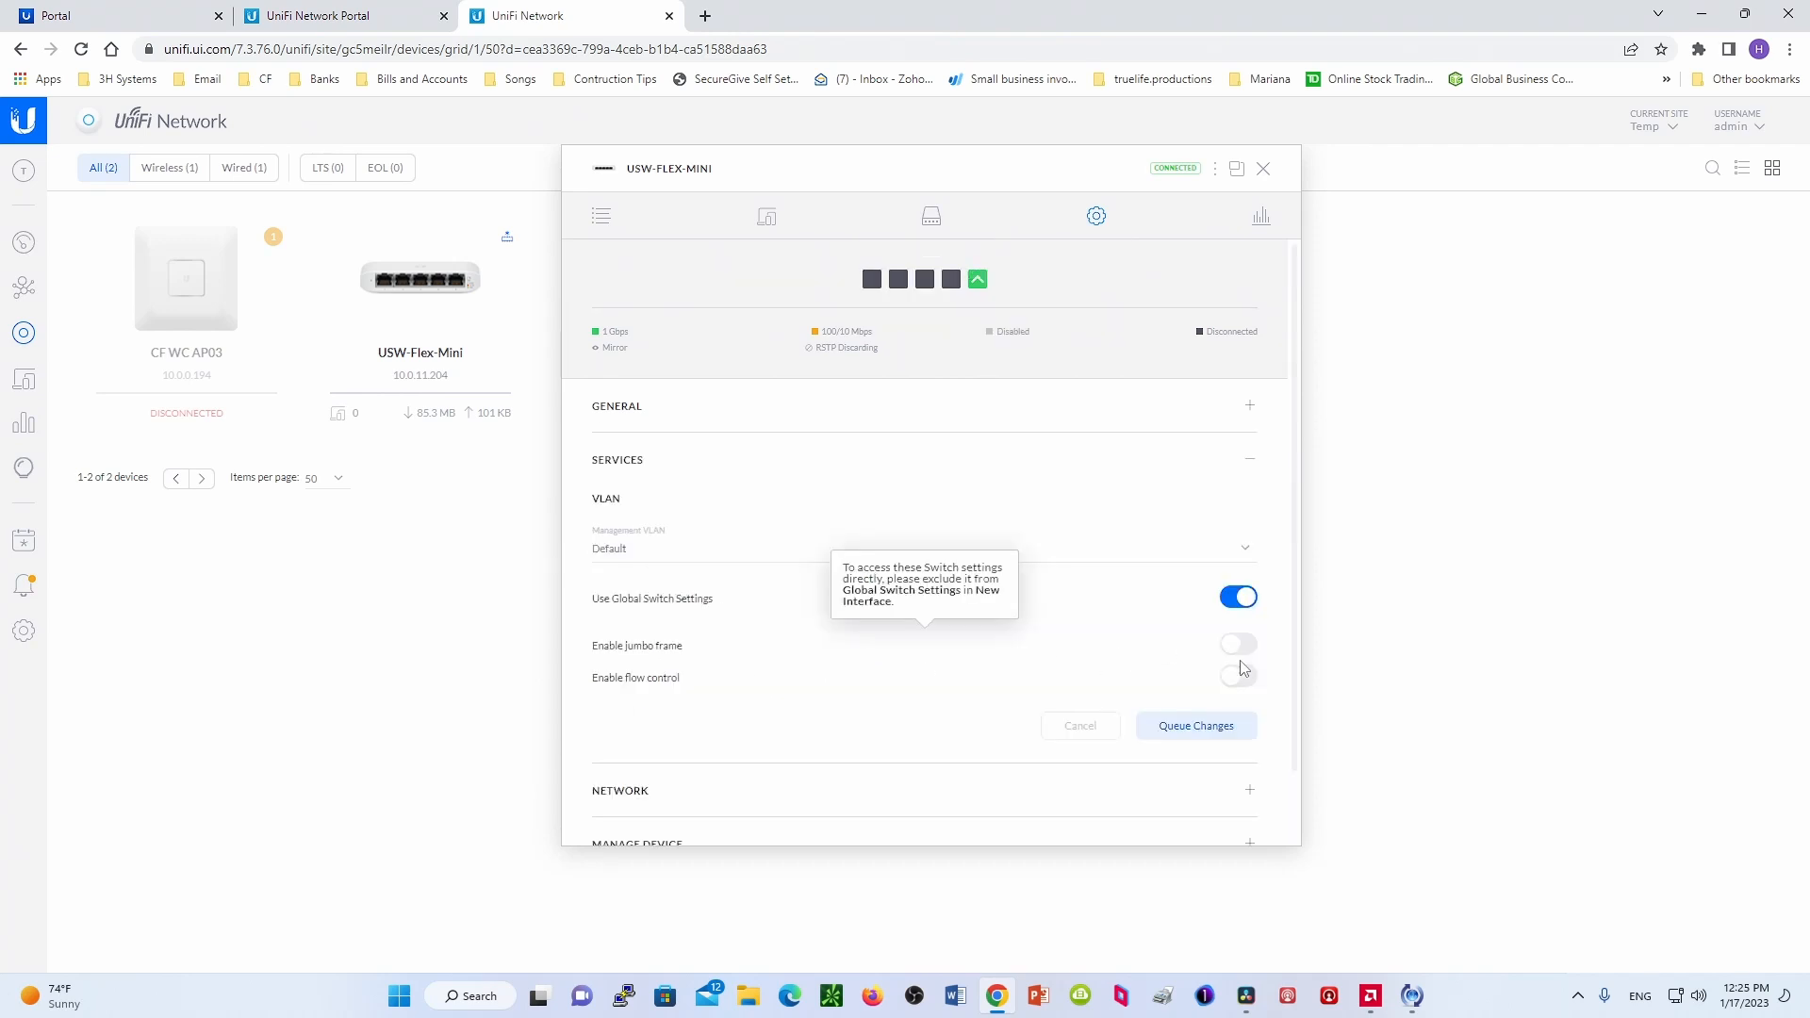
{"action": "scroll", "scroll_direction": "down", "scroll_amount": 3}
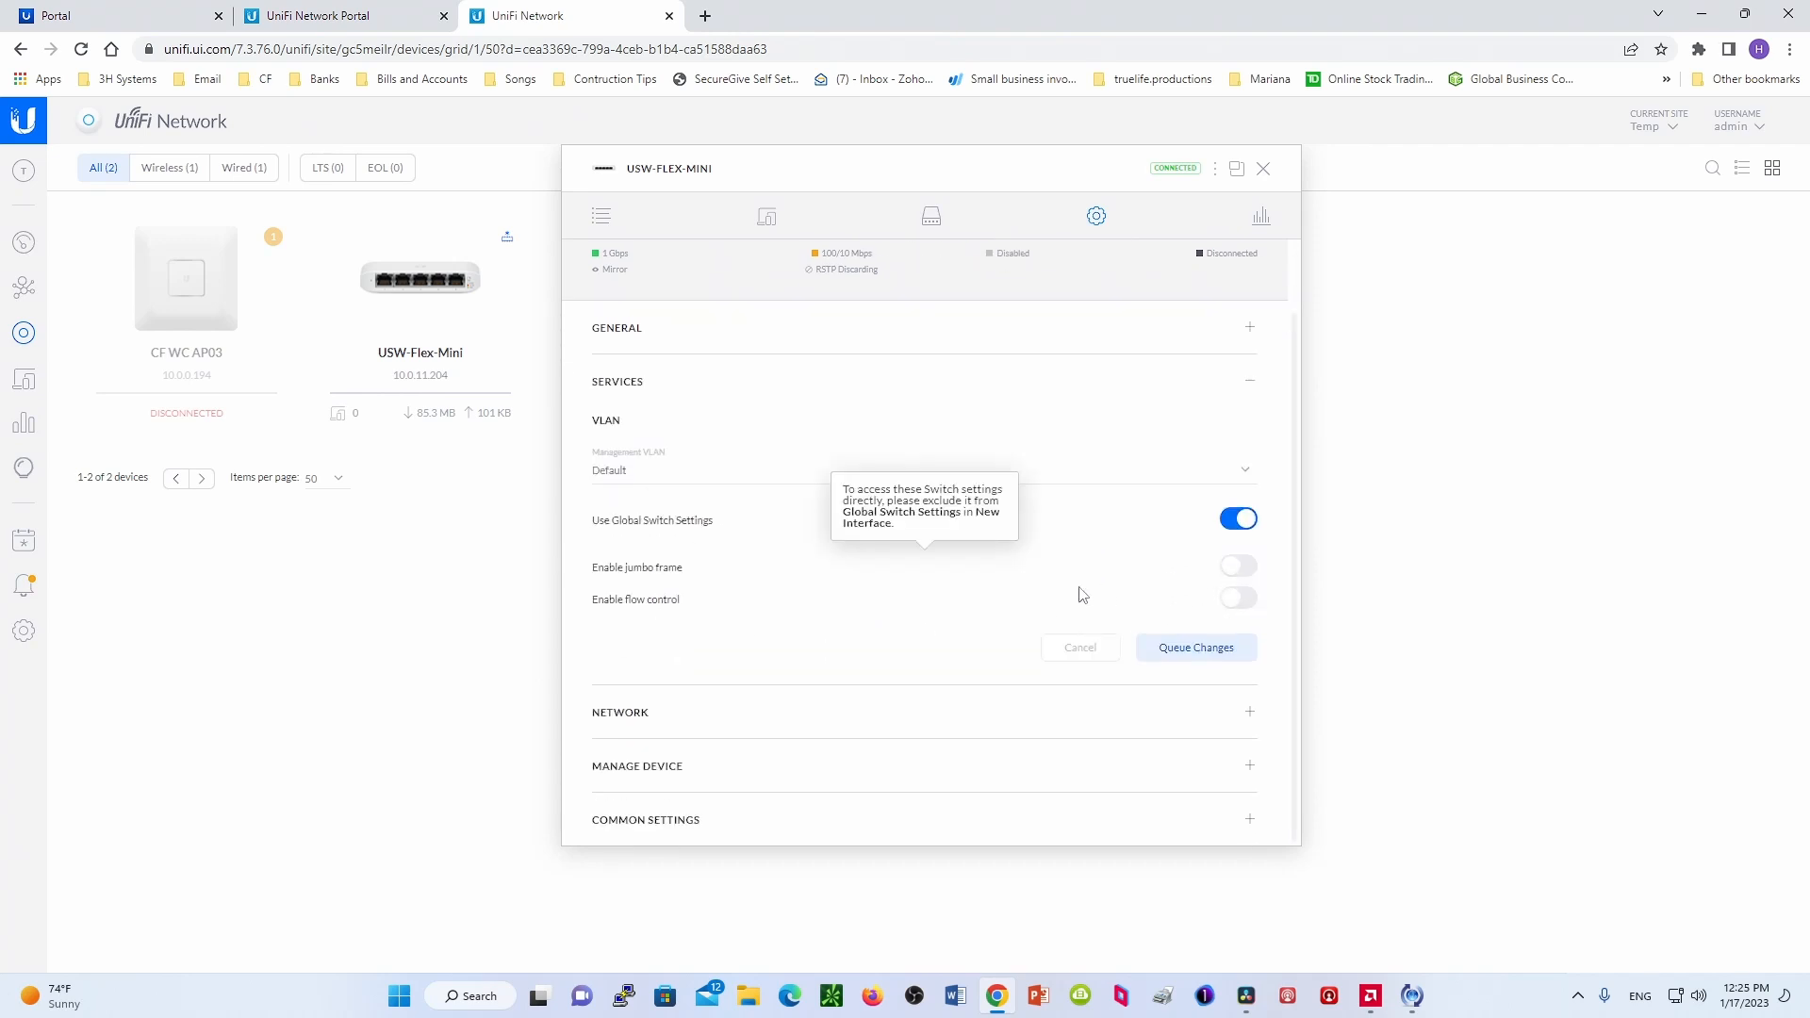
{"action": "mouse_move", "coordinate": [814, 668]}
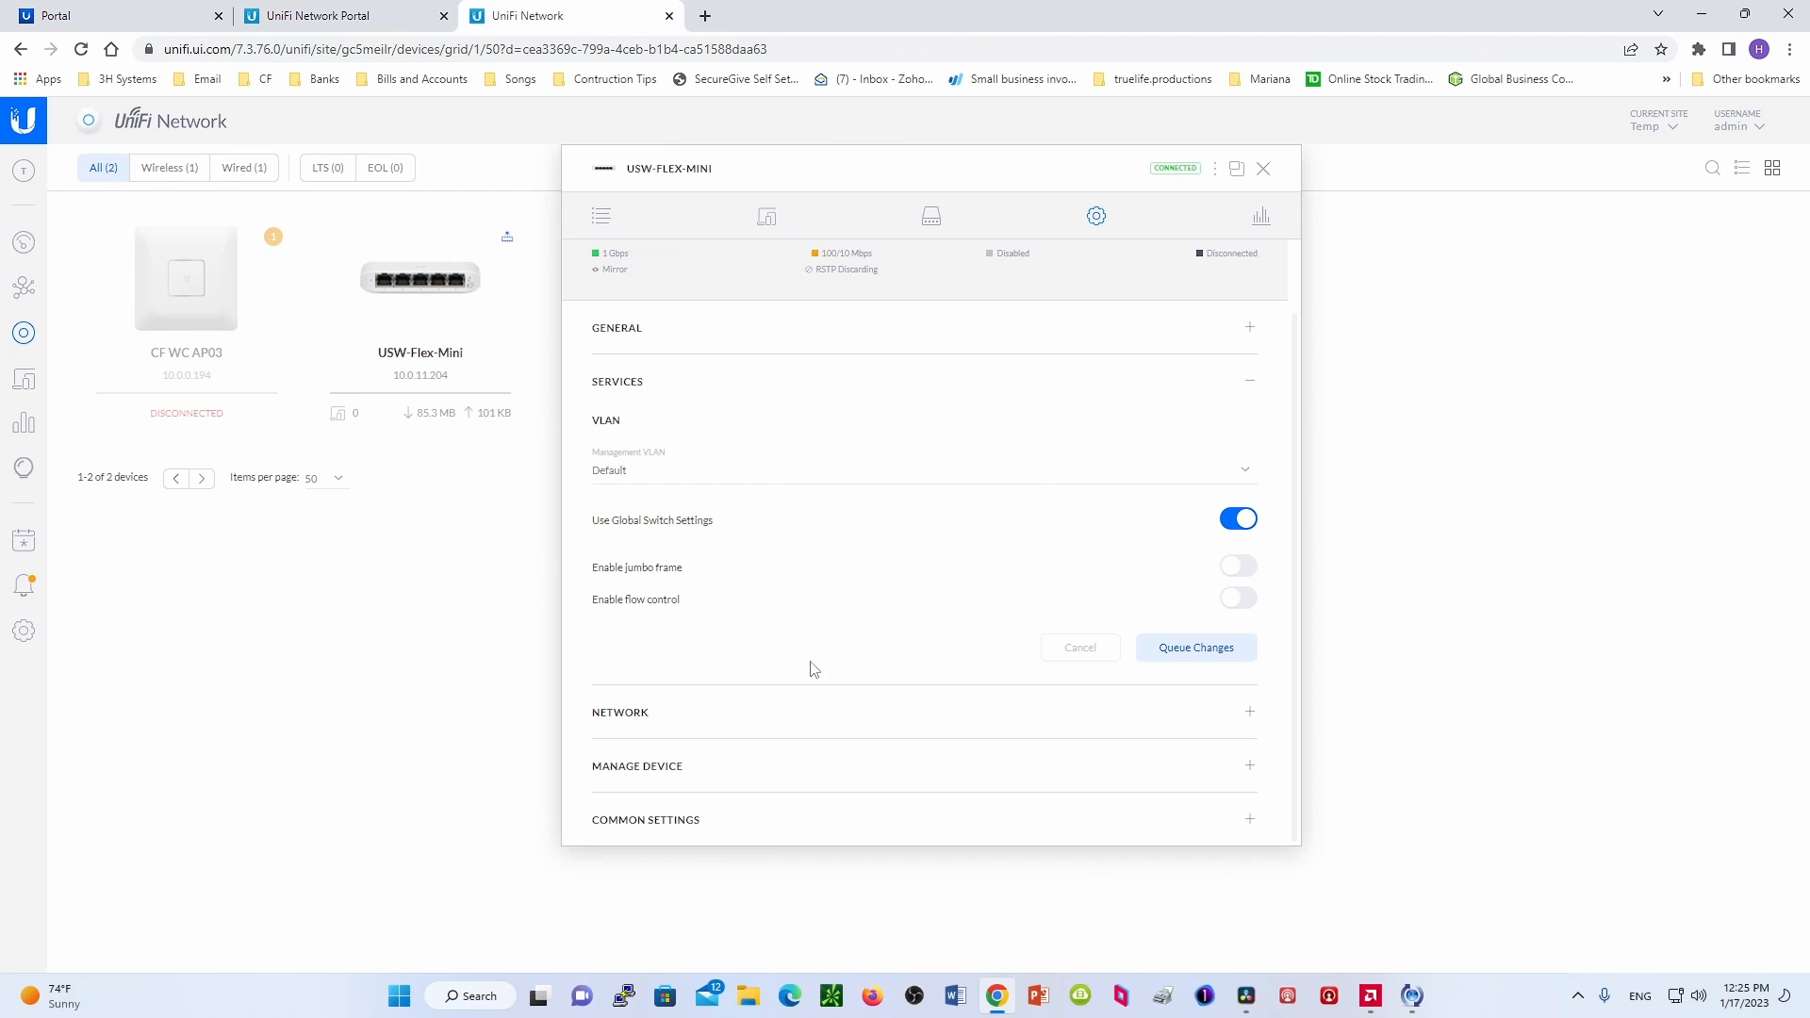
{"action": "mouse_move", "coordinate": [1255, 715]}
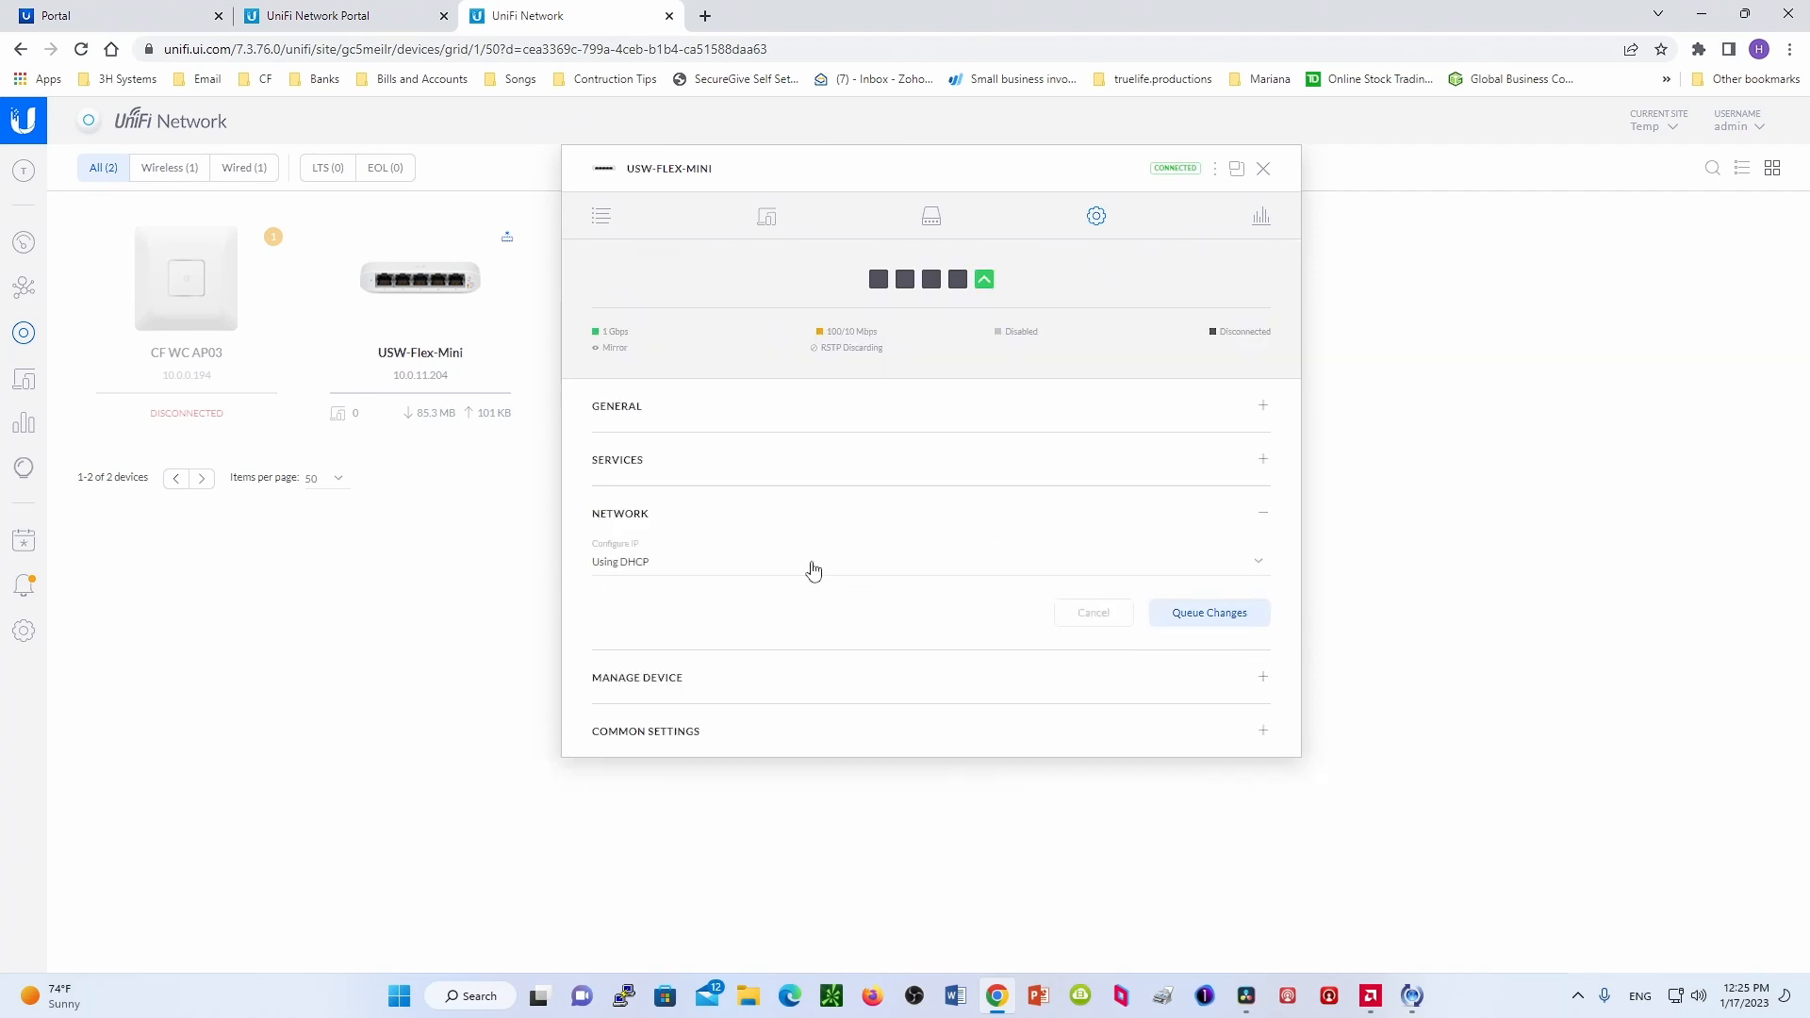
{"action": "mouse_move", "coordinate": [613, 582]}
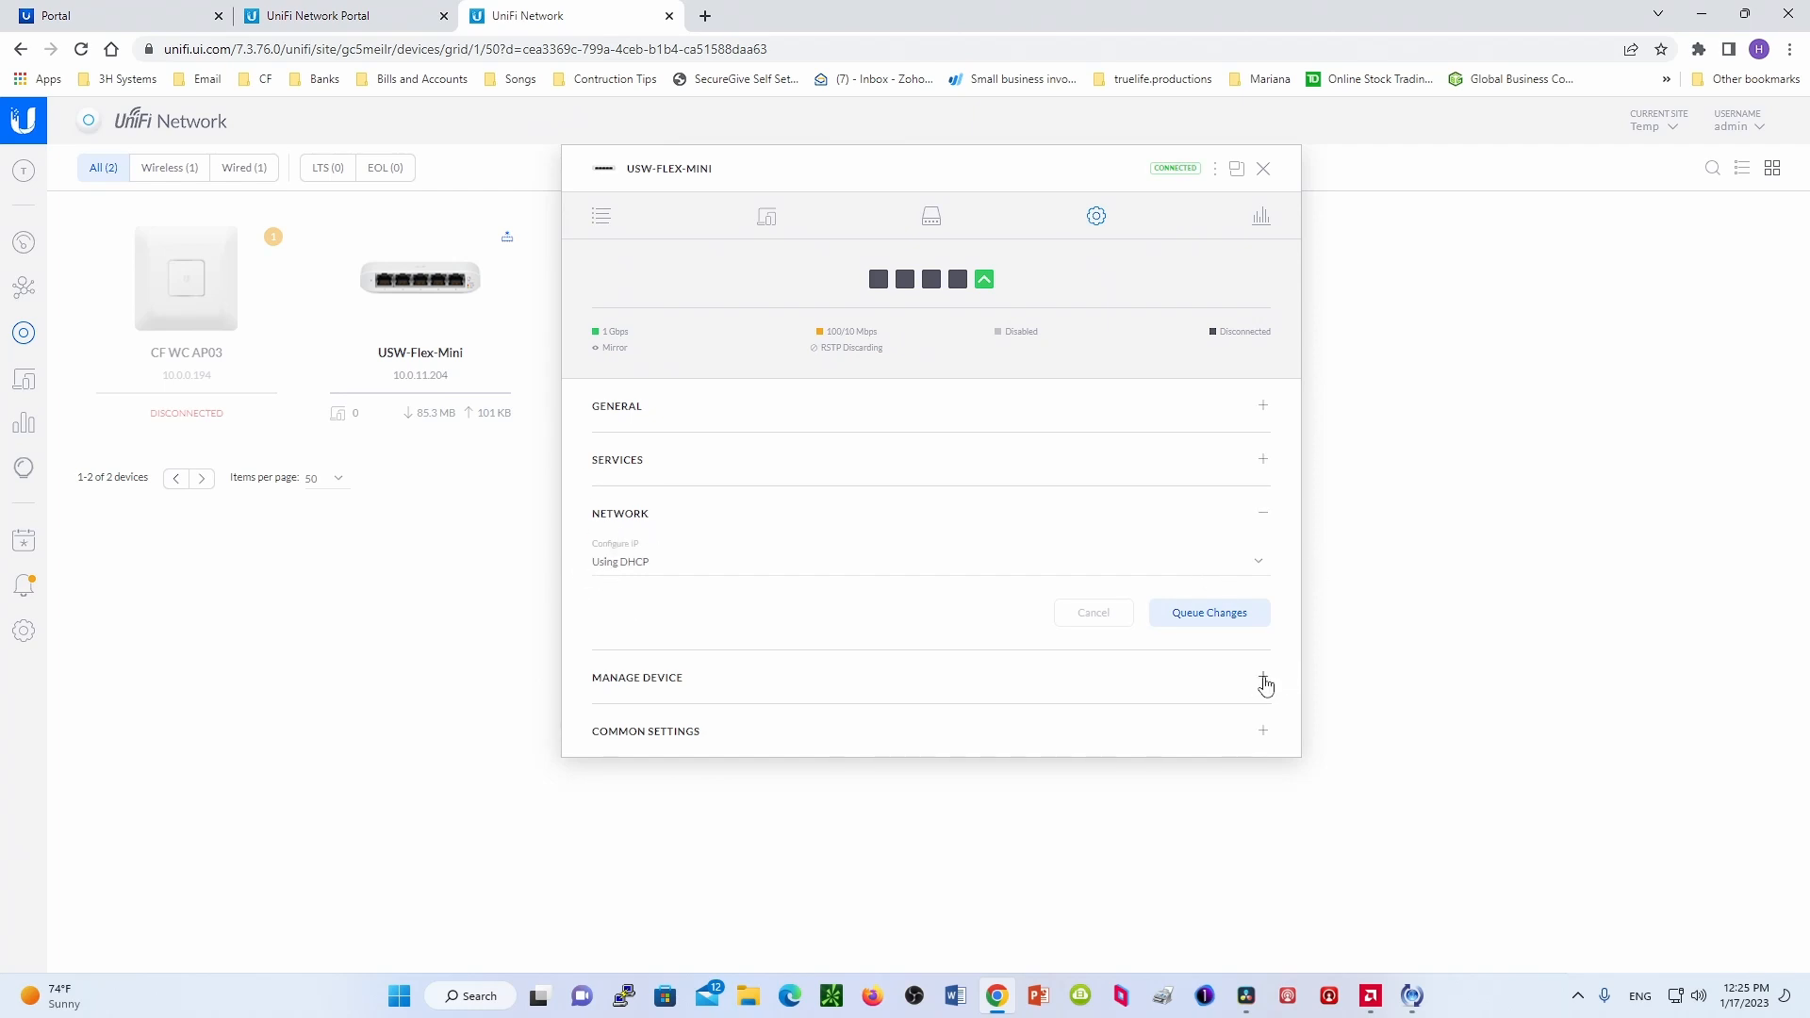
{"action": "mouse_move", "coordinate": [1264, 680]}
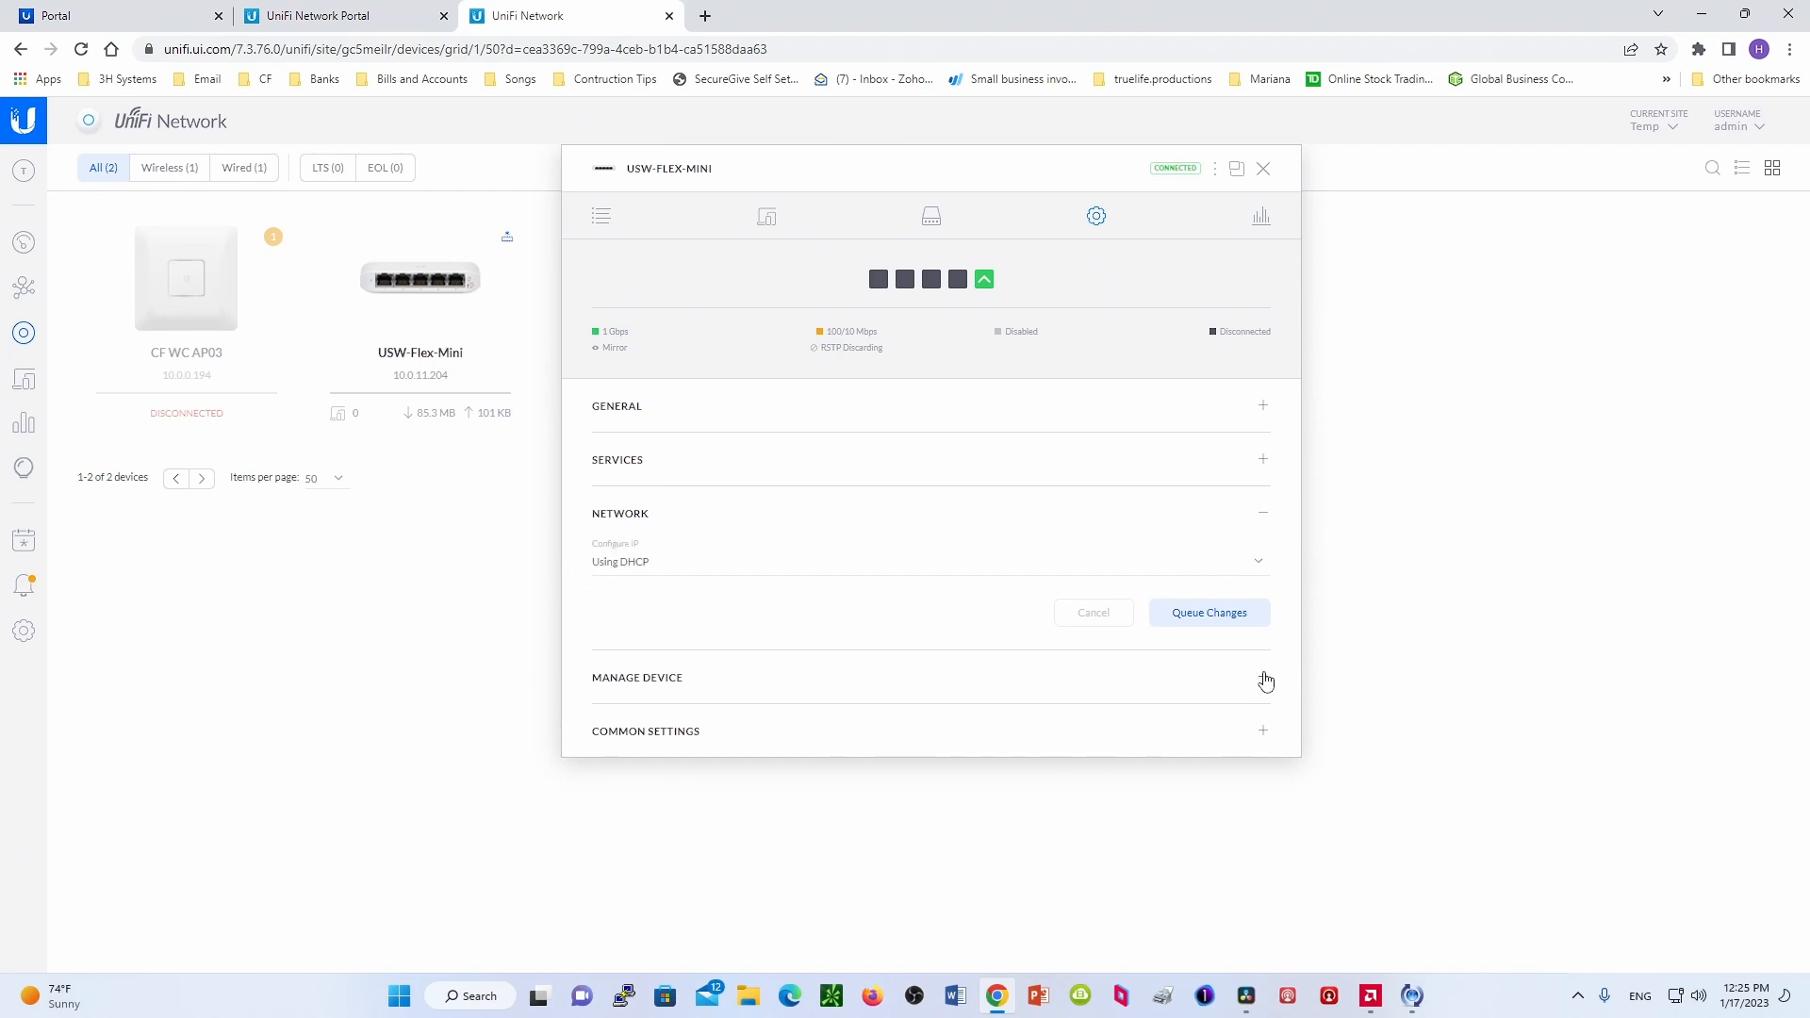
- Expand Manage Device and scroll through its copy, upgrade, provision, forget and download options
{"action": "left_click", "coordinate": [1263, 680]}
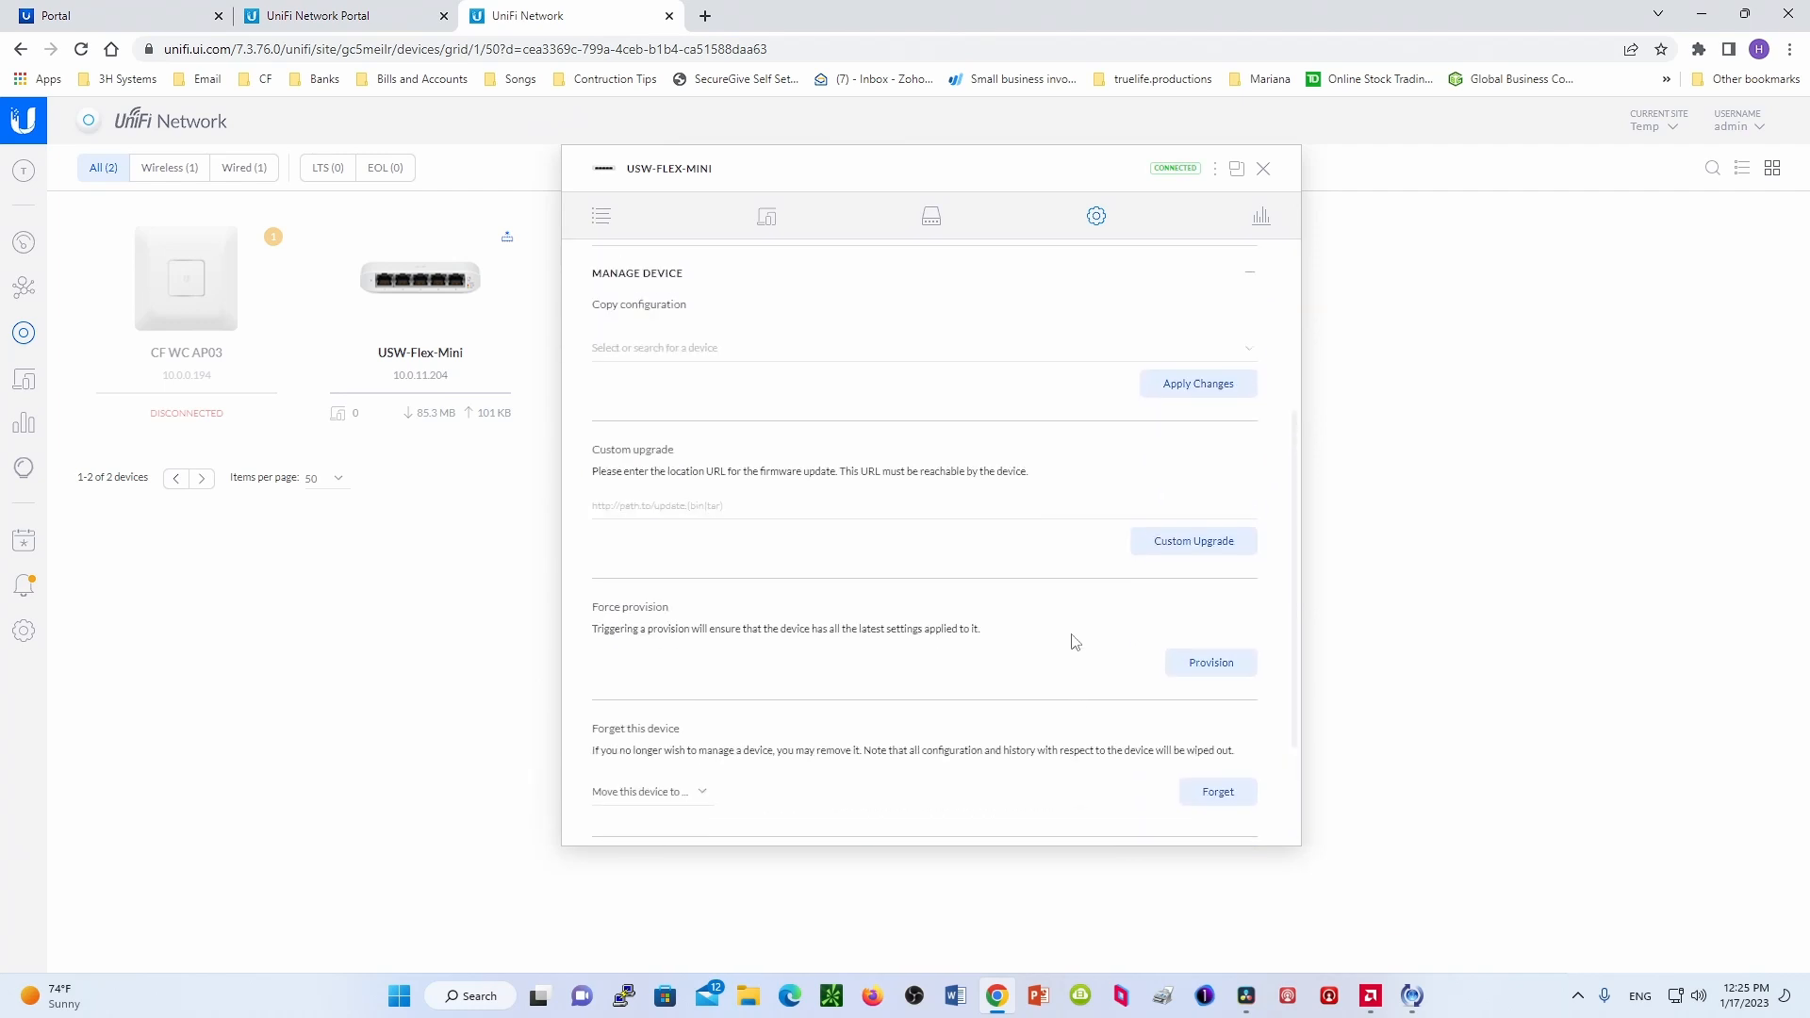
{"action": "scroll", "scroll_direction": "down", "scroll_amount": 3}
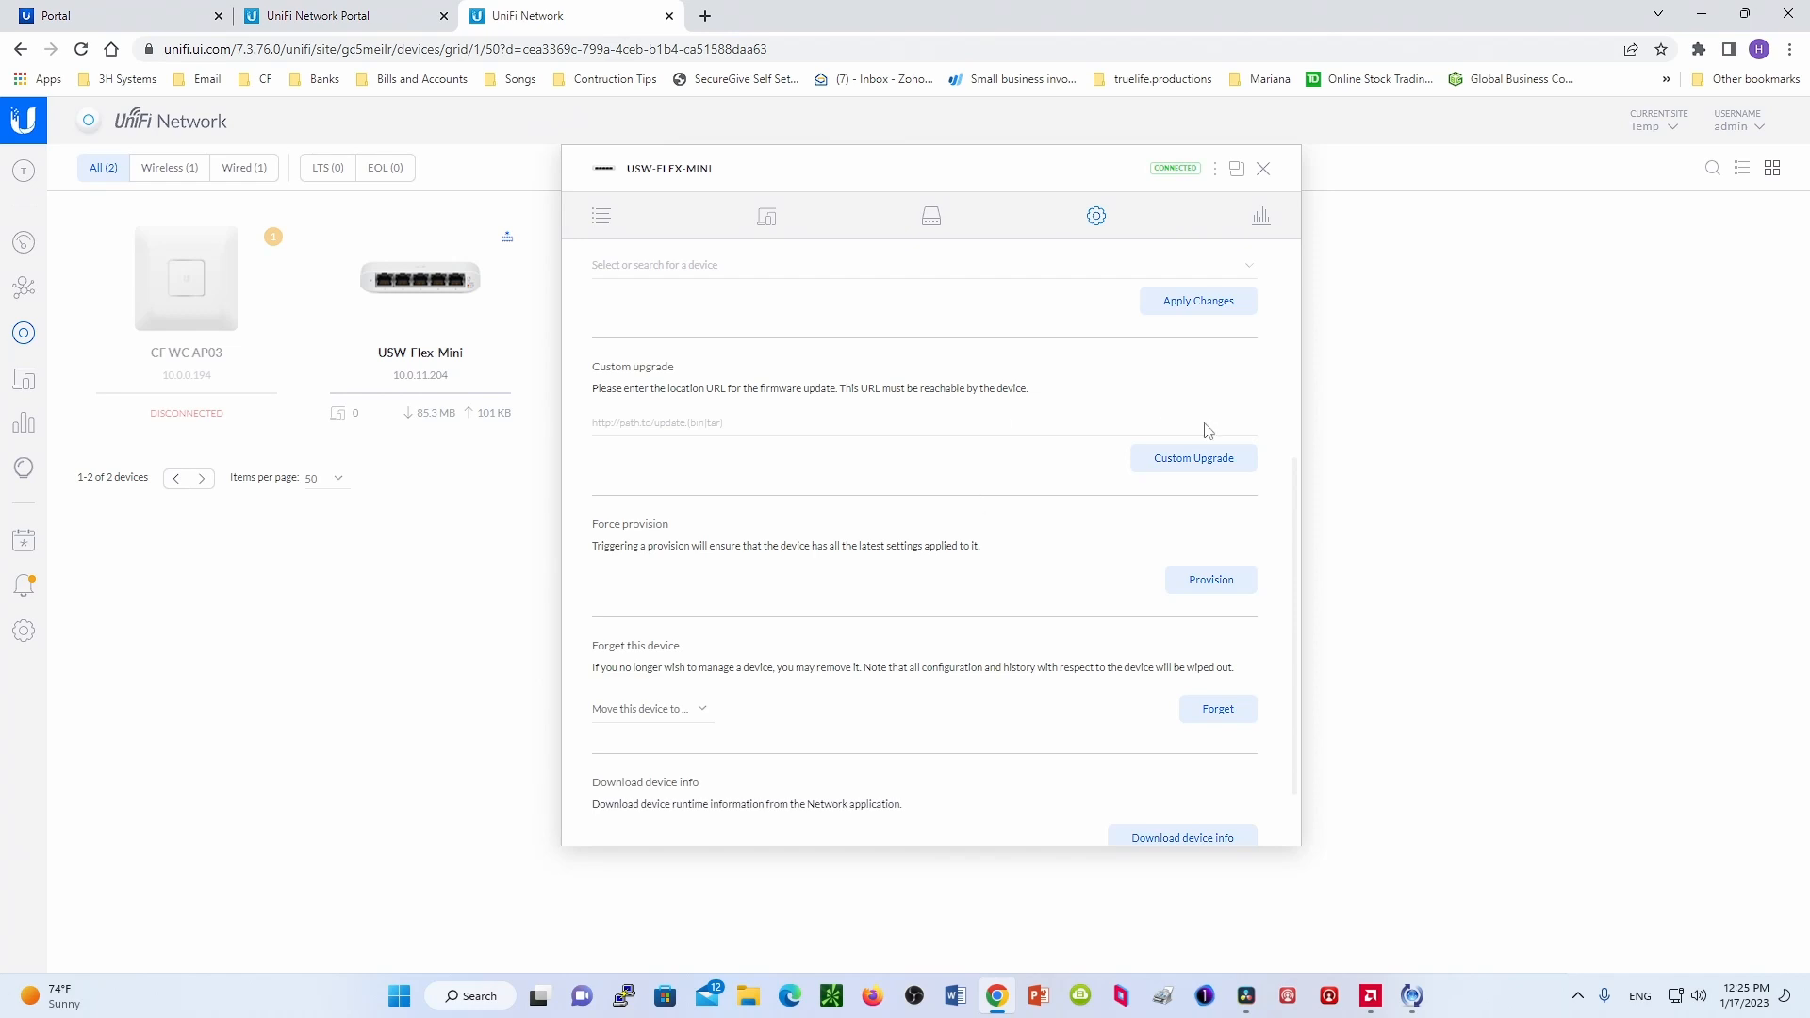
{"action": "mouse_move", "coordinate": [663, 615]}
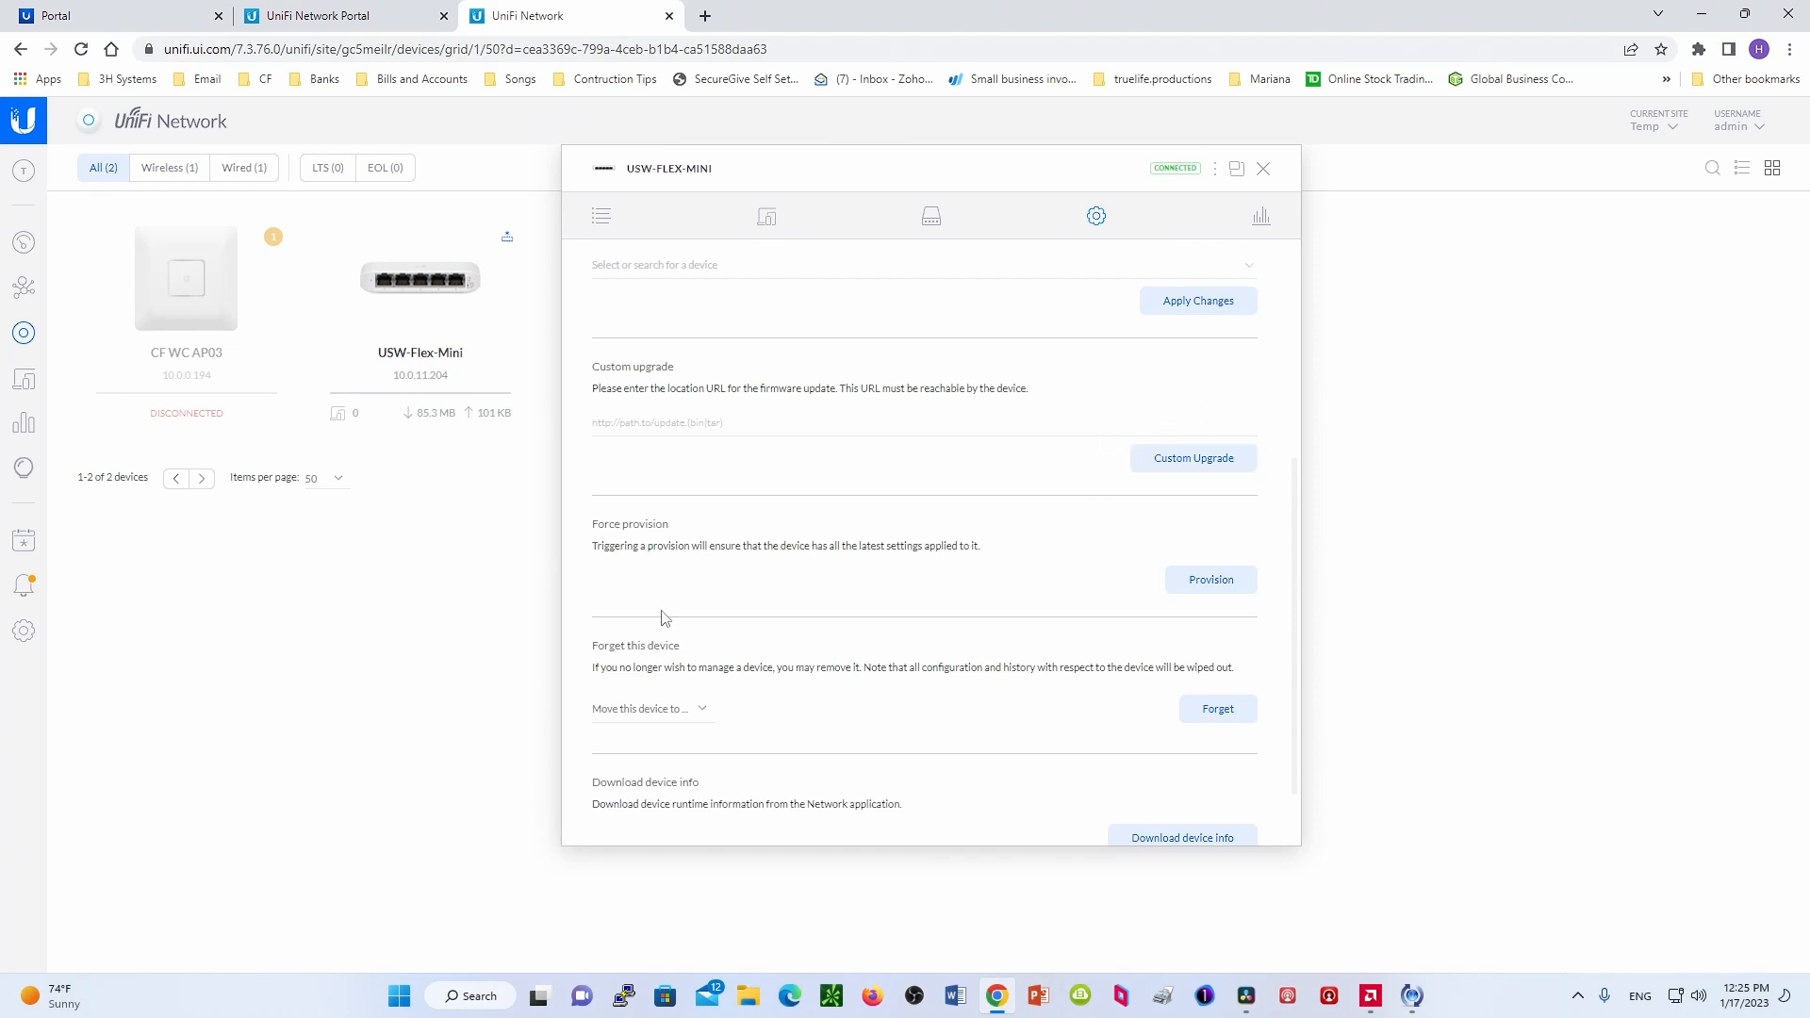
{"action": "scroll", "scroll_direction": "down", "scroll_amount": 3}
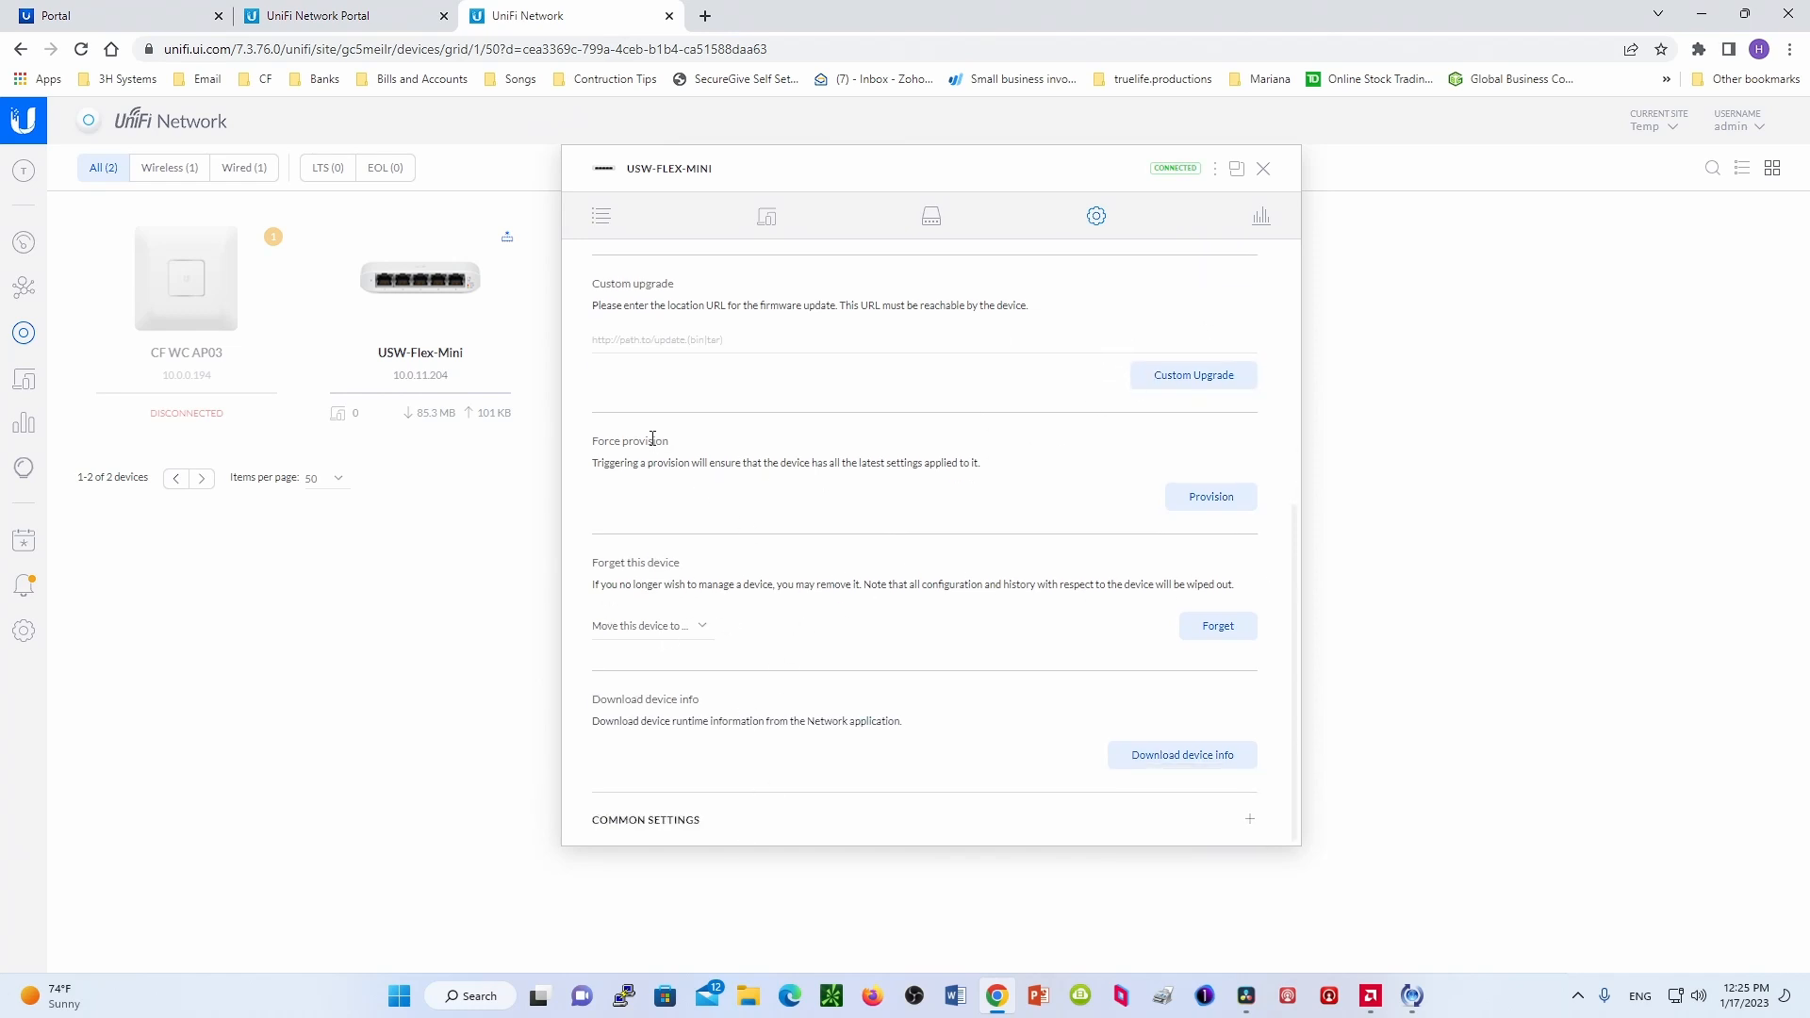
{"action": "mouse_move", "coordinate": [1068, 468]}
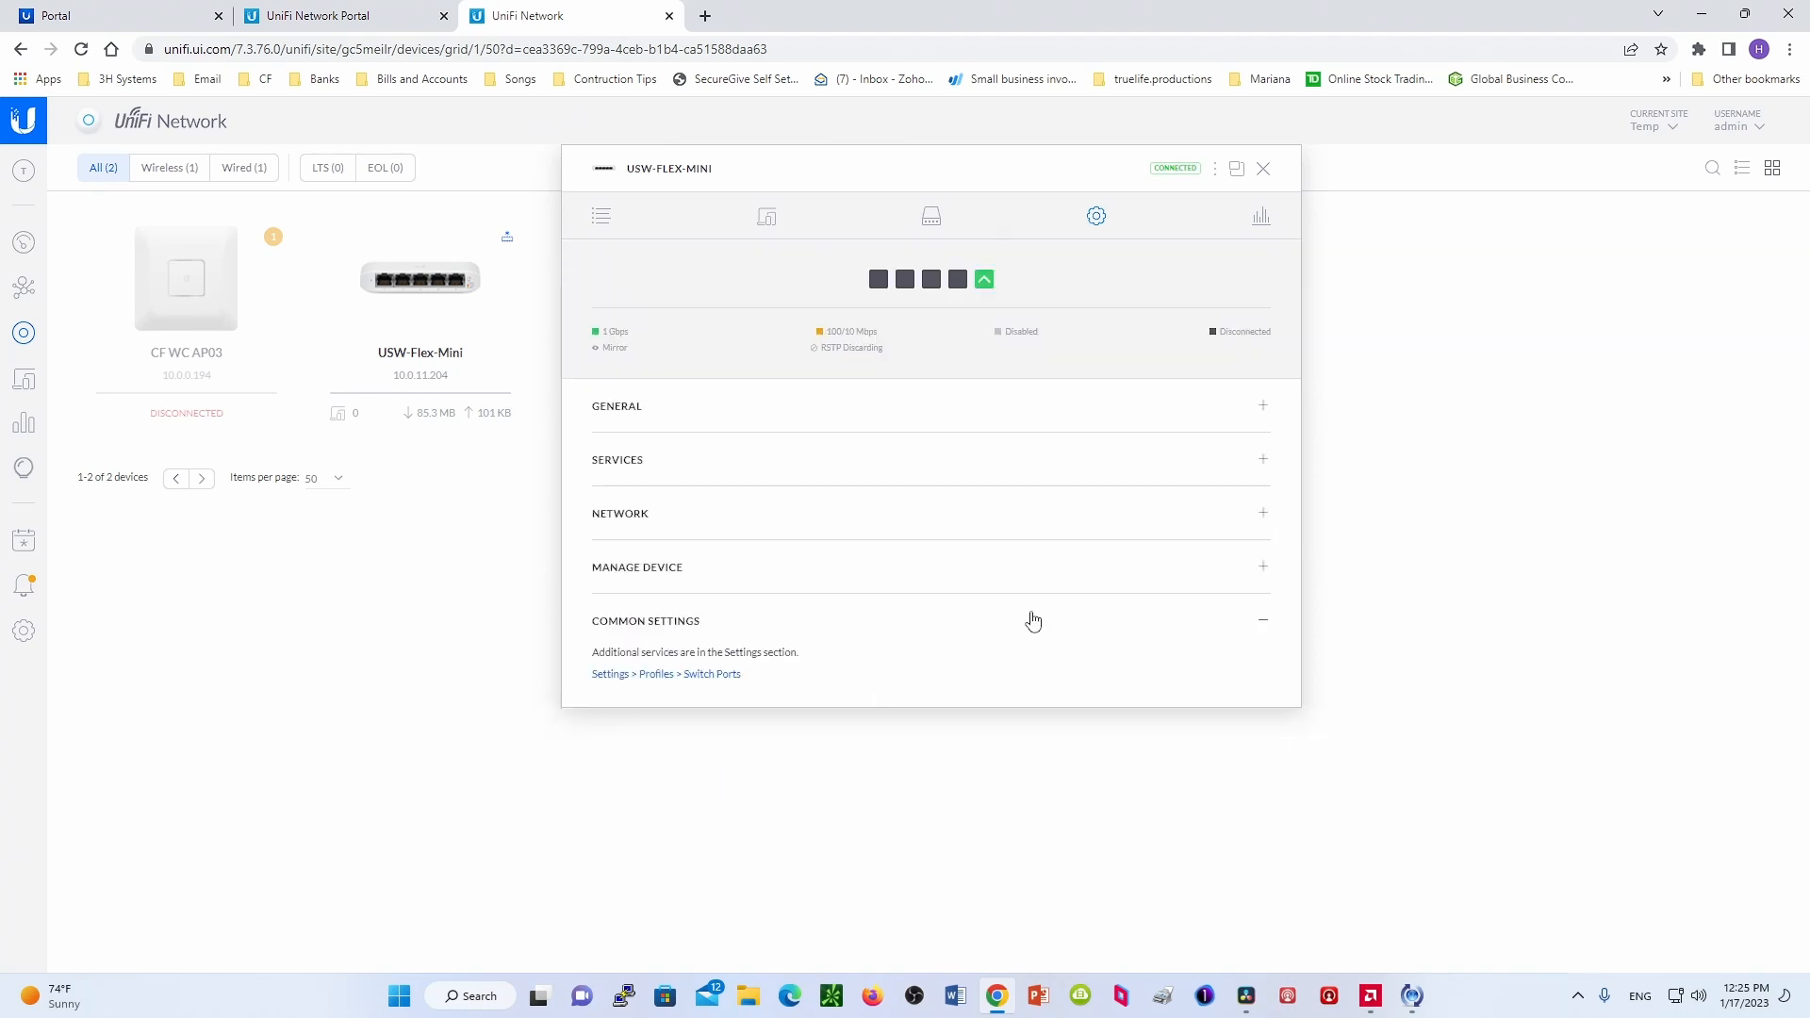
{"action": "mouse_move", "coordinate": [713, 679]}
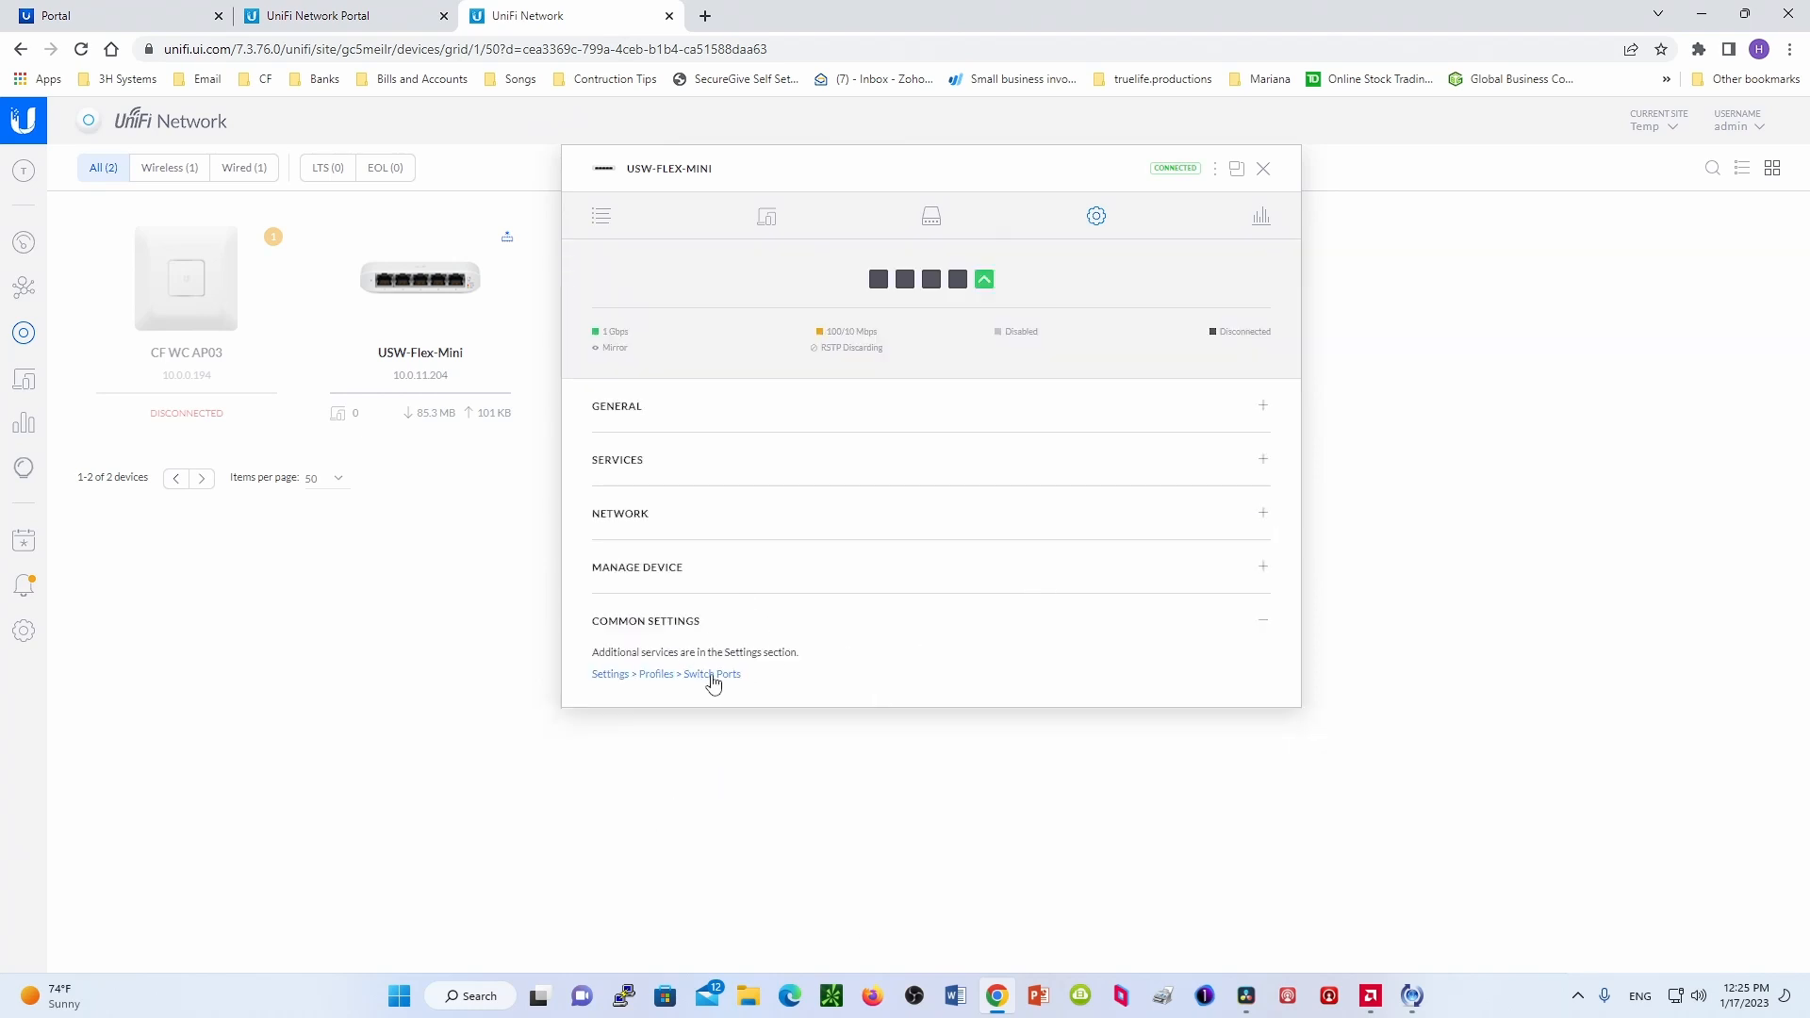
- Close the pop-up details window and reopen the USW-Flex-Mini in the docked side panel
{"action": "left_click", "coordinate": [712, 674]}
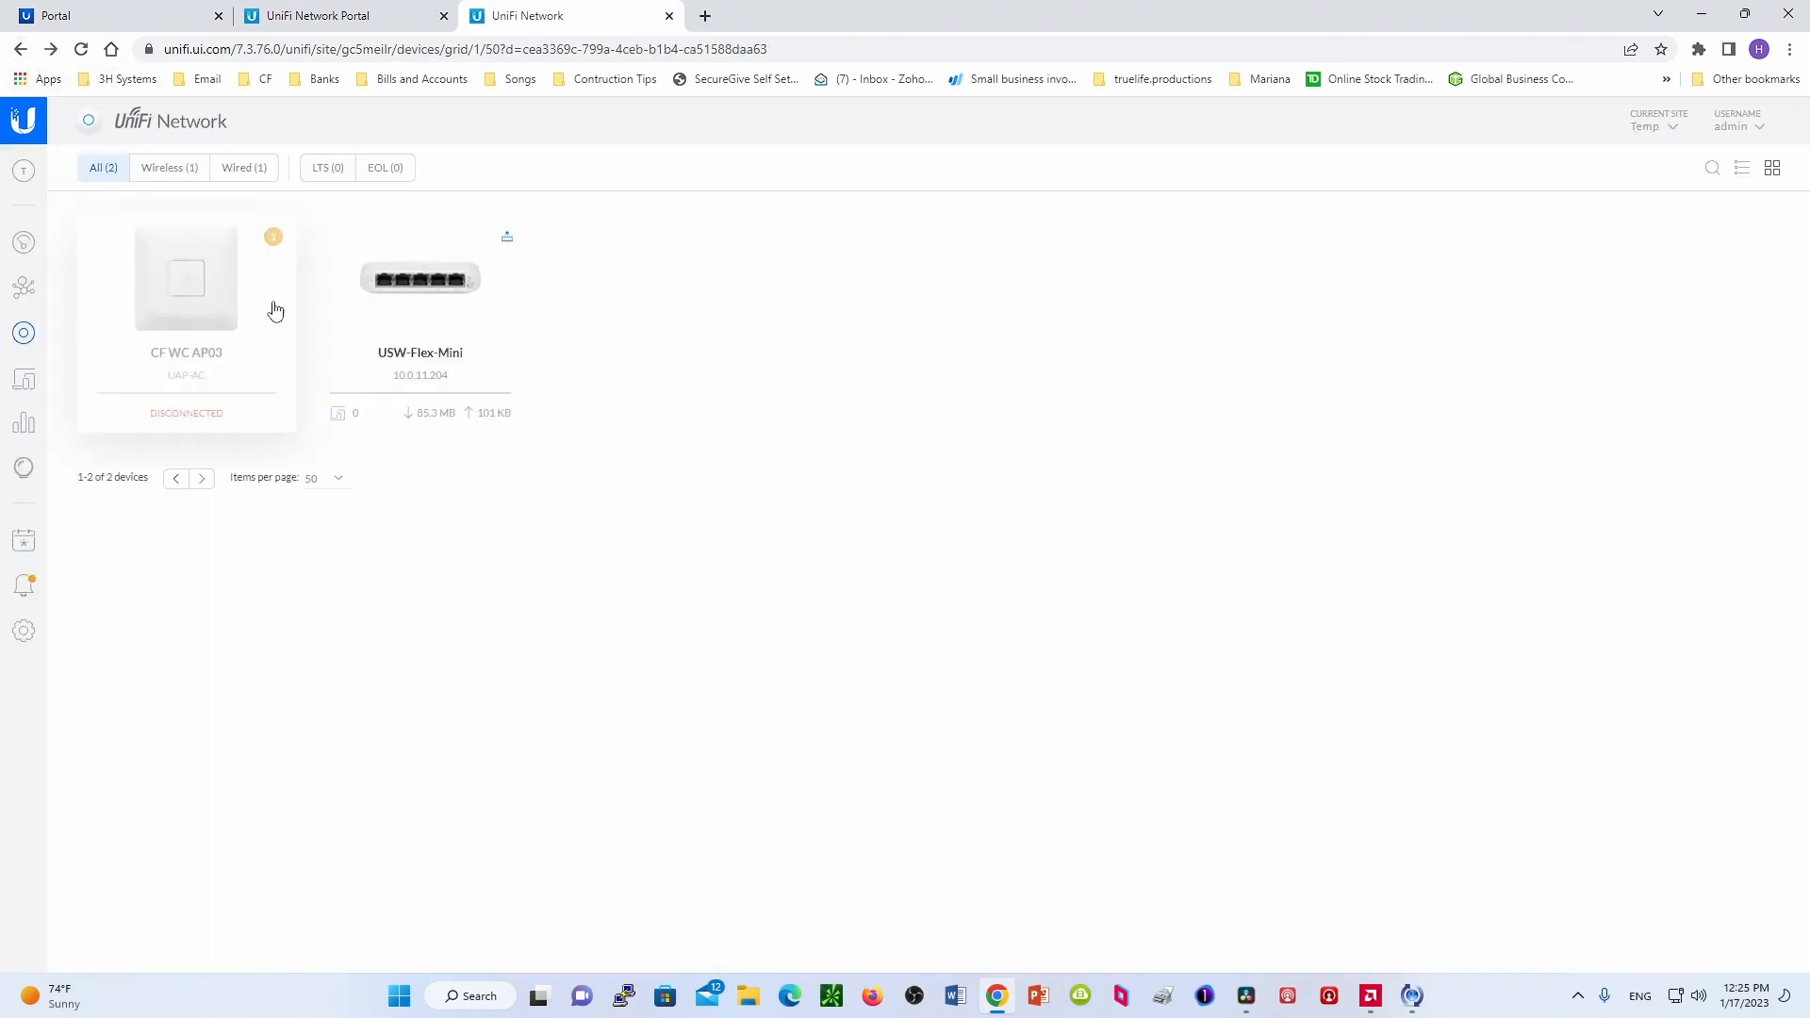
{"action": "left_click", "coordinate": [420, 277]}
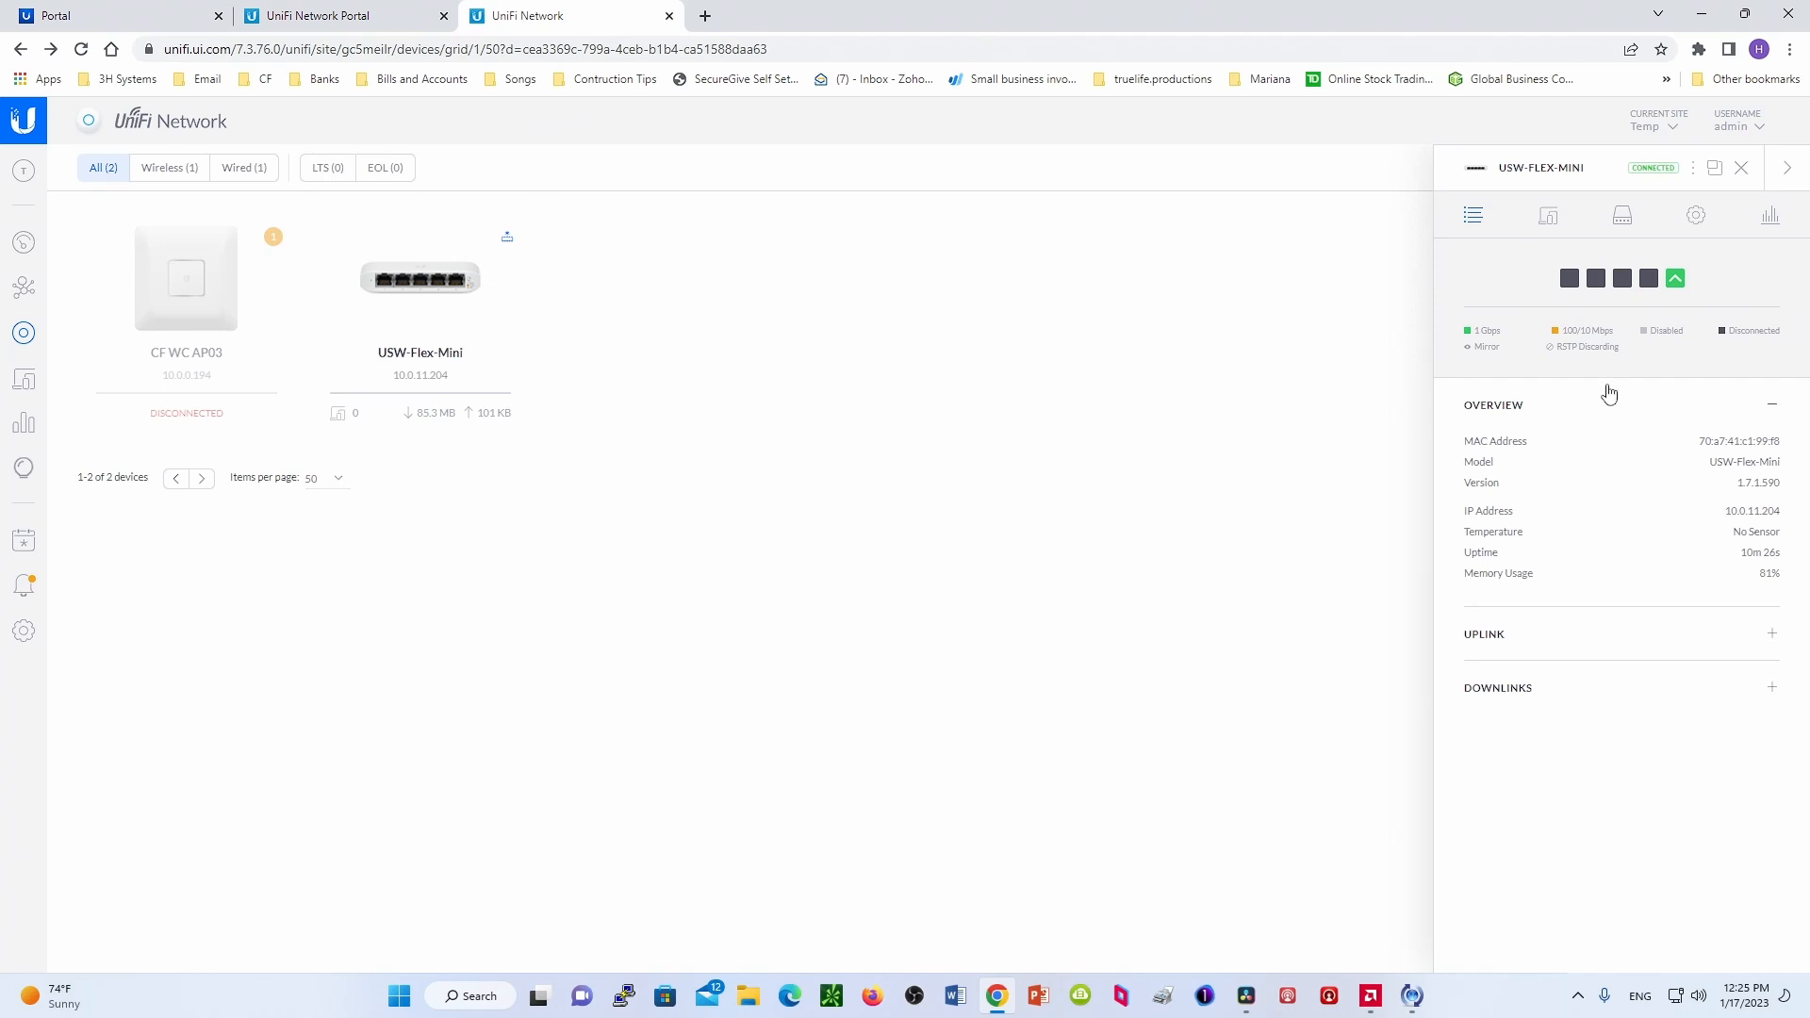